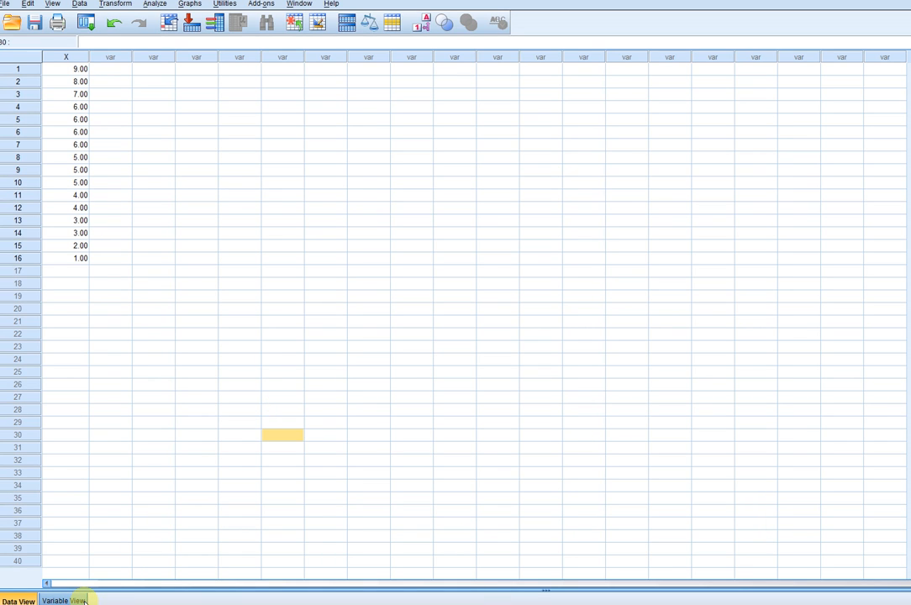
pyautogui.moveTo(470, 598)
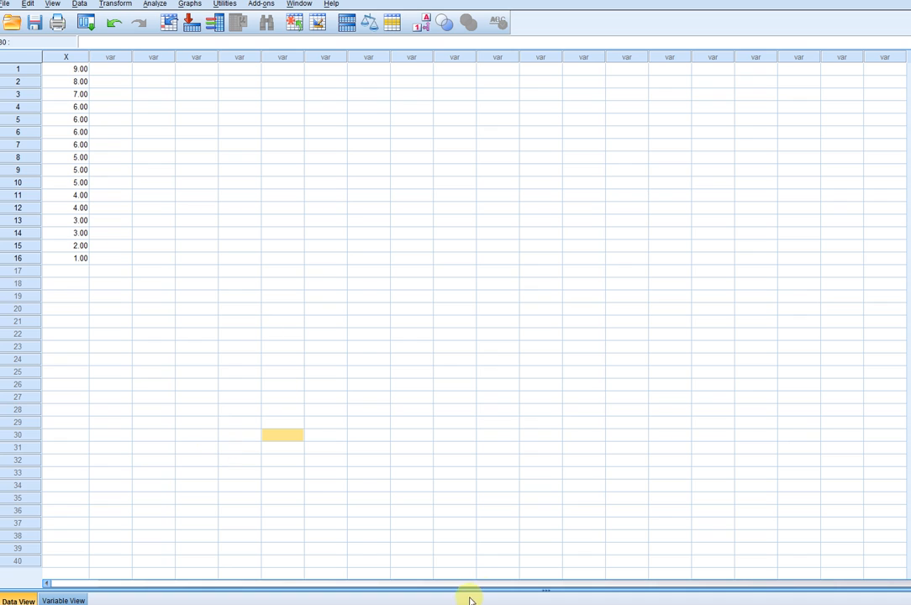
pyautogui.moveTo(186, 81)
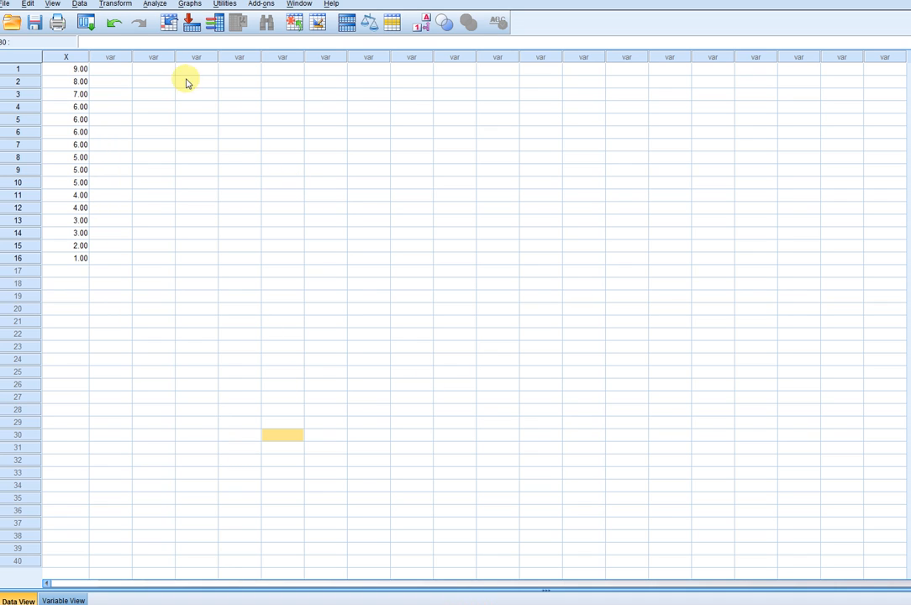
pyautogui.moveTo(153, 290)
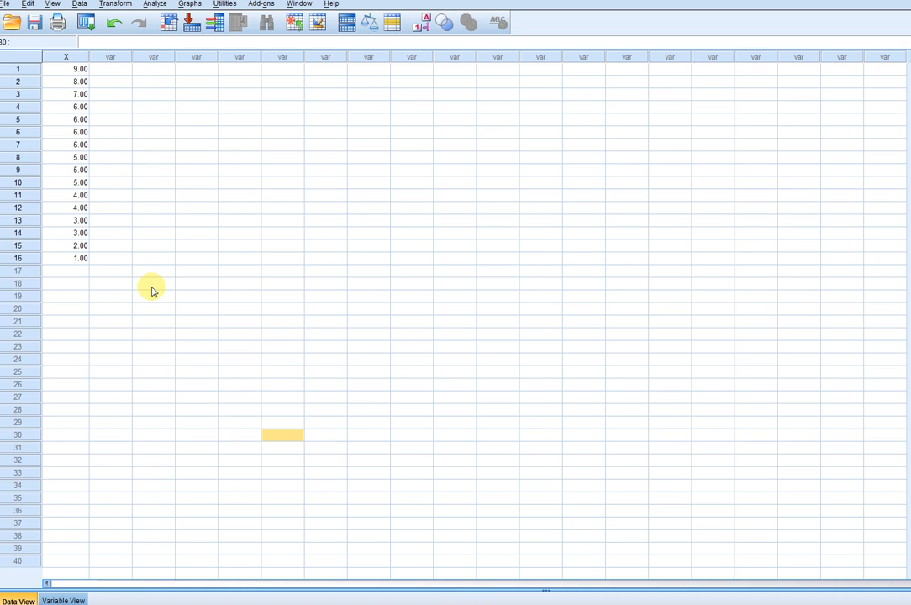
pyautogui.moveTo(154, 284)
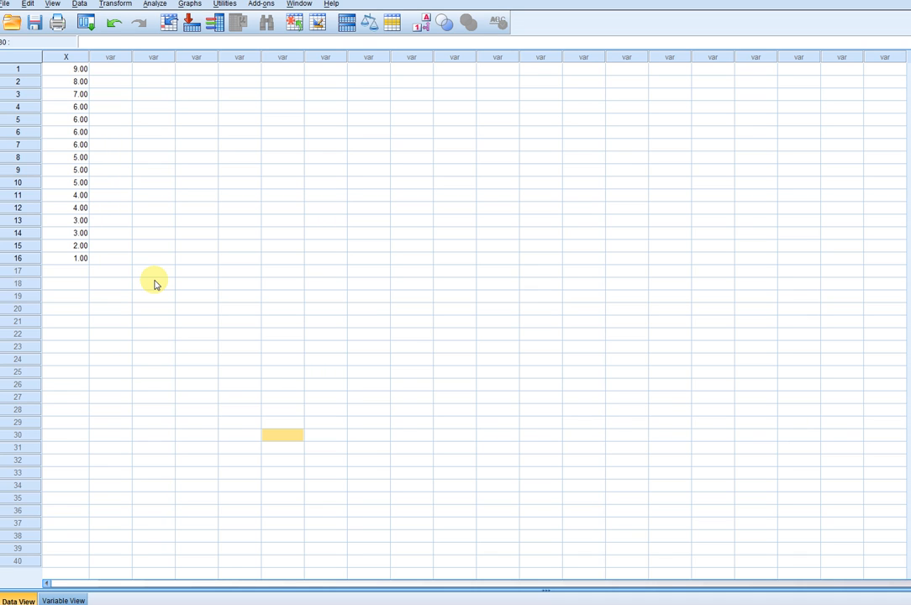
# Step: Check variable X's definition, keeping it Numeric and measured as Scale
pyautogui.click(65, 57)
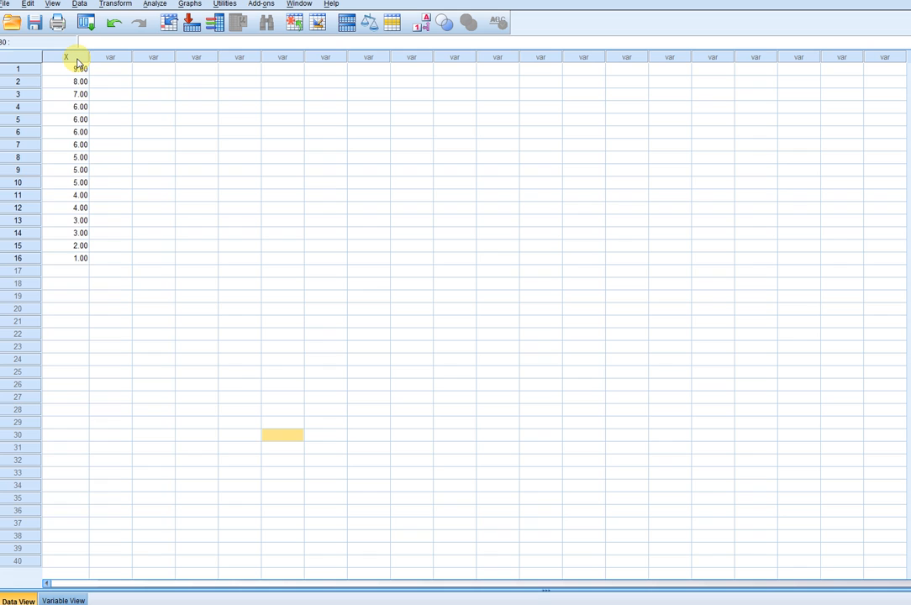
pyautogui.click(65, 56)
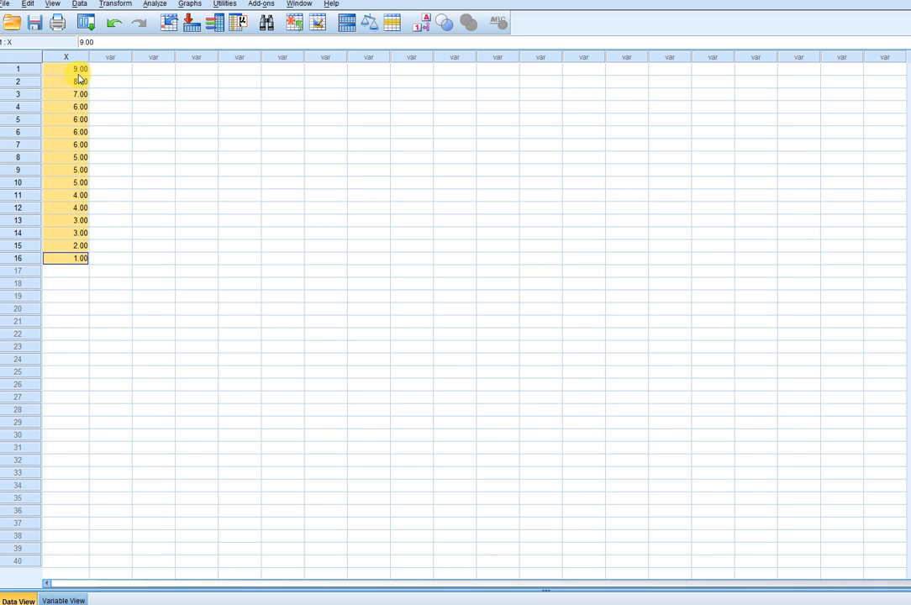
pyautogui.moveTo(77, 77)
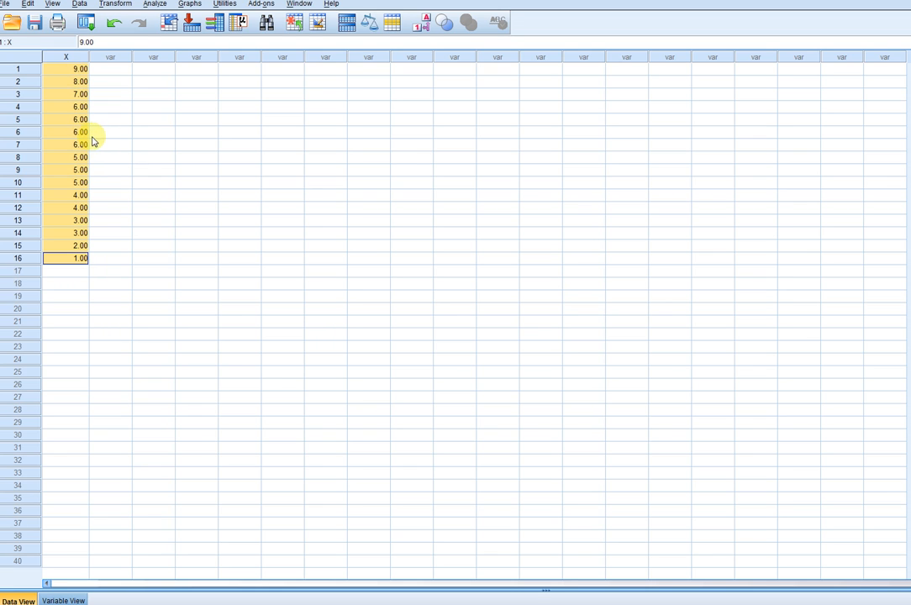
pyautogui.click(109, 144)
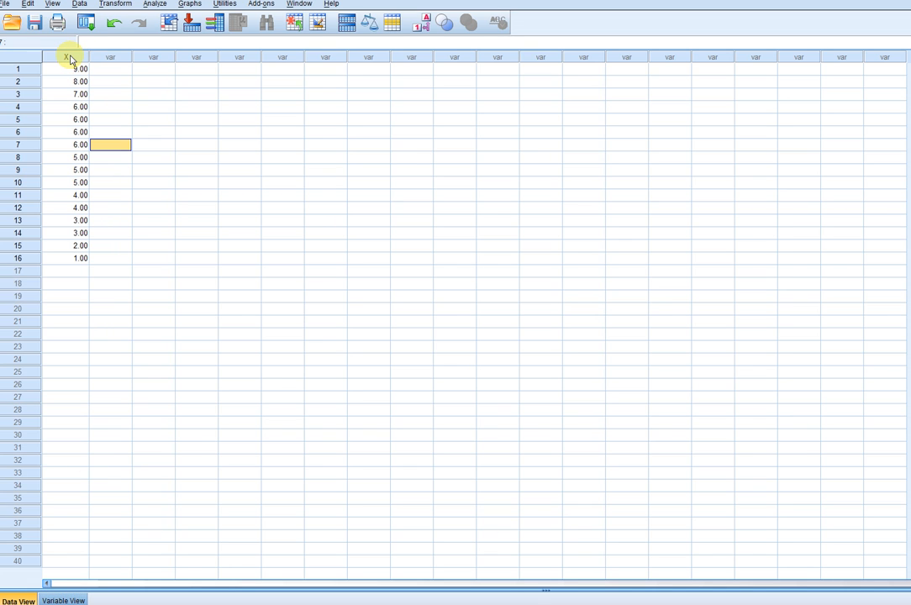
pyautogui.click(66, 56)
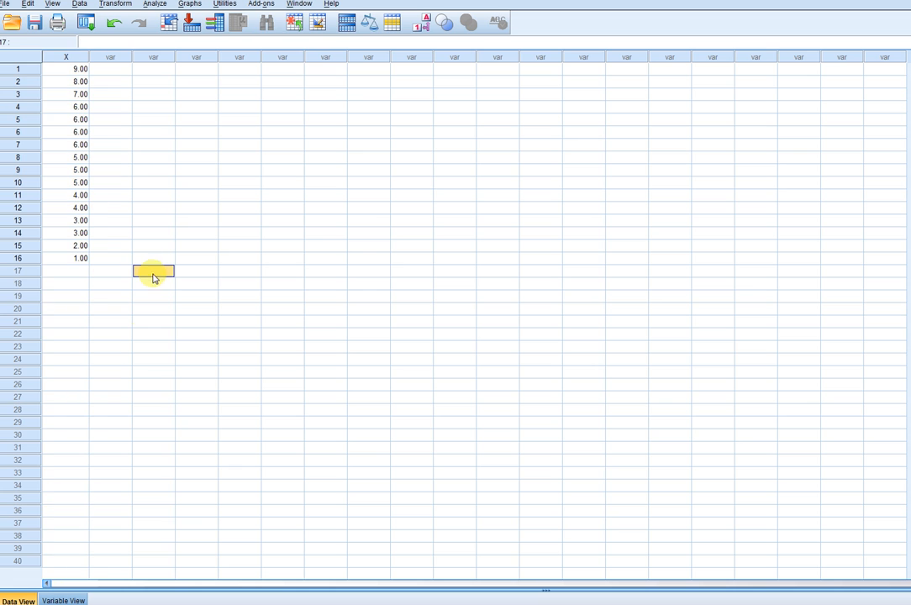
pyautogui.click(63, 600)
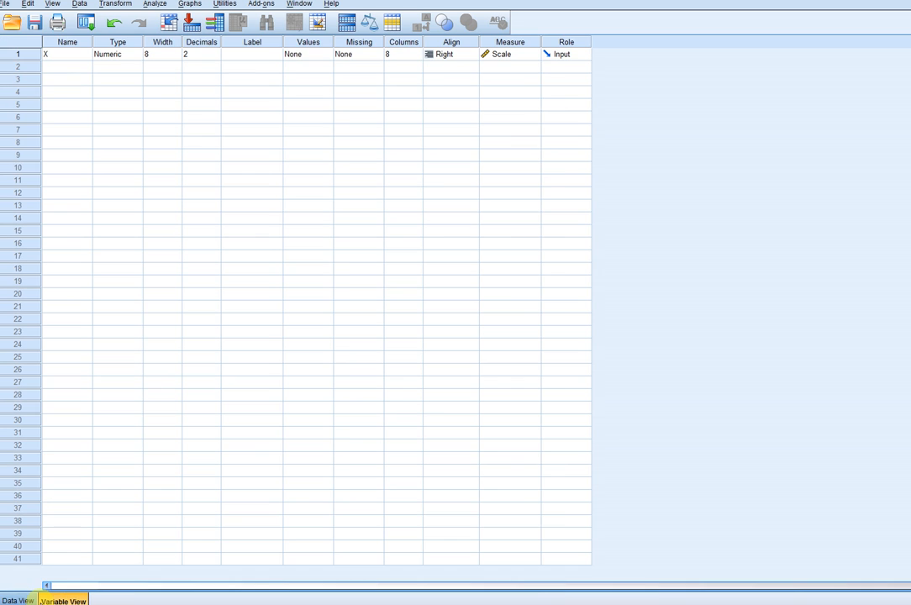
pyautogui.click(18, 600)
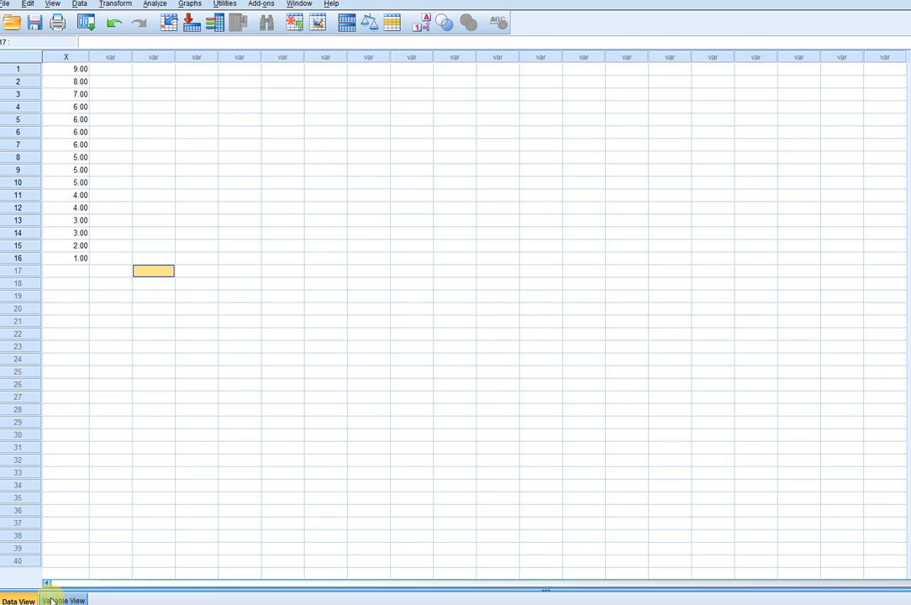
pyautogui.click(64, 601)
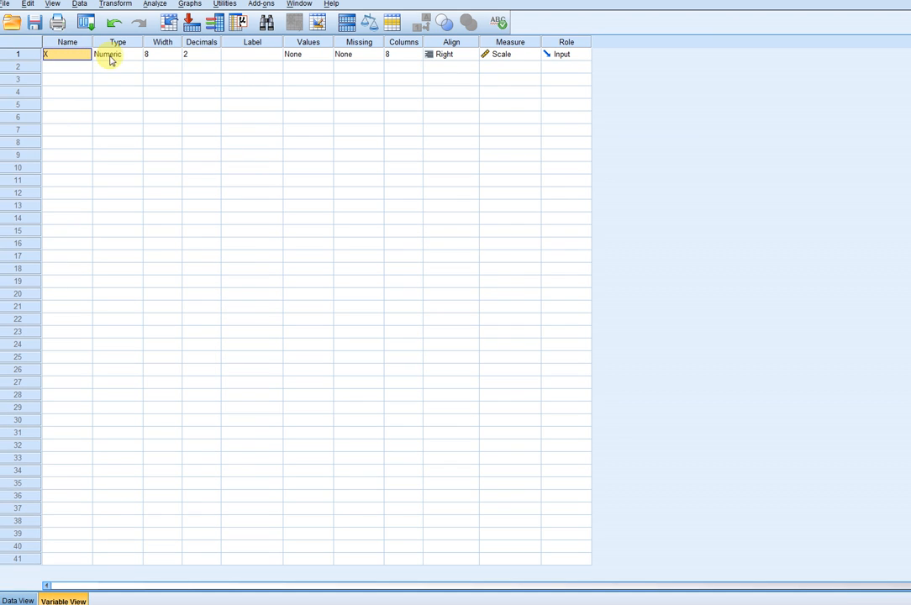
pyautogui.moveTo(141, 58)
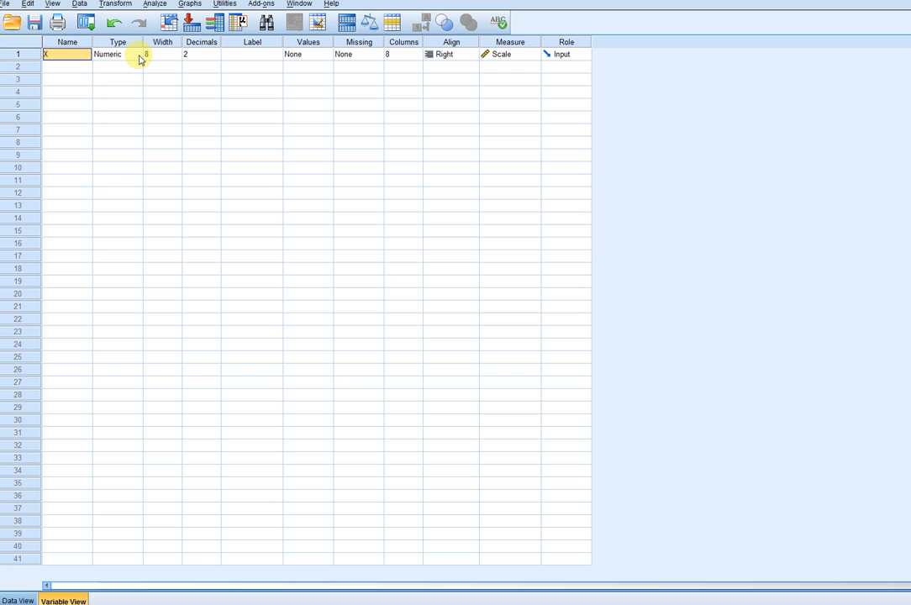
pyautogui.click(142, 54)
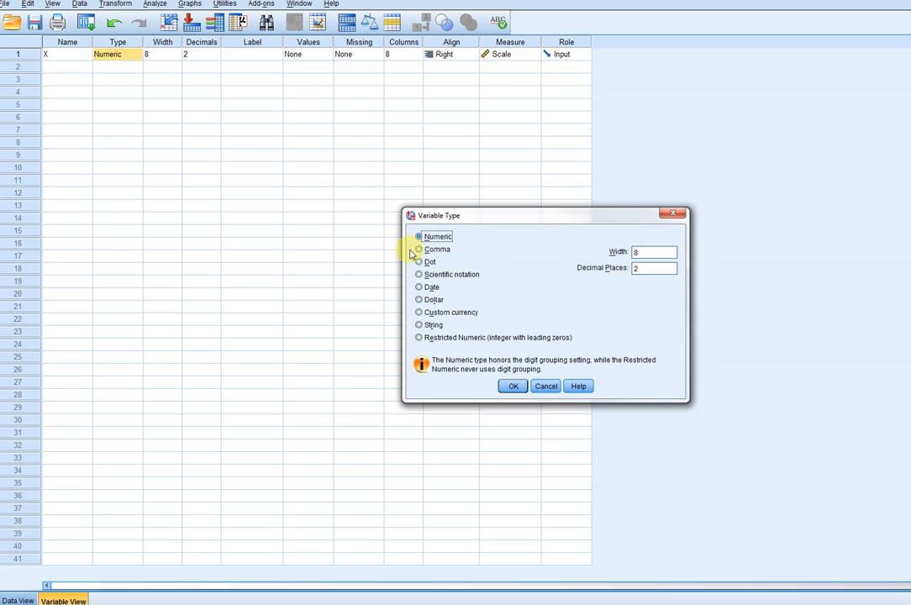
pyautogui.moveTo(505, 374)
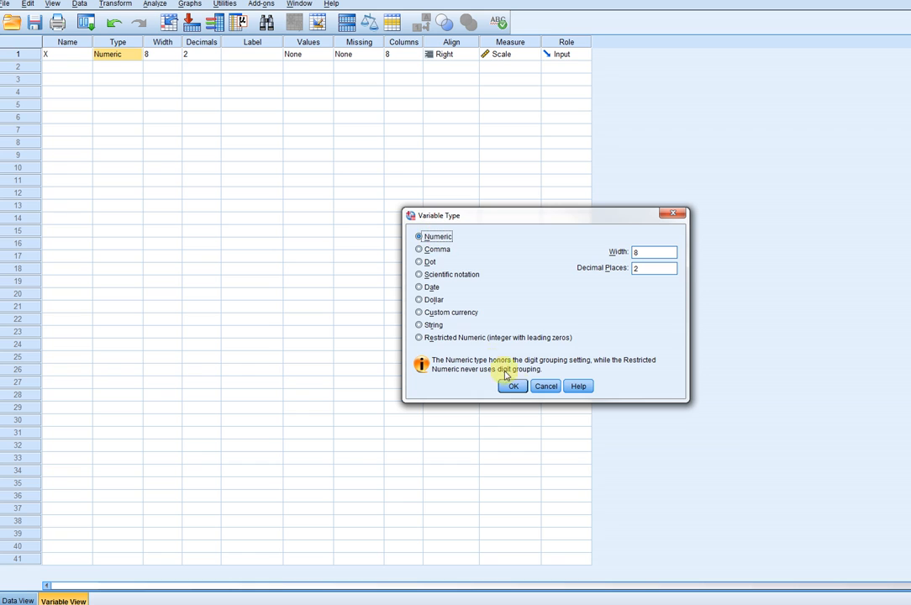
pyautogui.click(513, 386)
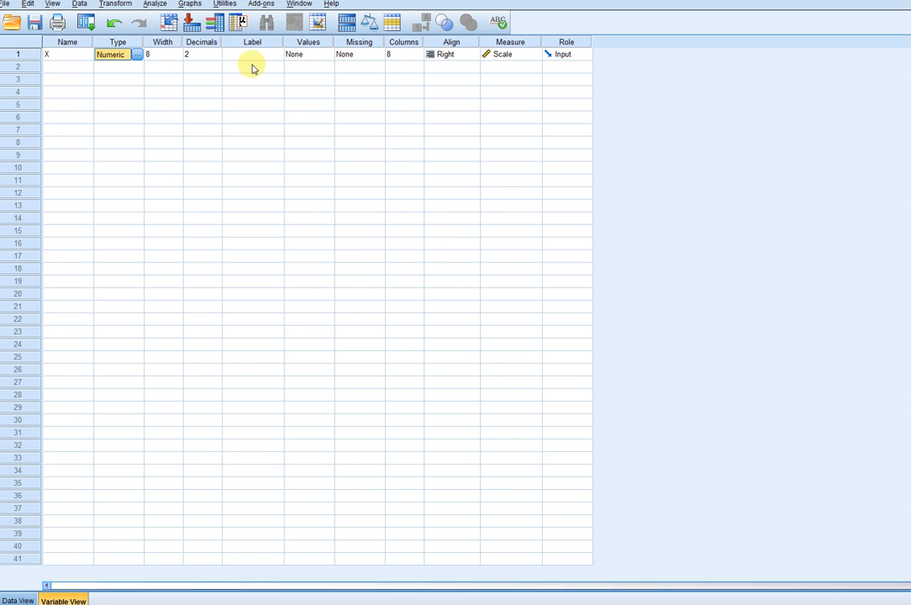
pyautogui.moveTo(530, 57)
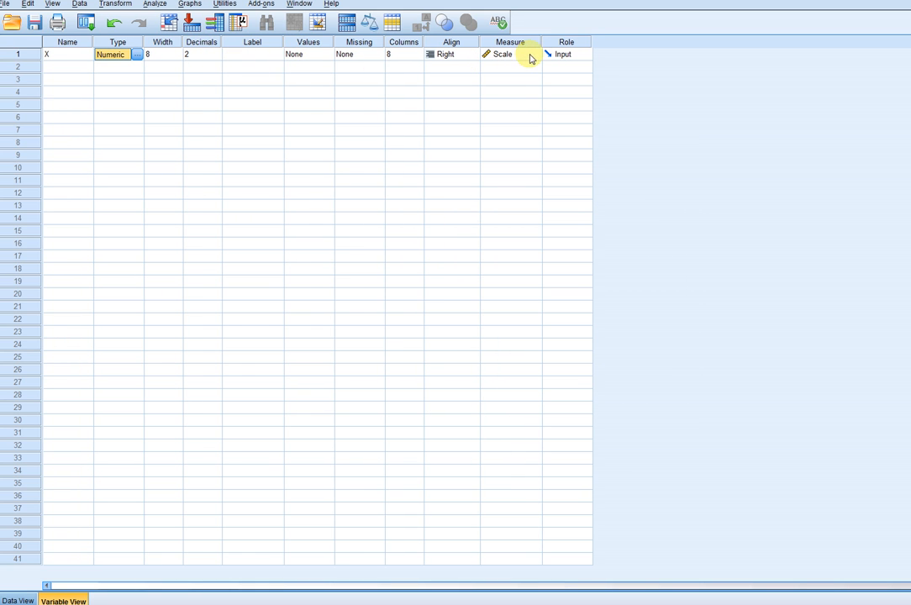
pyautogui.click(534, 53)
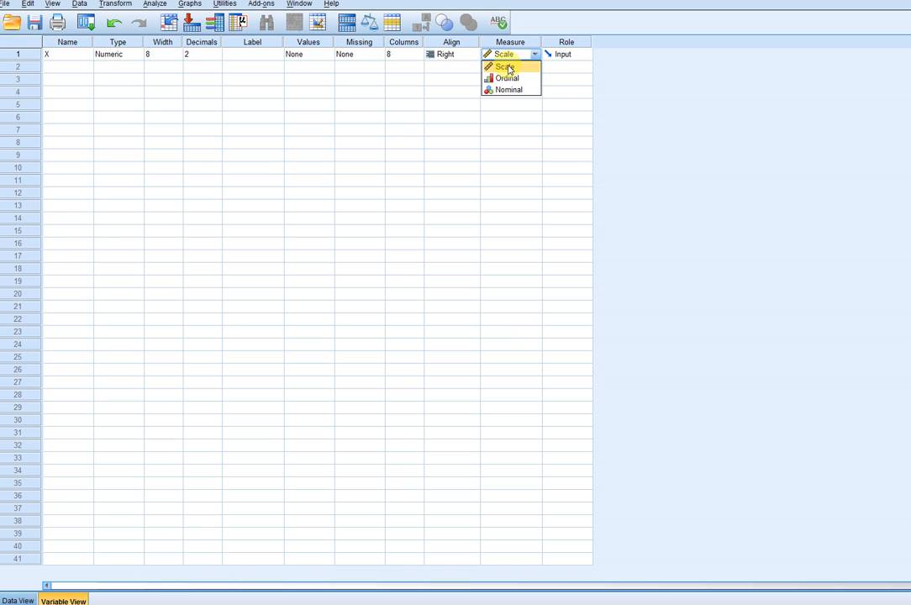
pyautogui.click(504, 66)
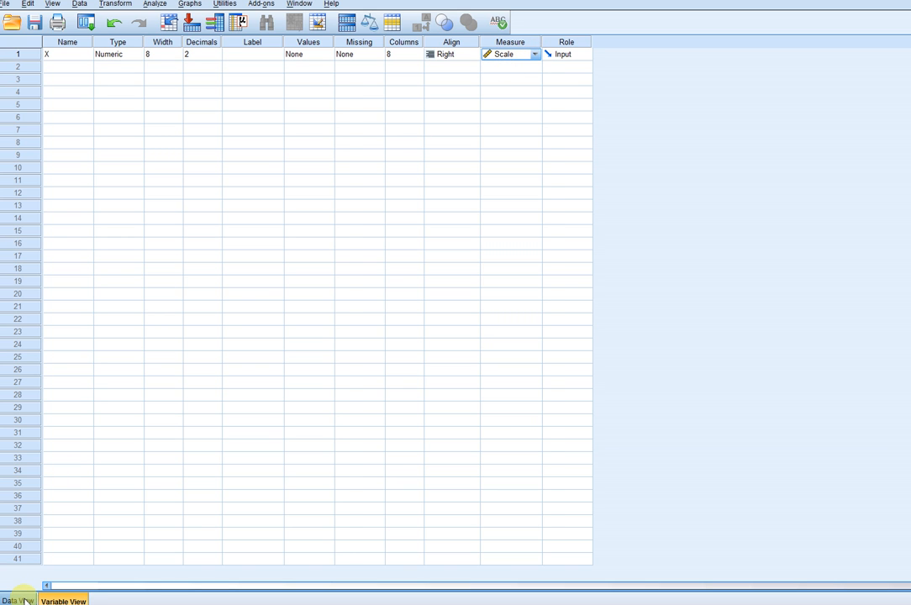
pyautogui.click(18, 600)
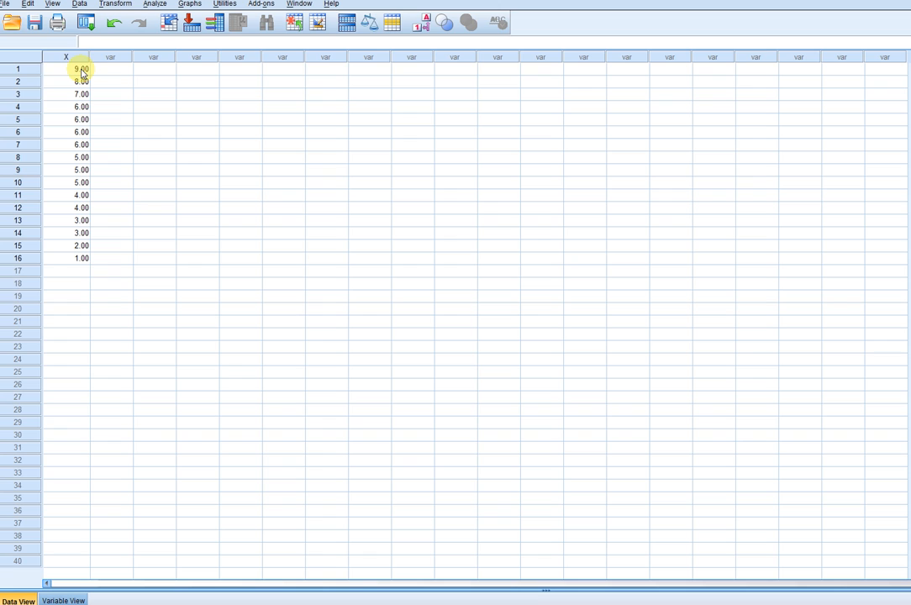
# Step: Start a Frequencies analysis and add X to the Variable(s) list
pyautogui.click(66, 68)
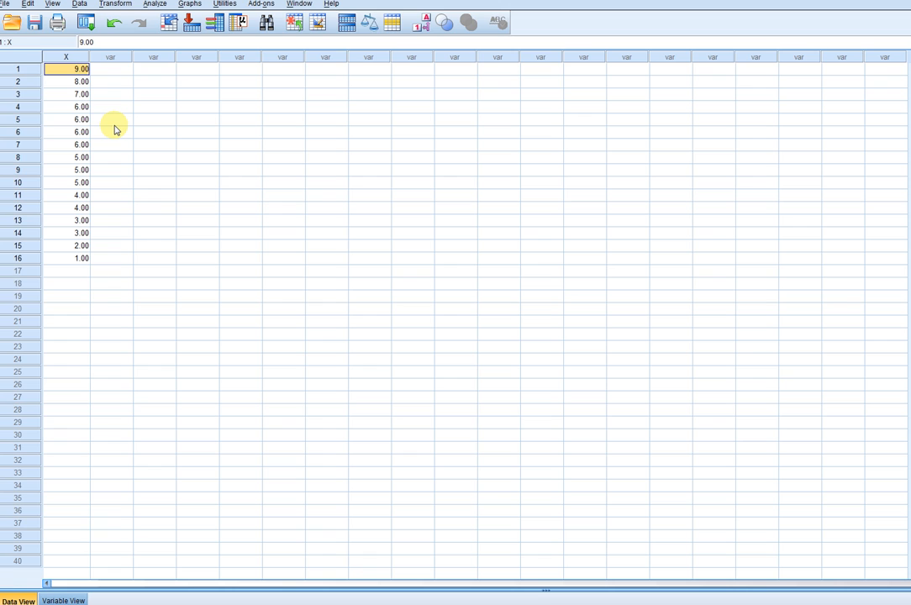
pyautogui.moveTo(134, 101)
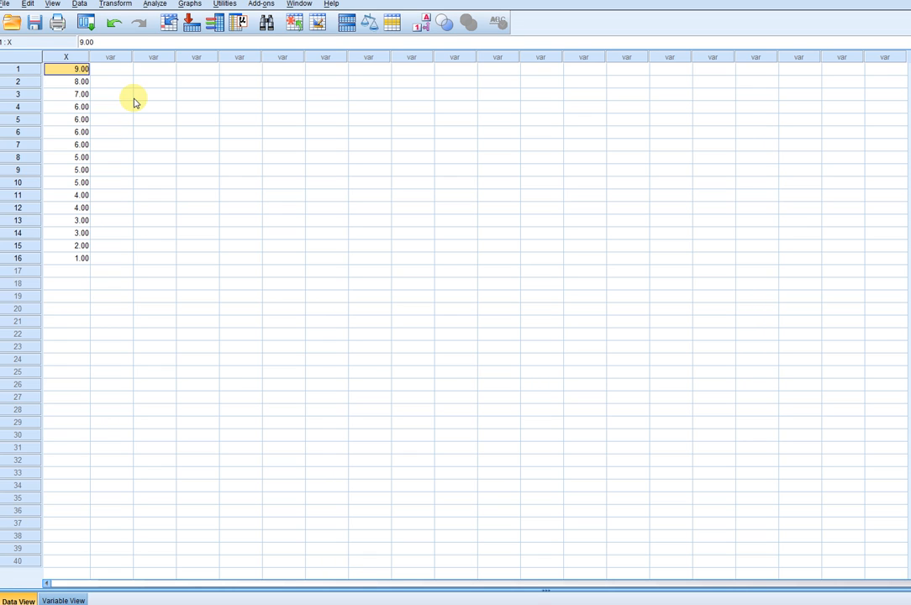
pyautogui.moveTo(144, 82)
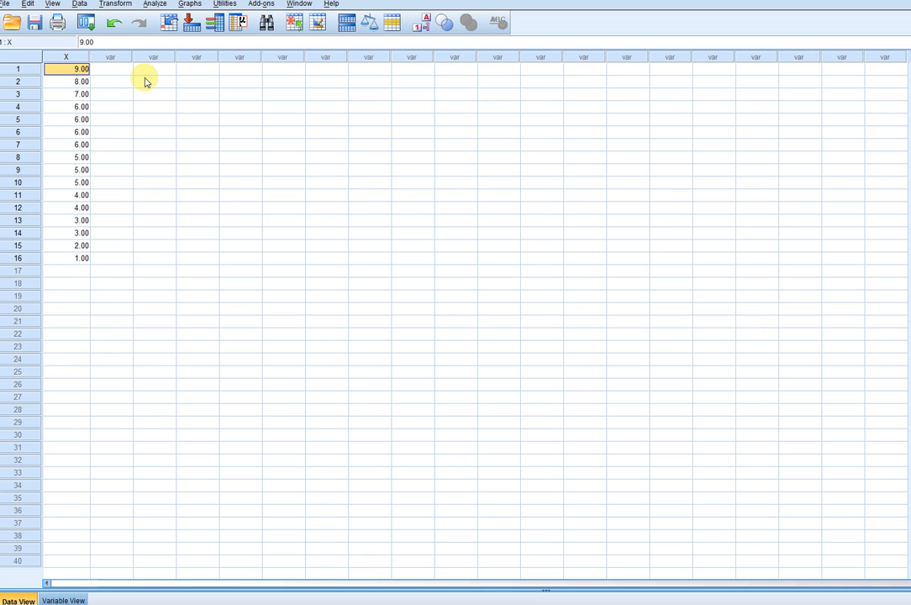
pyautogui.moveTo(159, 52)
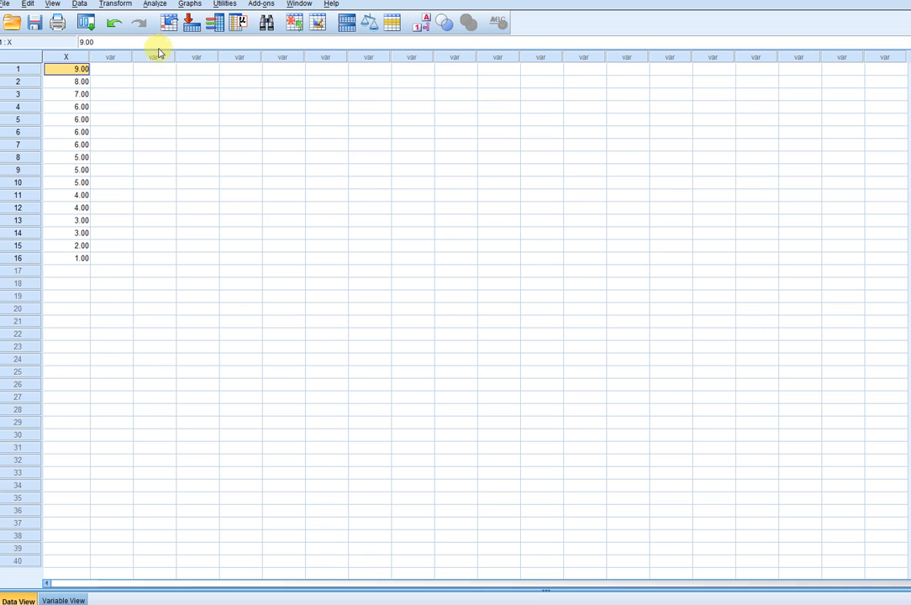
pyautogui.click(154, 3)
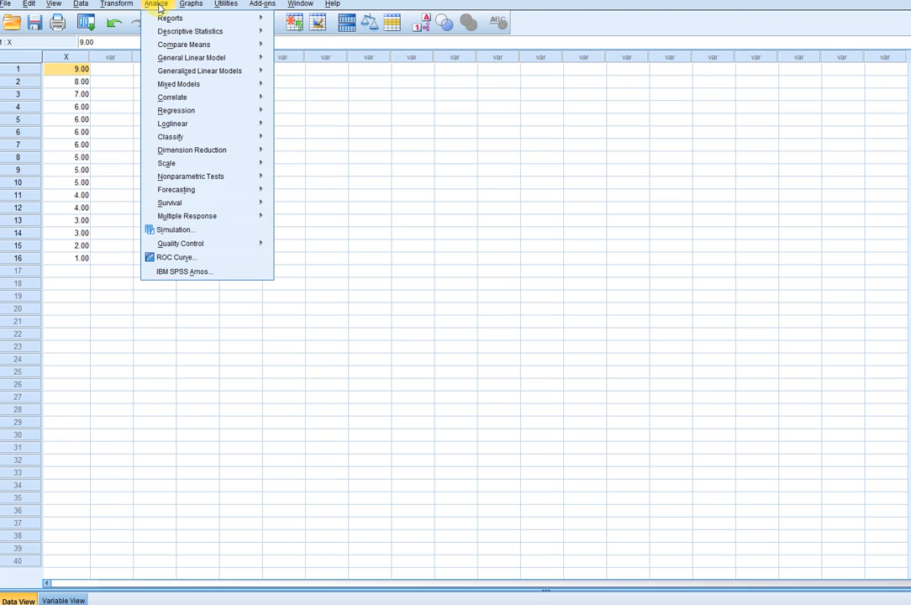
pyautogui.moveTo(189, 31)
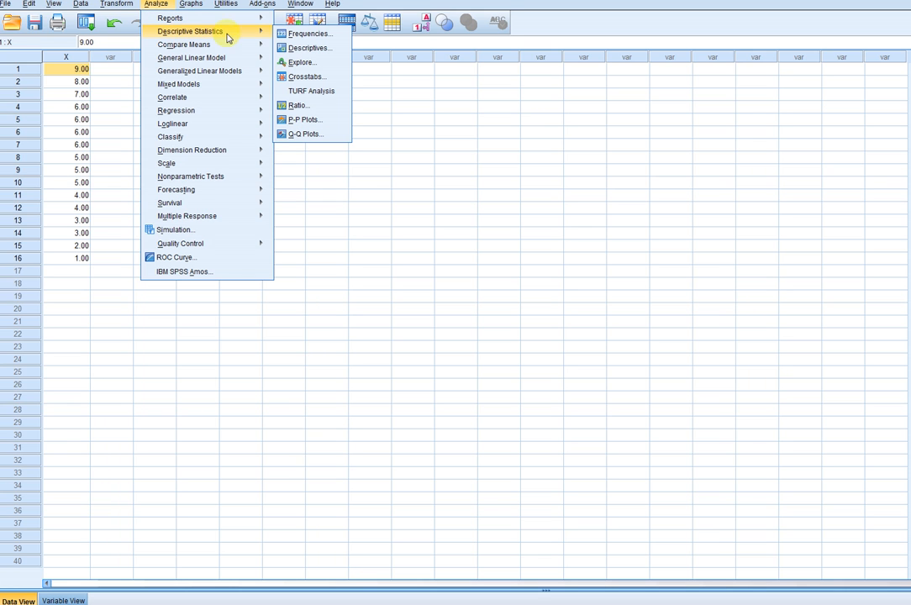
pyautogui.click(309, 34)
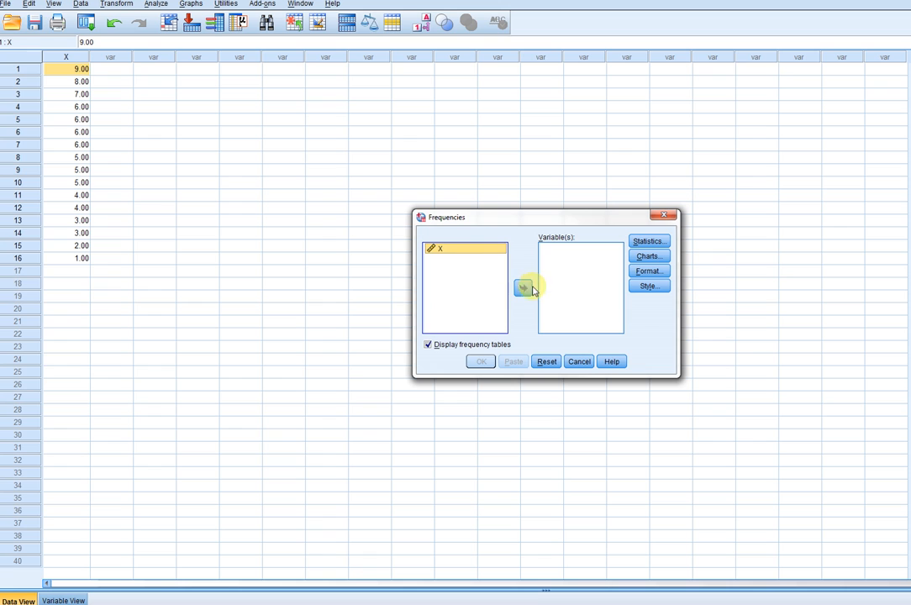
pyautogui.click(523, 287)
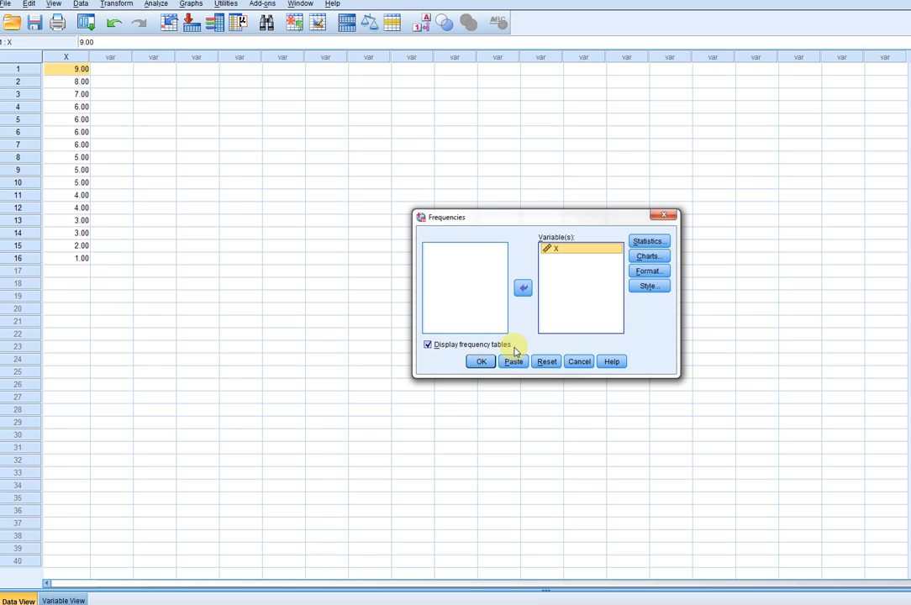
pyautogui.moveTo(609, 306)
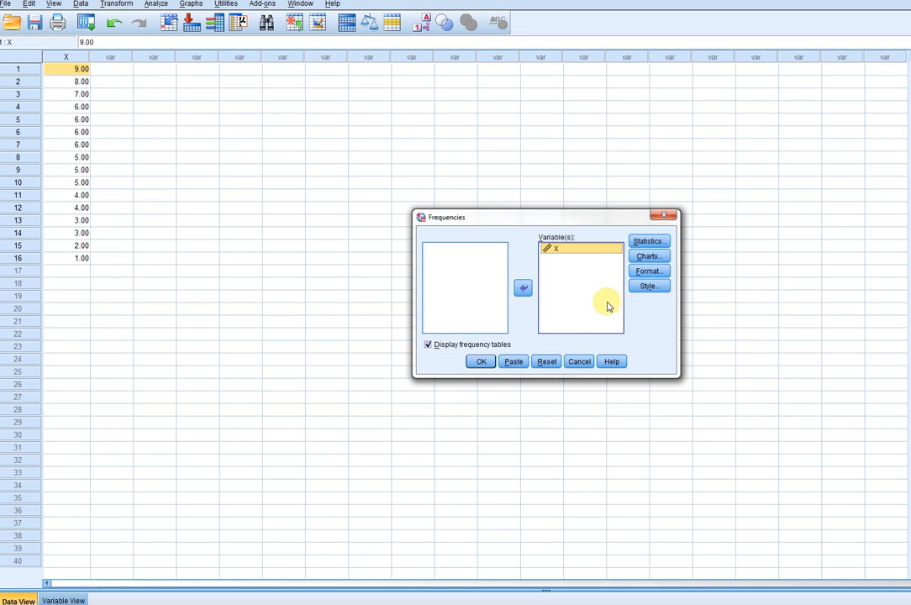
pyautogui.moveTo(605, 286)
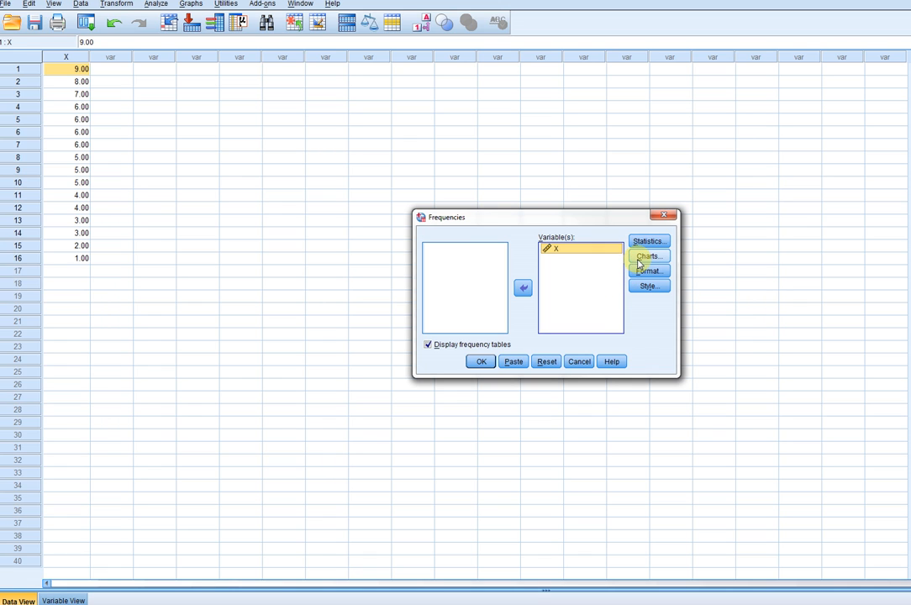
# Step: Set Histograms as the Frequencies chart type, leaving the normal curve unticked
pyautogui.click(648, 255)
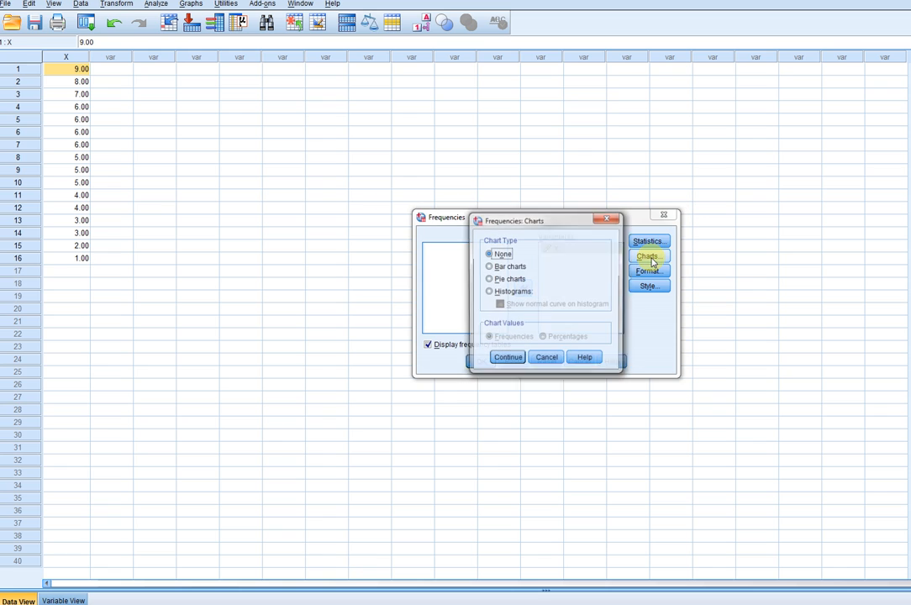
pyautogui.click(489, 291)
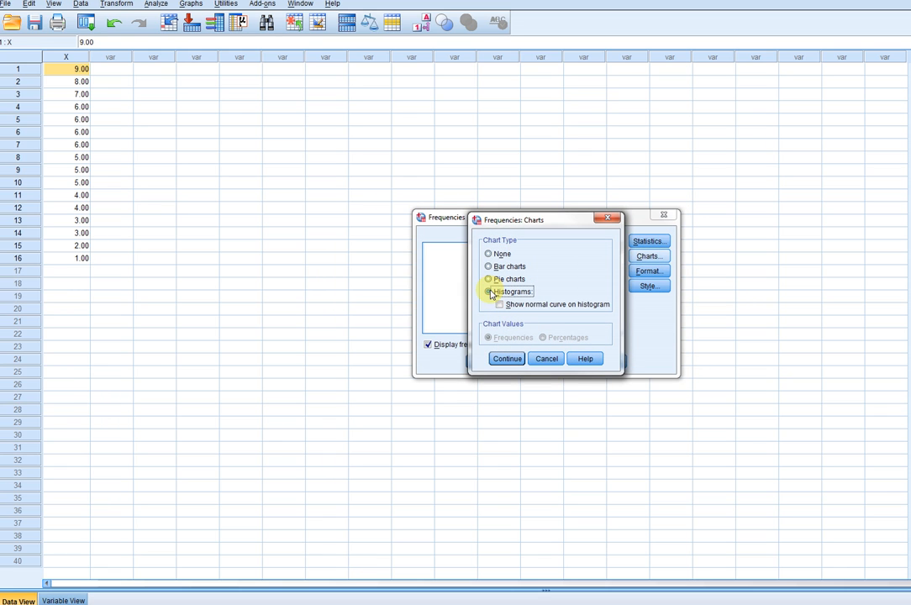
pyautogui.click(488, 291)
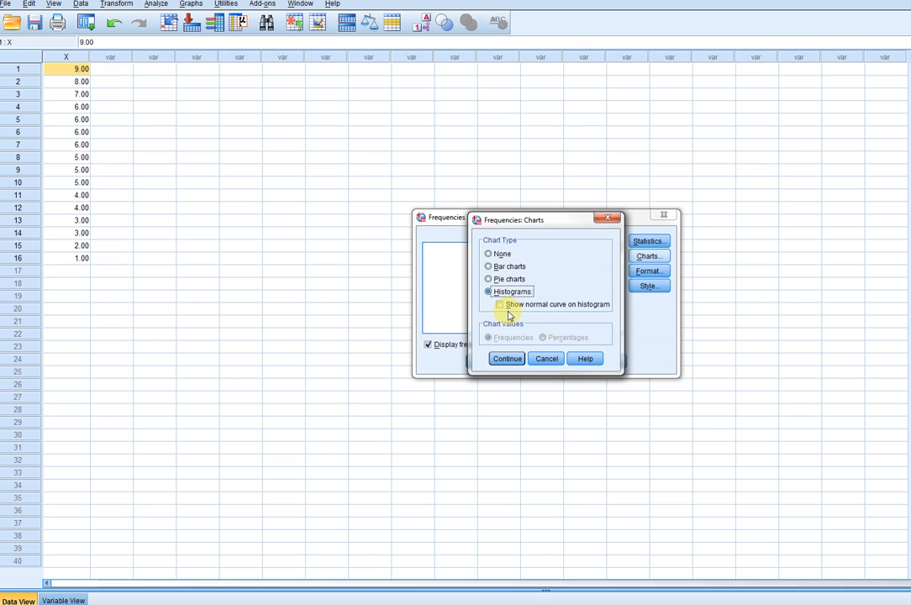
pyautogui.click(500, 304)
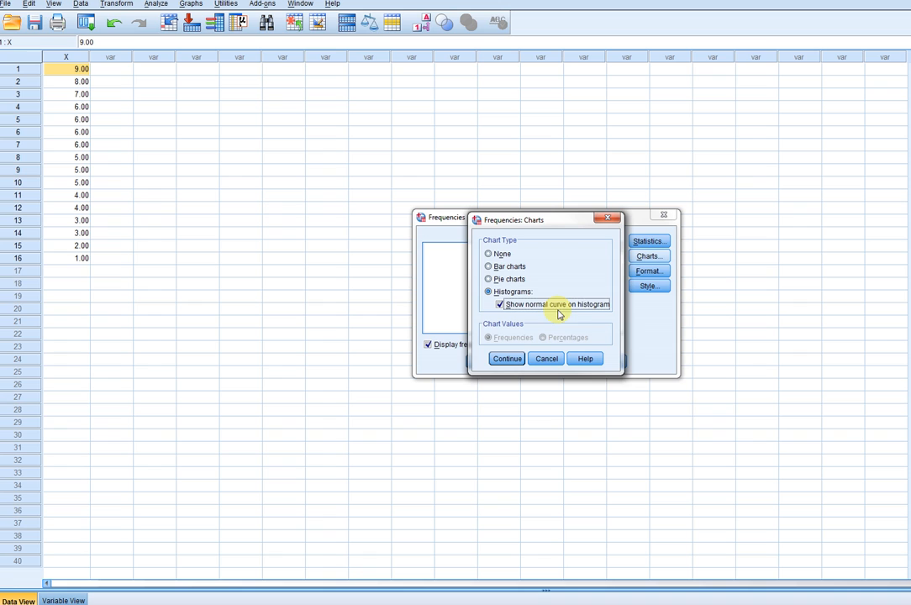
pyautogui.moveTo(530, 315)
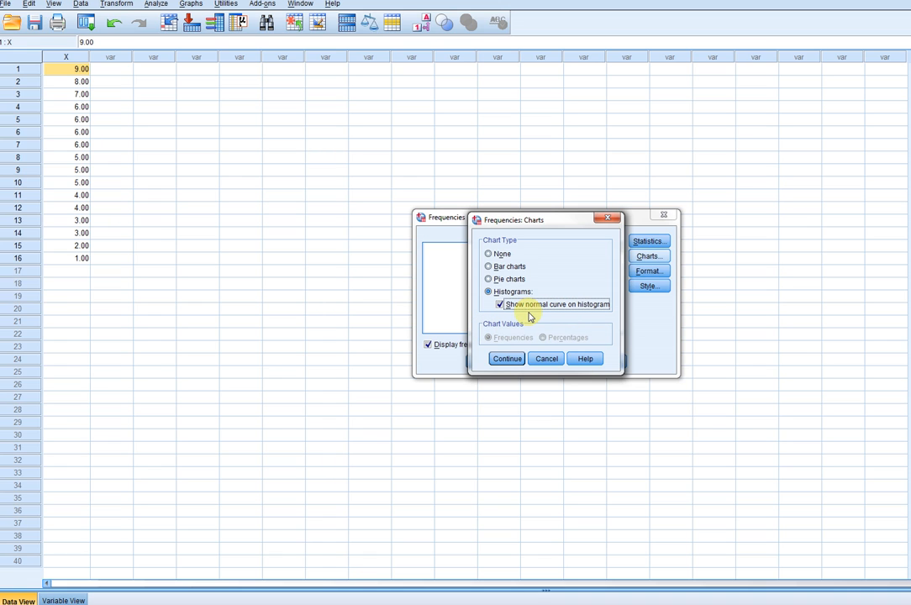
pyautogui.click(501, 304)
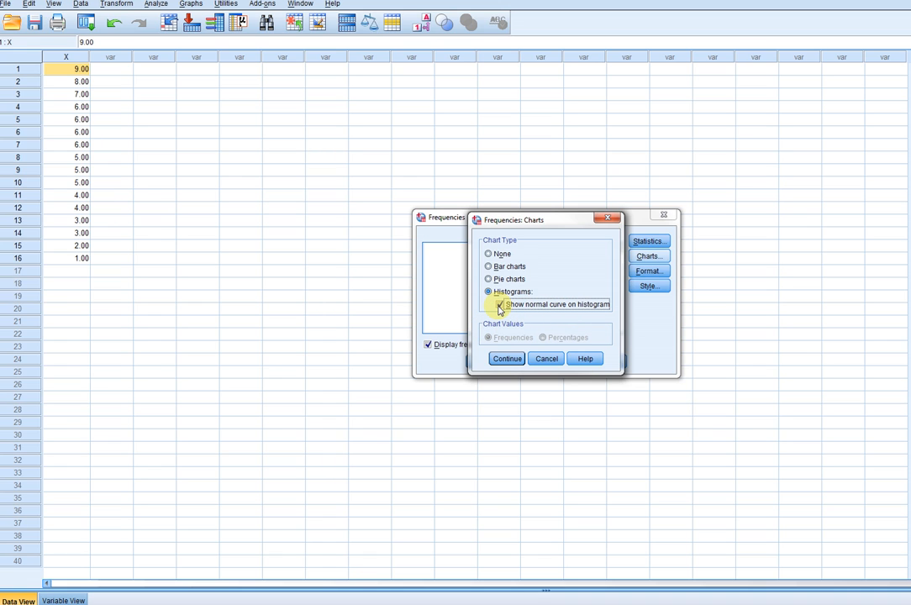
pyautogui.click(499, 303)
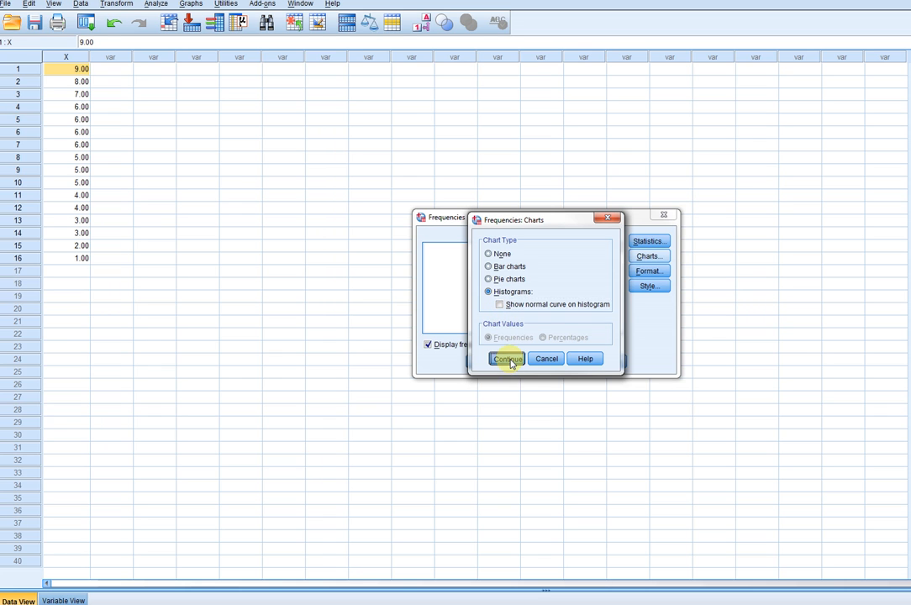
pyautogui.click(507, 359)
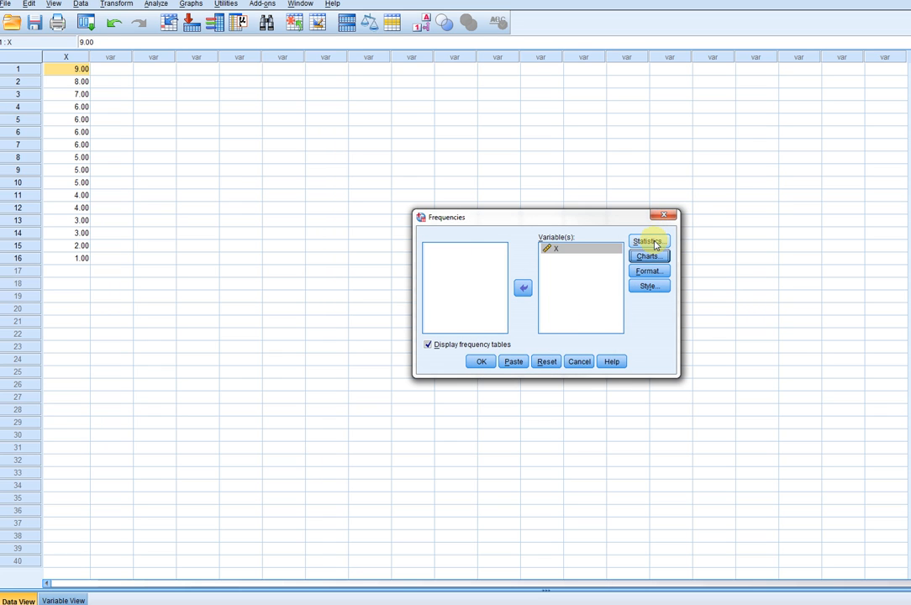
# Step: Request mean, median, mode, std. deviation, variance, range, skewness and kurtosis, with group midpoints
pyautogui.click(647, 241)
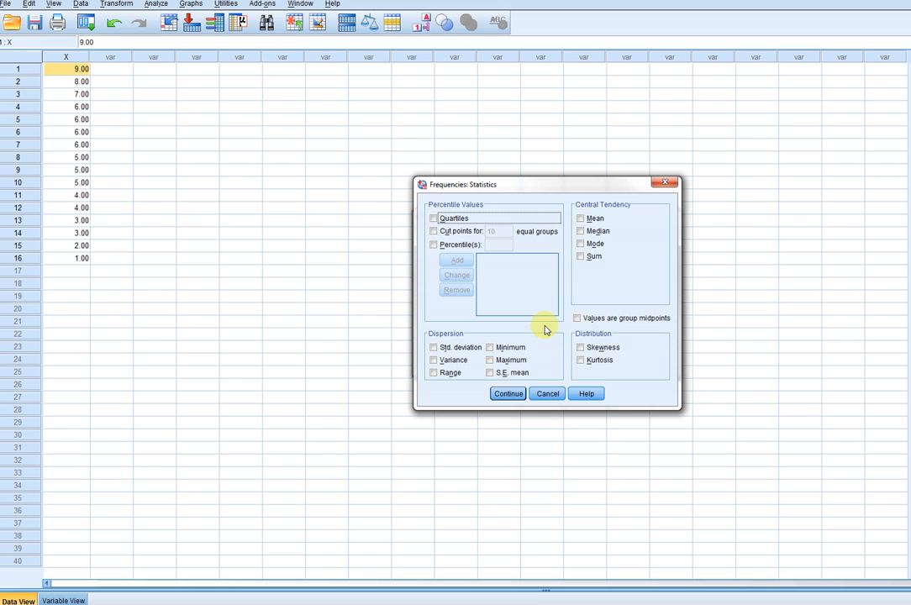
pyautogui.click(580, 218)
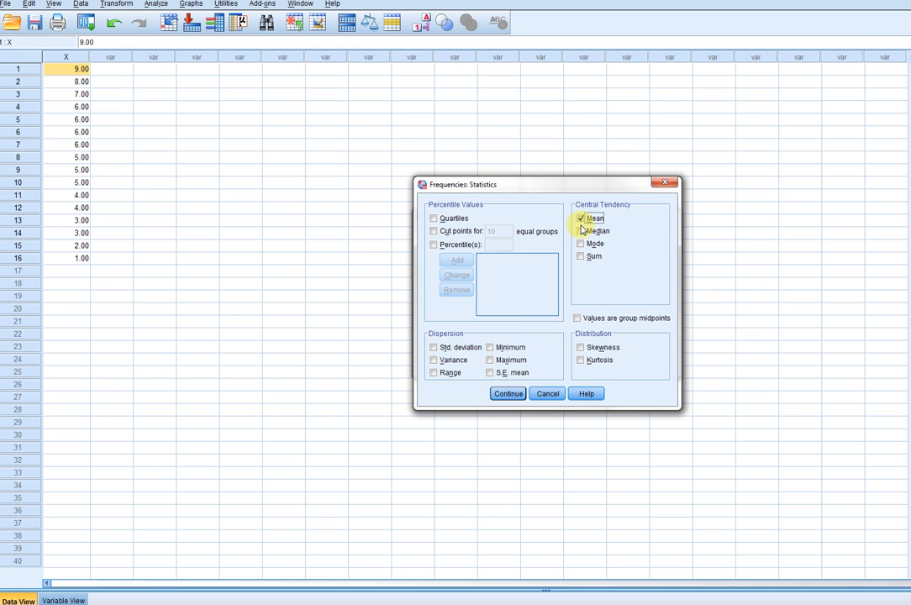
pyautogui.click(579, 231)
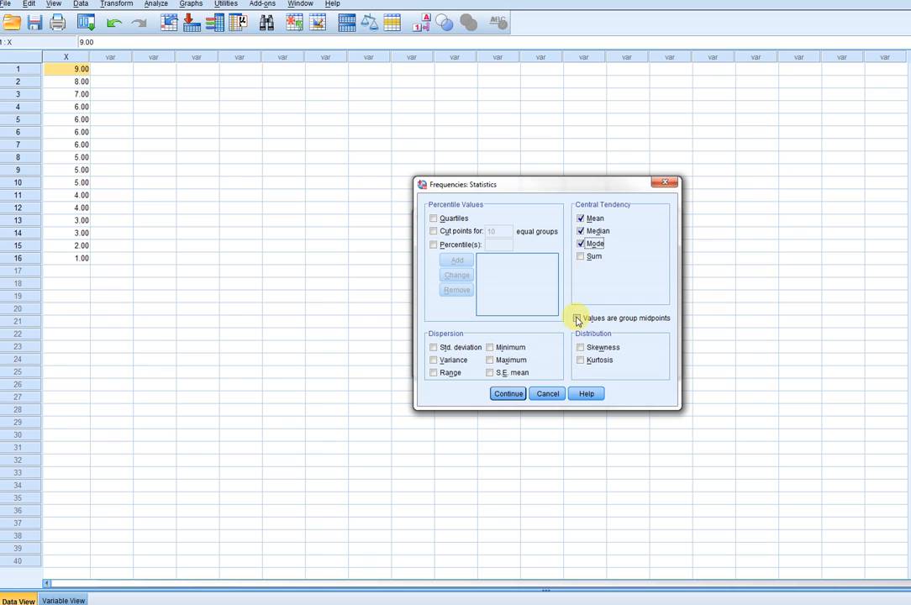
pyautogui.click(434, 347)
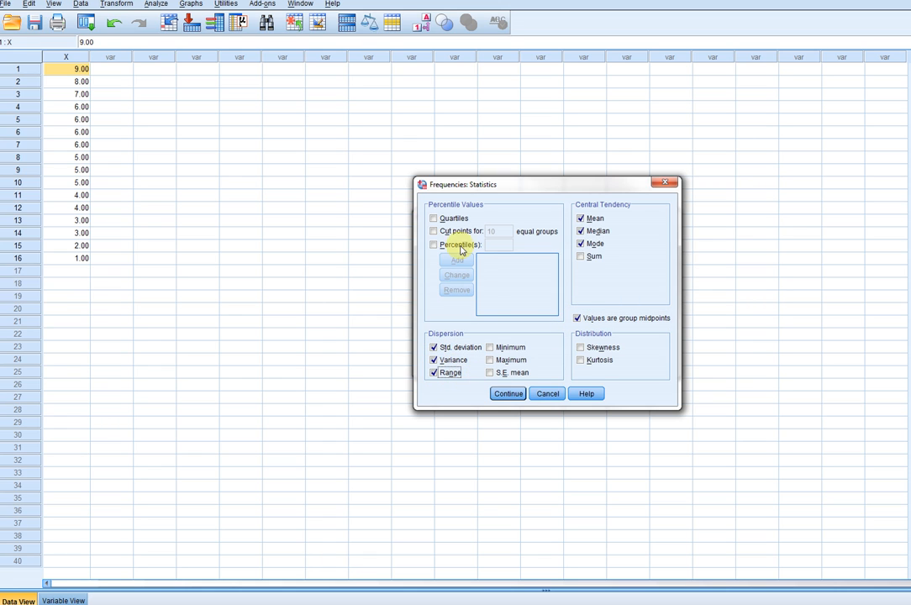
pyautogui.click(581, 359)
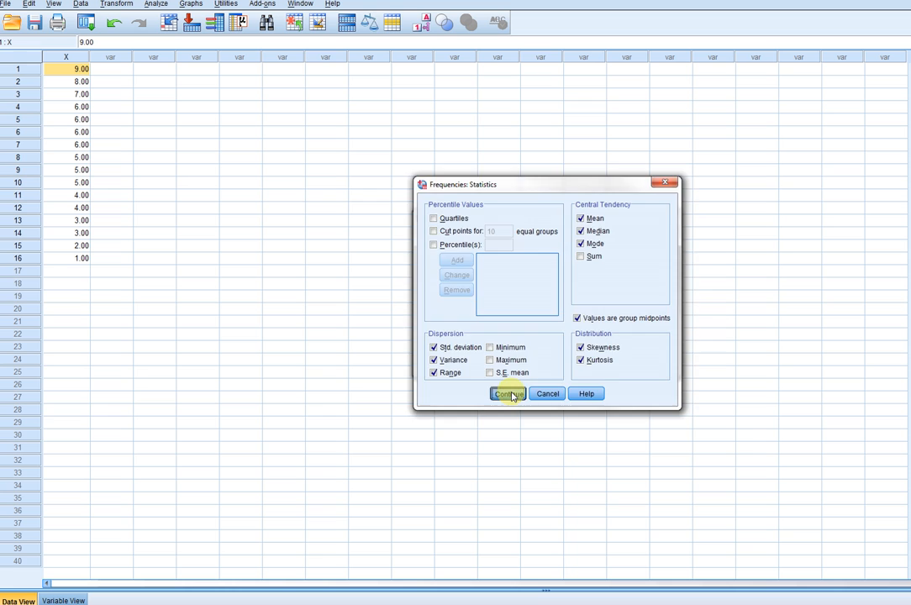
pyautogui.click(508, 393)
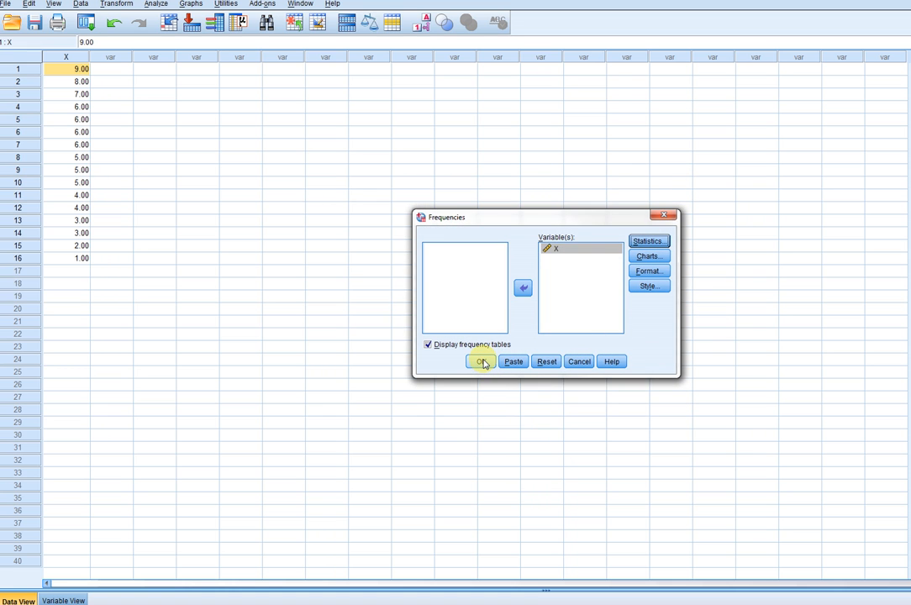
pyautogui.click(480, 362)
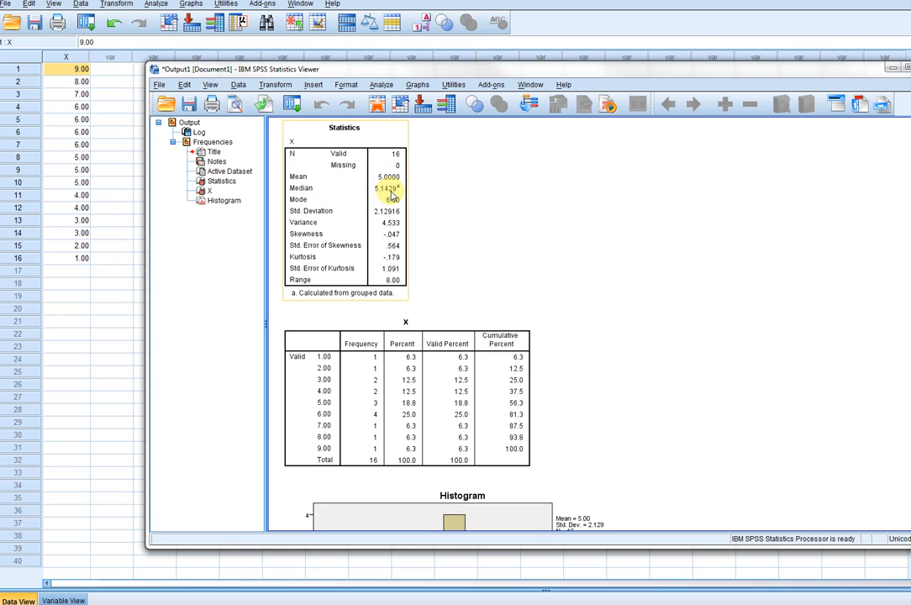
pyautogui.click(383, 199)
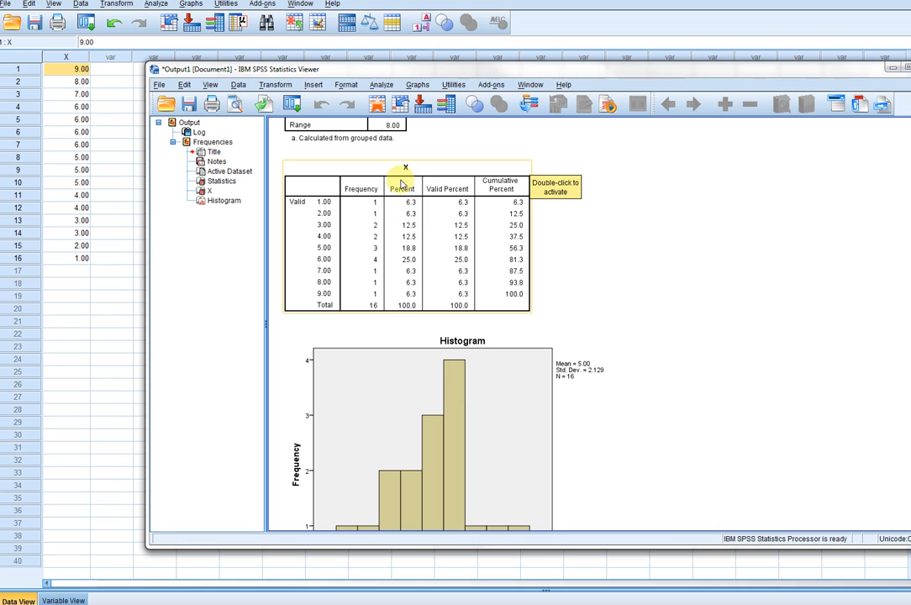
pyautogui.moveTo(369, 276)
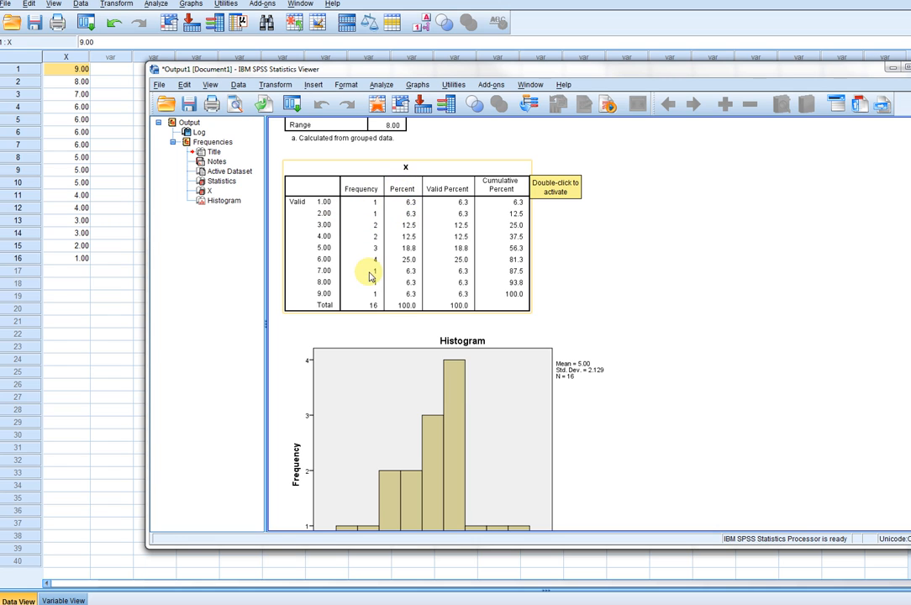
pyautogui.moveTo(376, 220)
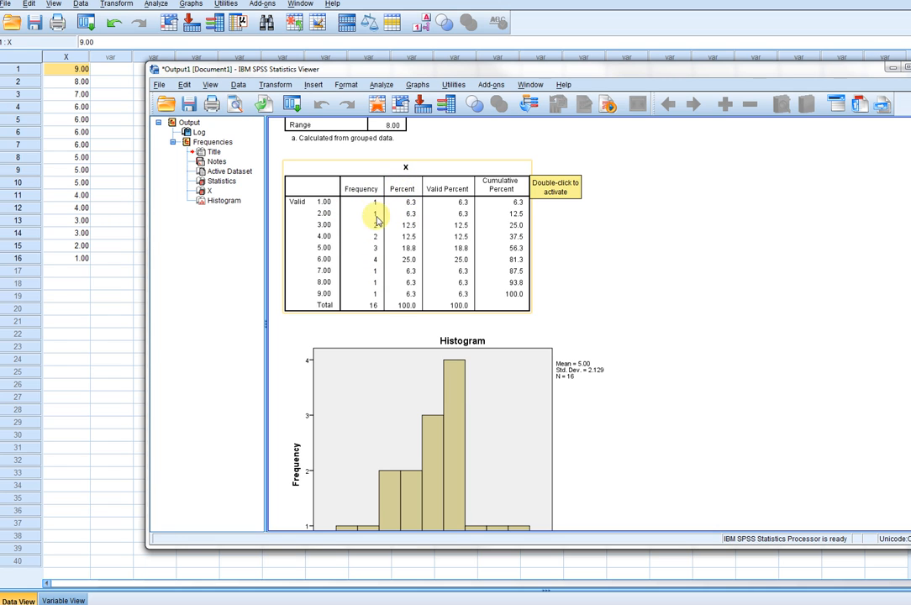
pyautogui.moveTo(371, 309)
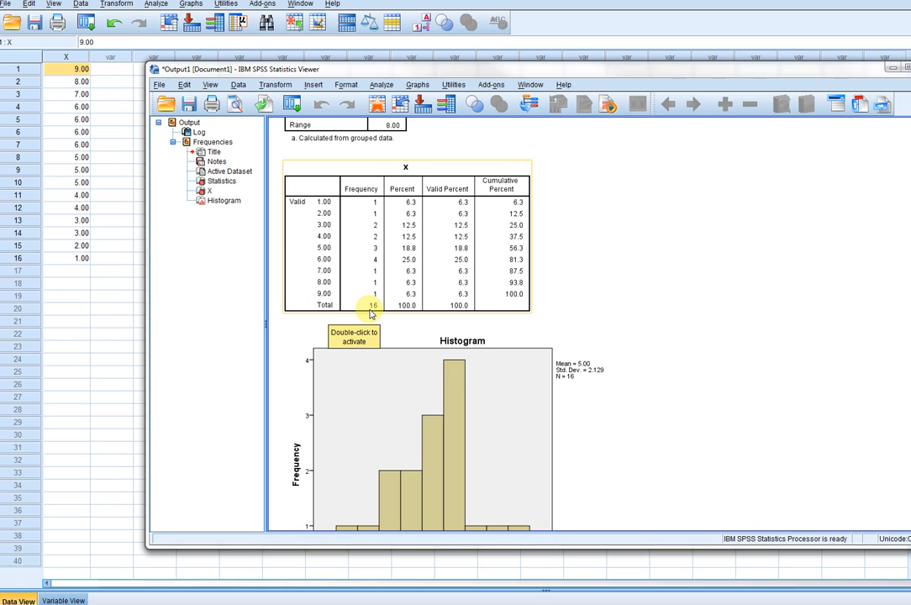
pyautogui.moveTo(372, 205)
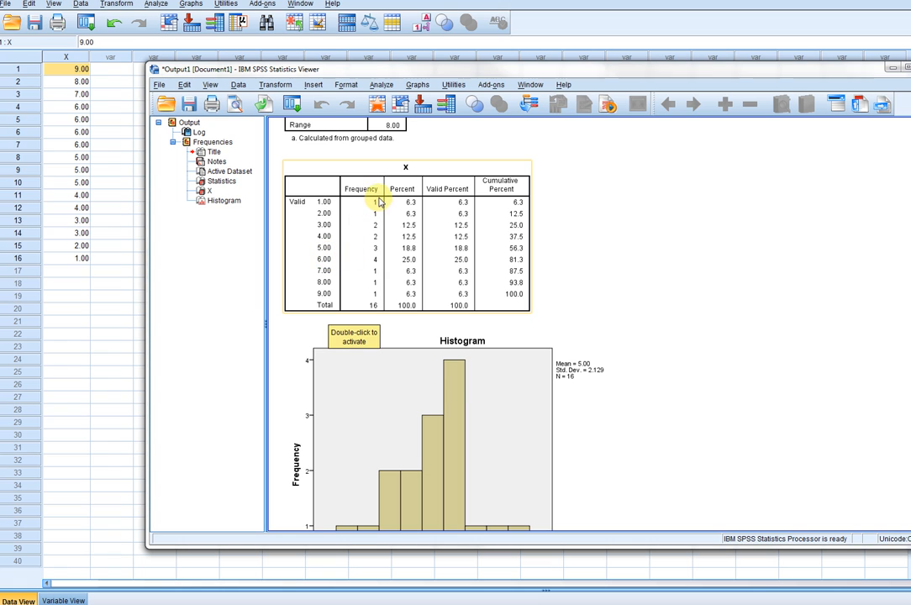
pyautogui.moveTo(365, 278)
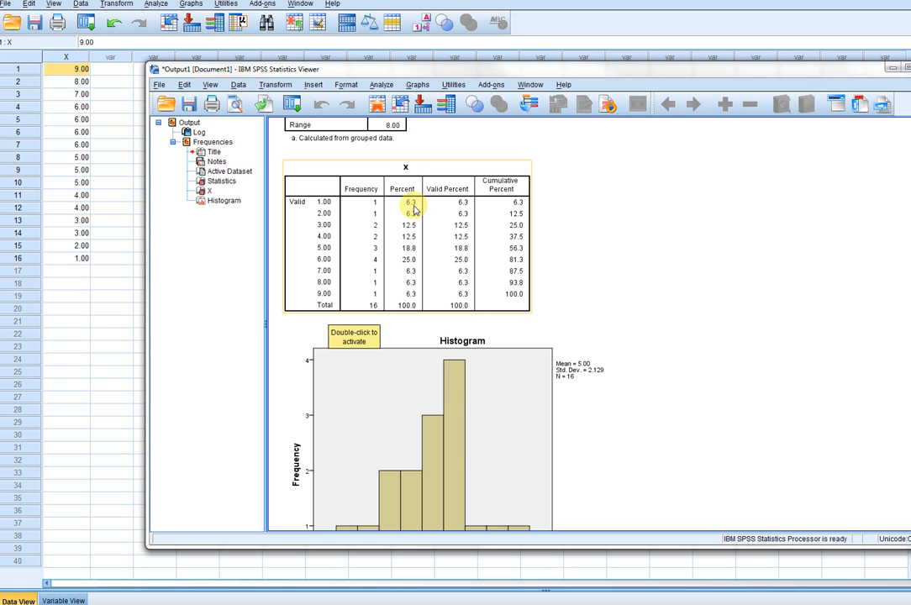
pyautogui.moveTo(414, 212)
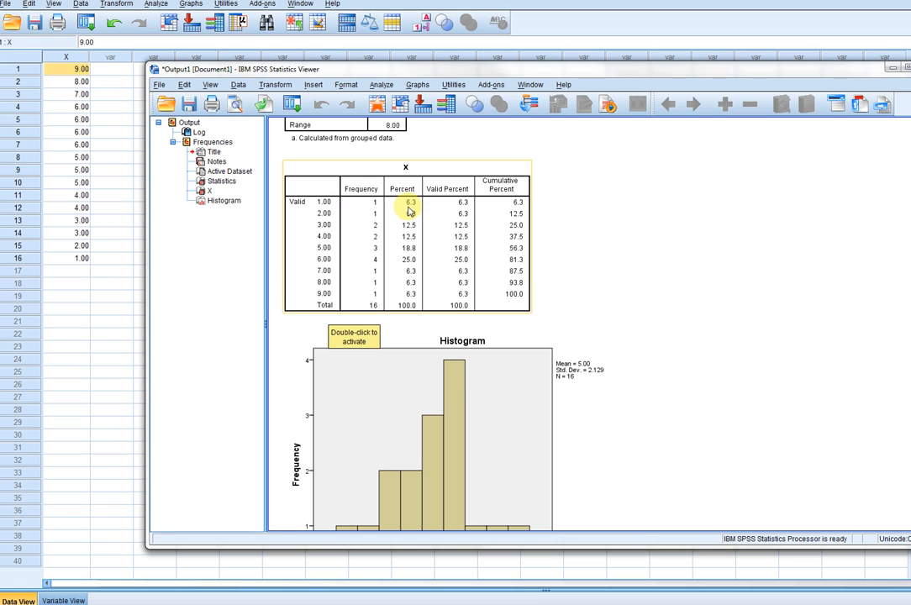
pyautogui.moveTo(411, 214)
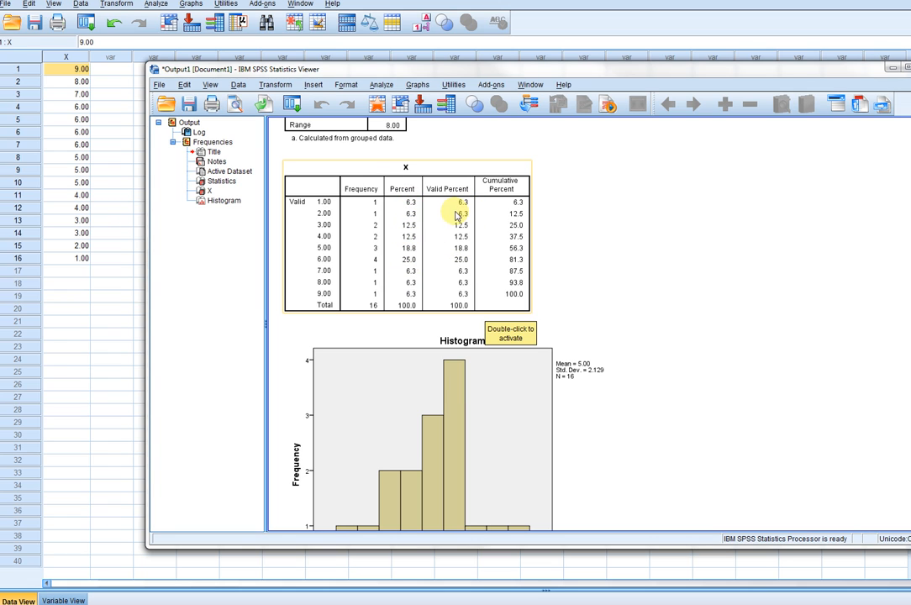
pyautogui.moveTo(456, 256)
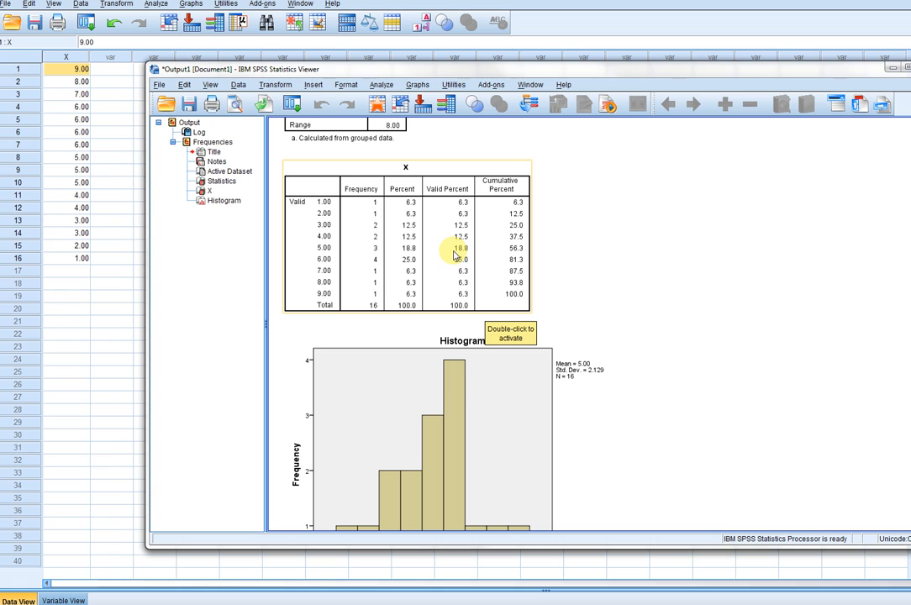
pyautogui.moveTo(410, 189)
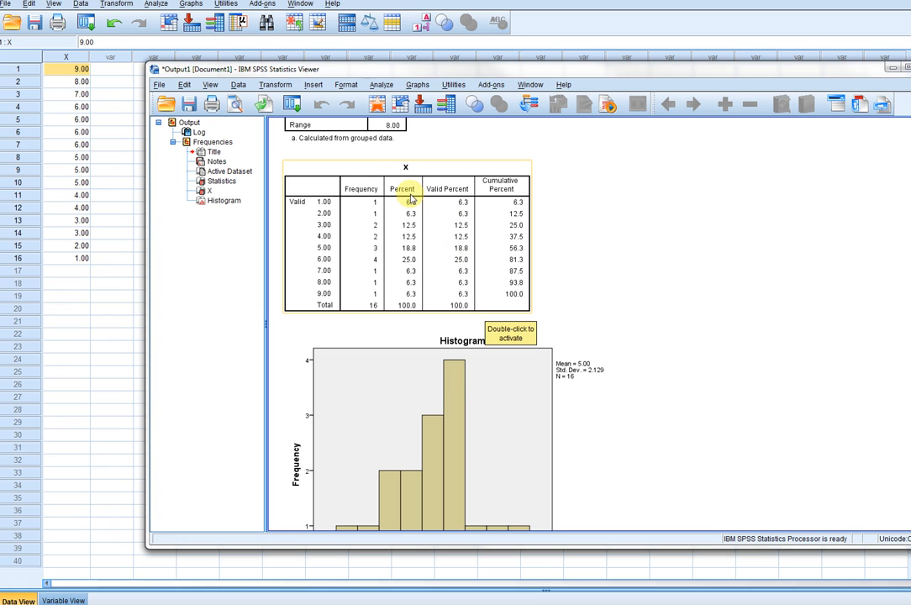
pyautogui.moveTo(475, 242)
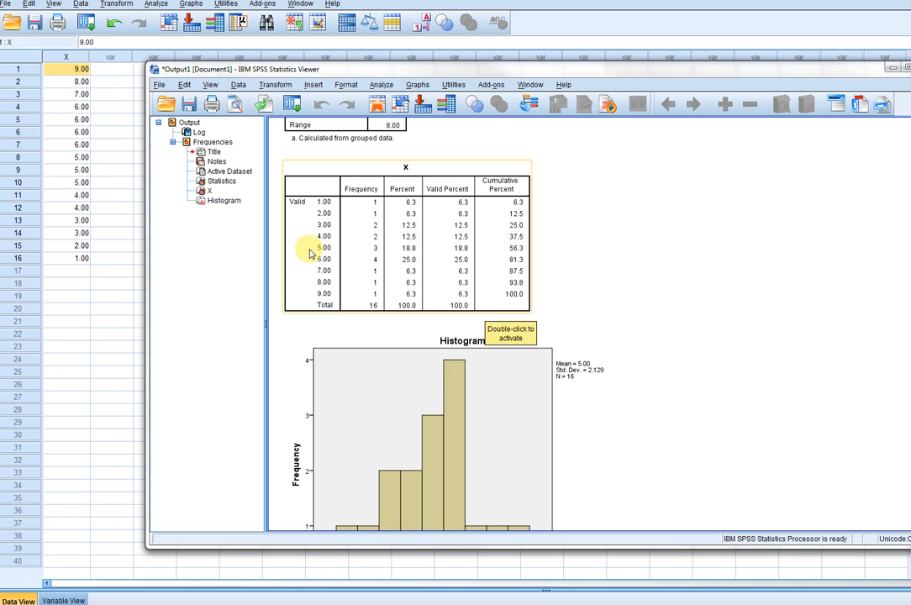
pyautogui.moveTo(366, 305)
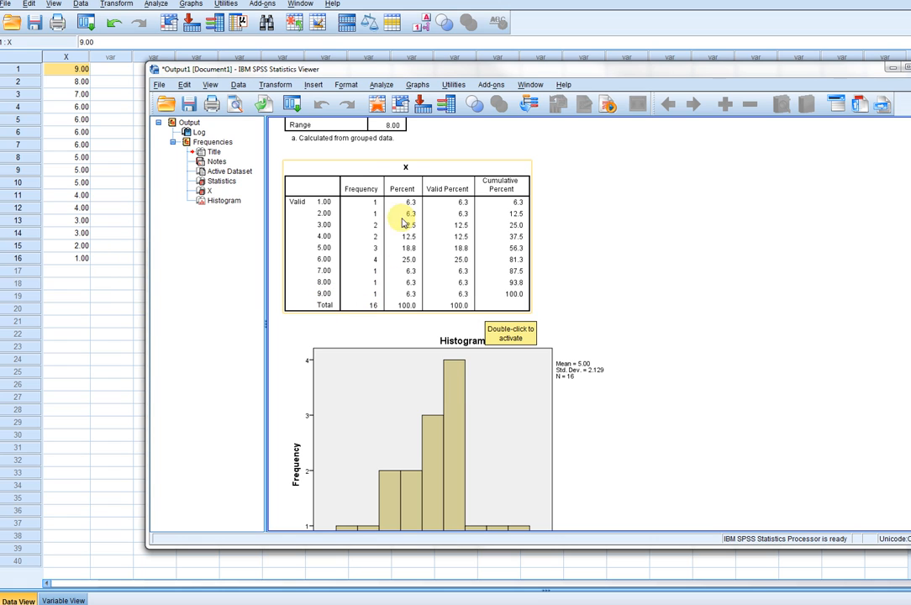
pyautogui.moveTo(411, 299)
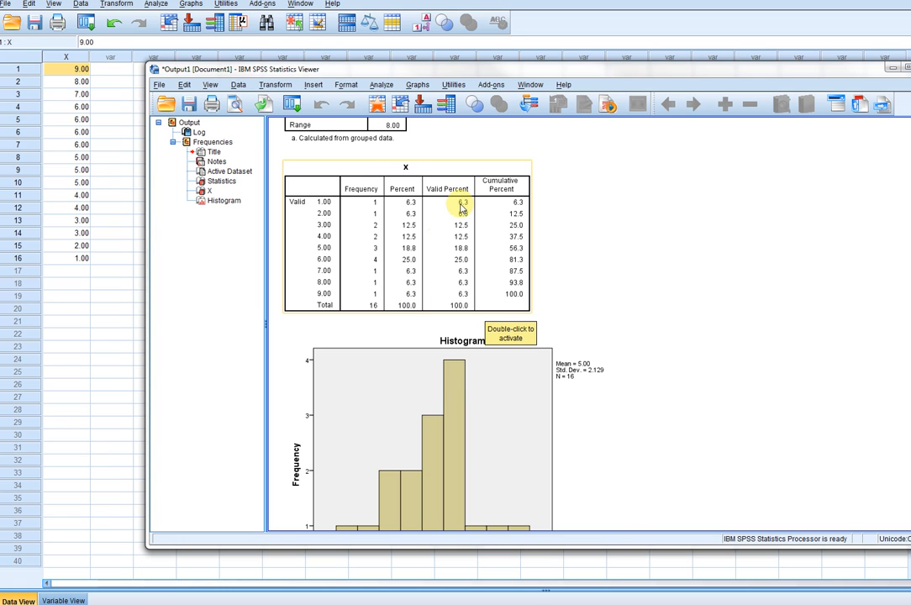
pyautogui.moveTo(460, 220)
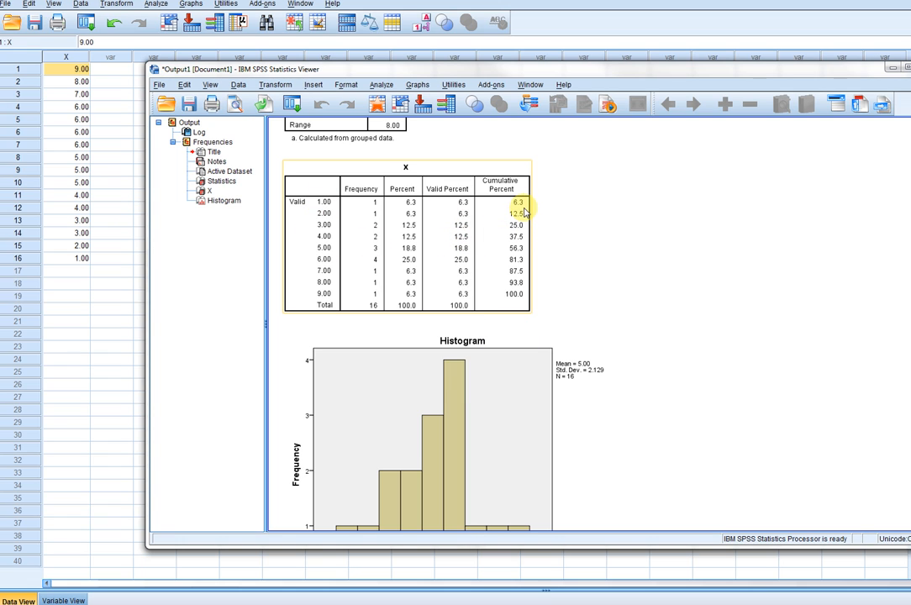
pyautogui.moveTo(516, 210)
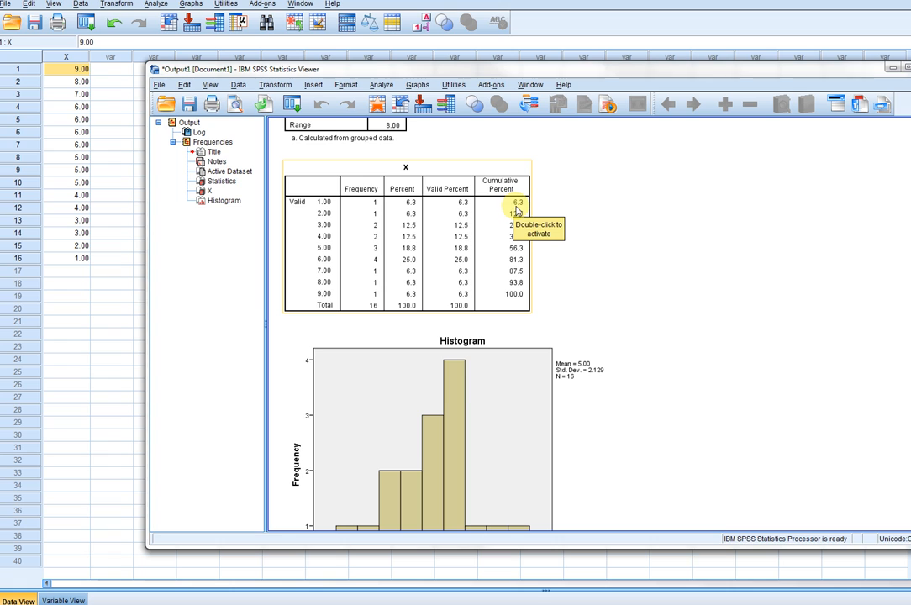
pyautogui.moveTo(601, 209)
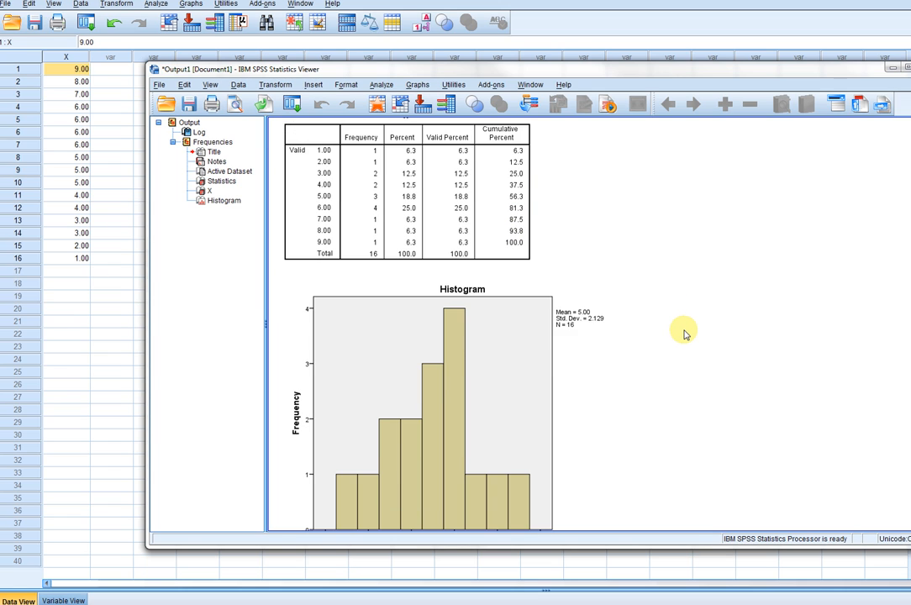
pyautogui.scroll(-3)
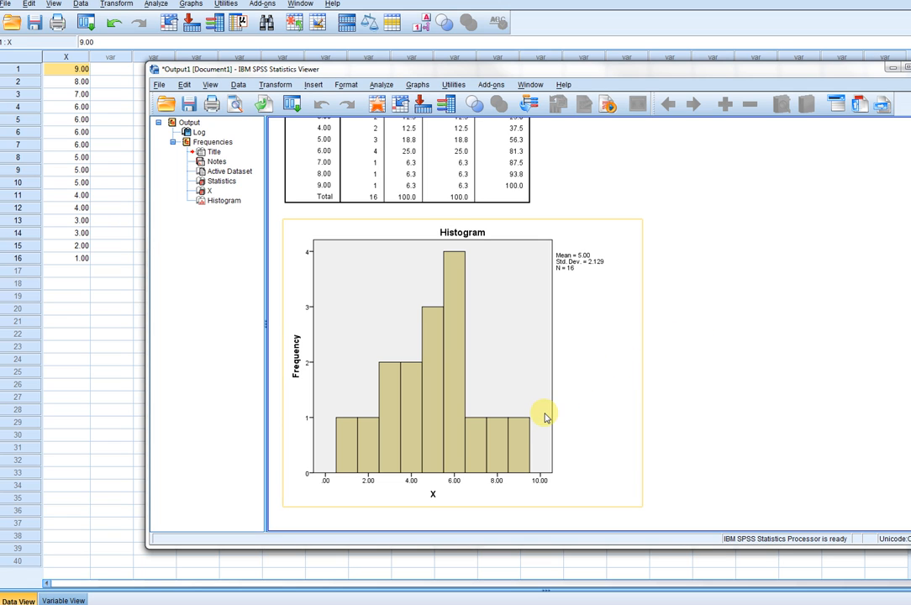
pyautogui.moveTo(338, 492)
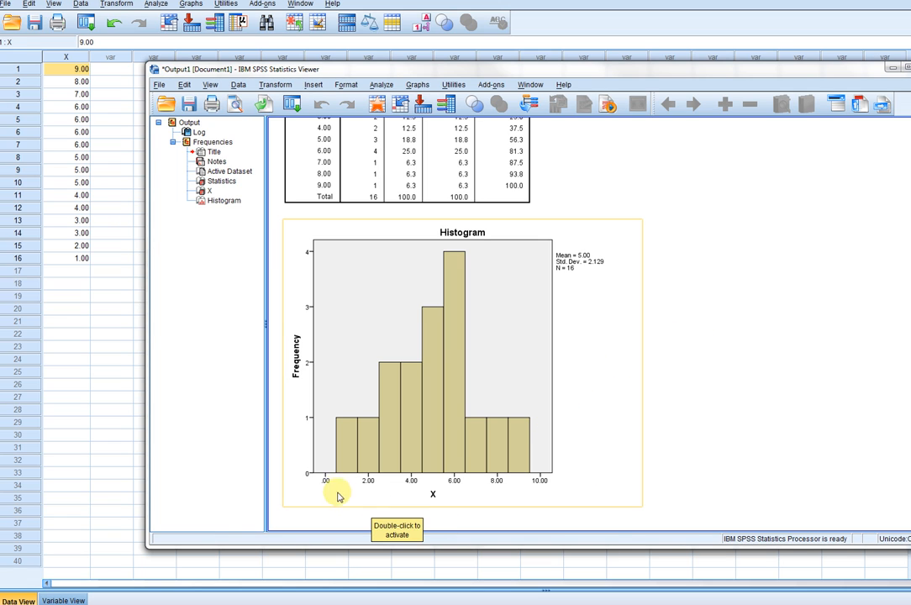
pyautogui.moveTo(355, 477)
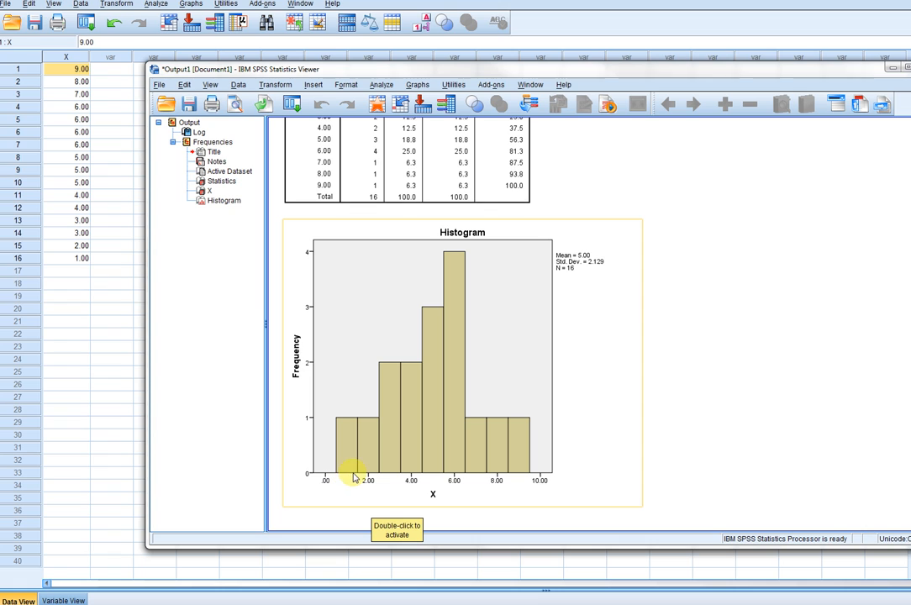
pyautogui.moveTo(351, 477)
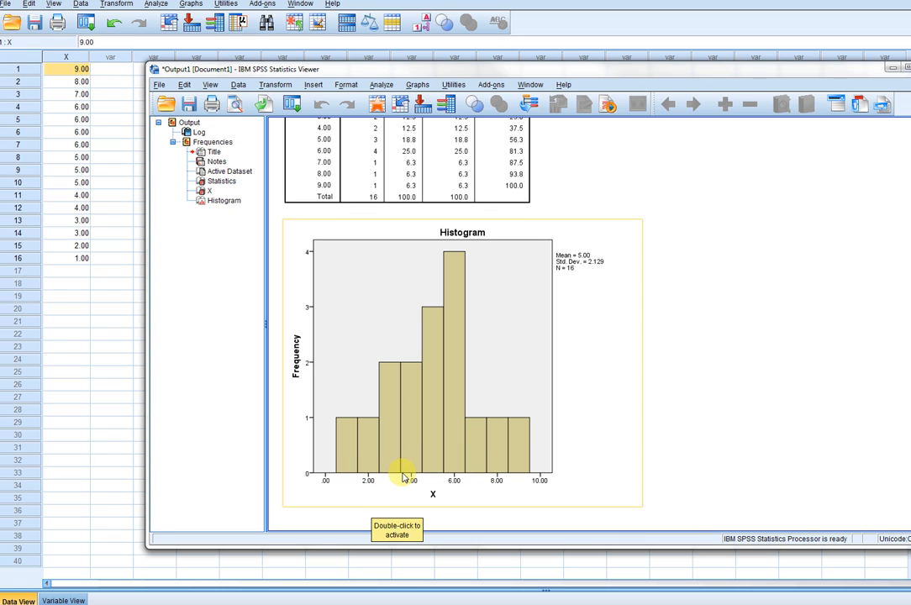
pyautogui.moveTo(532, 476)
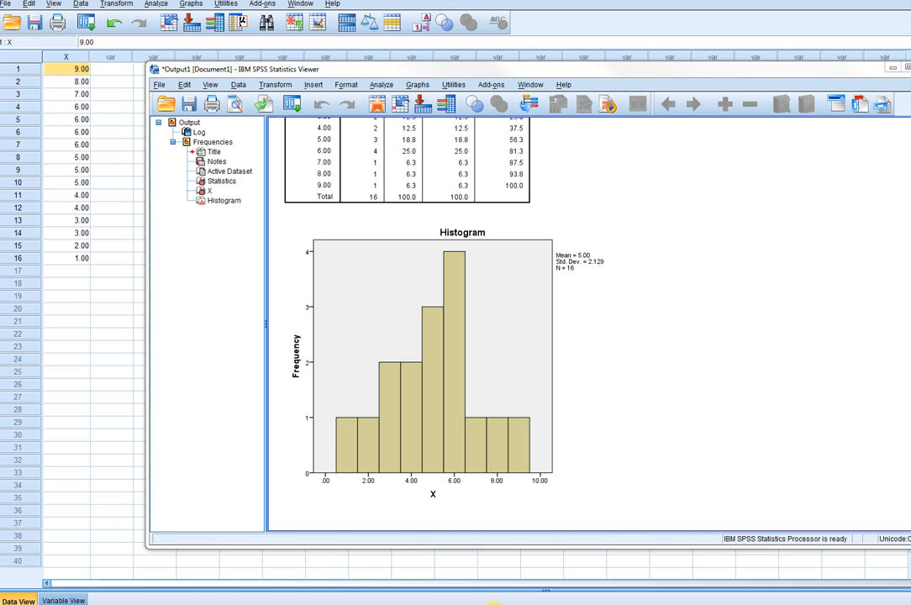
# Step: Rerun Frequencies of X with Show normal curve on histogram ticked
pyautogui.click(382, 84)
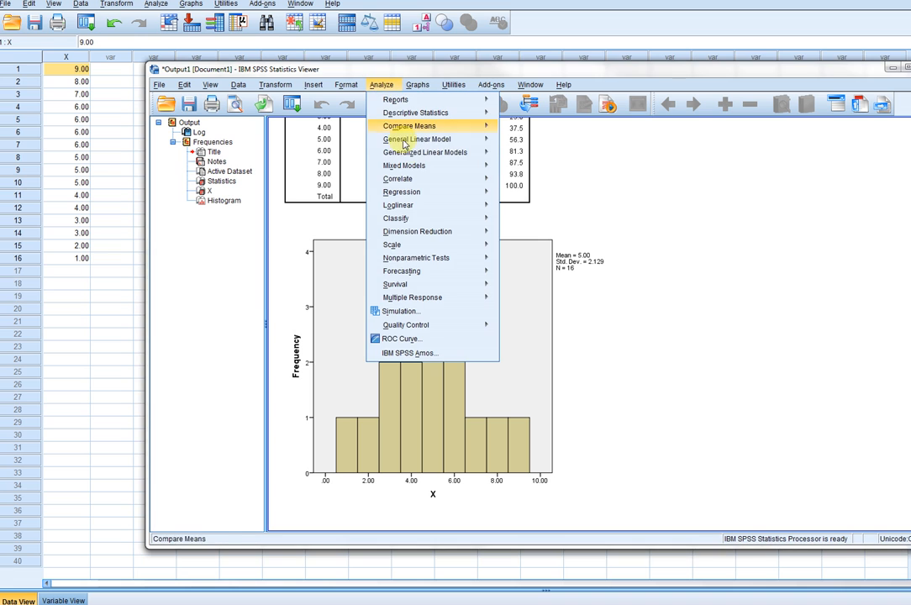
pyautogui.moveTo(415, 112)
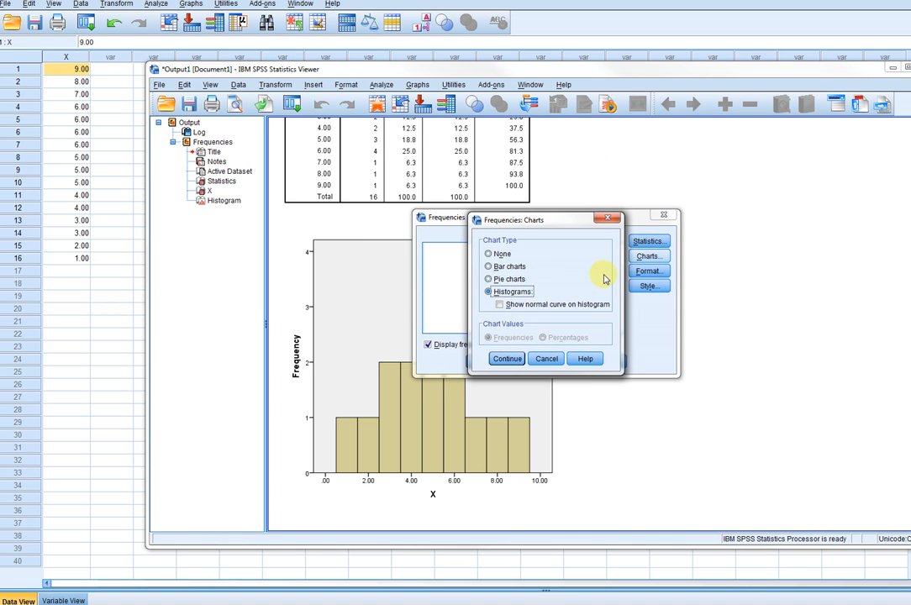
pyautogui.click(499, 304)
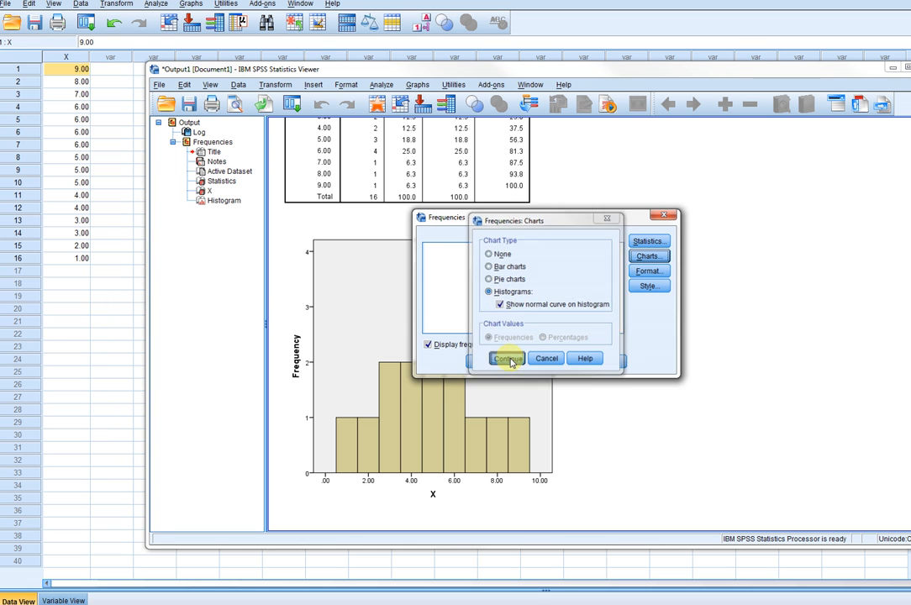
pyautogui.click(507, 359)
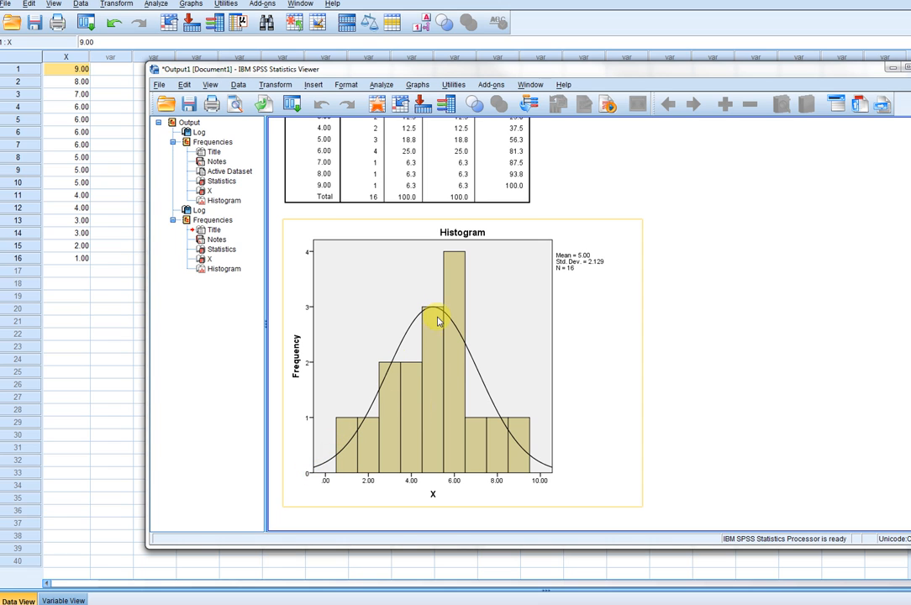
pyautogui.moveTo(359, 422)
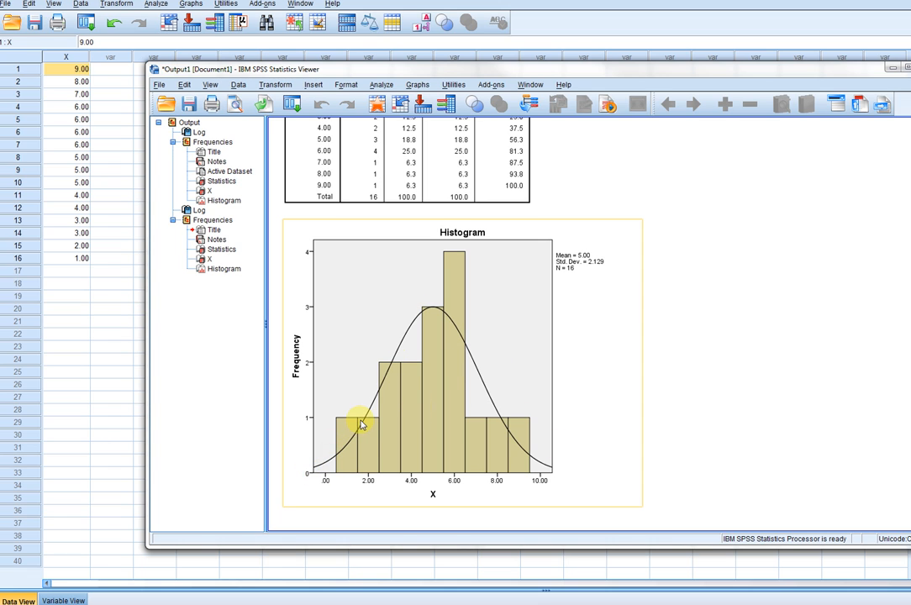
pyautogui.moveTo(463, 272)
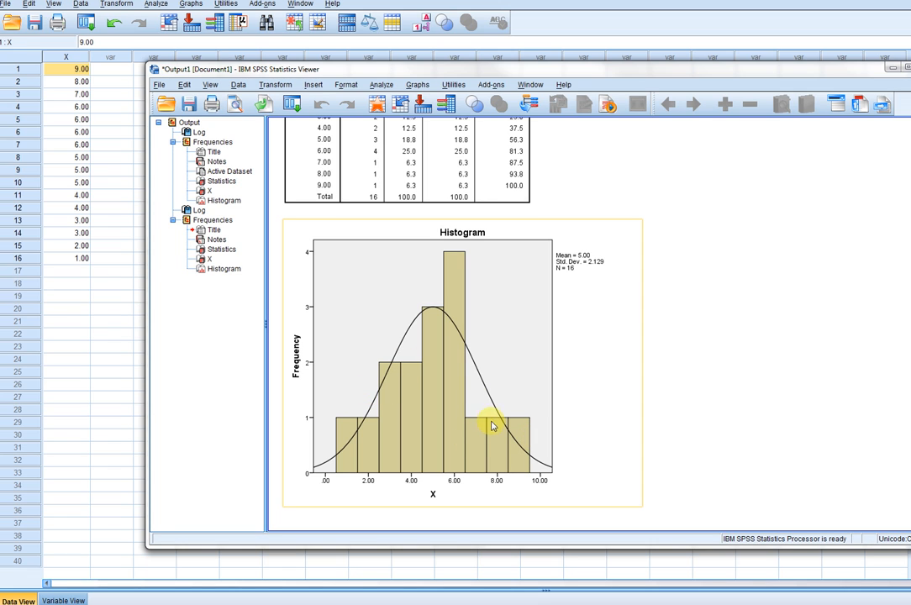
pyautogui.moveTo(443, 419)
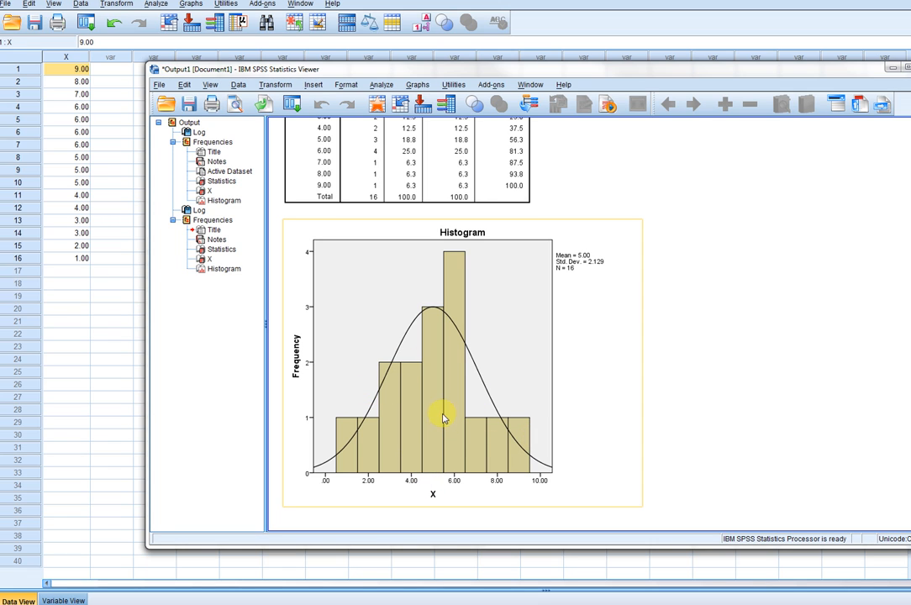
pyautogui.moveTo(470, 461)
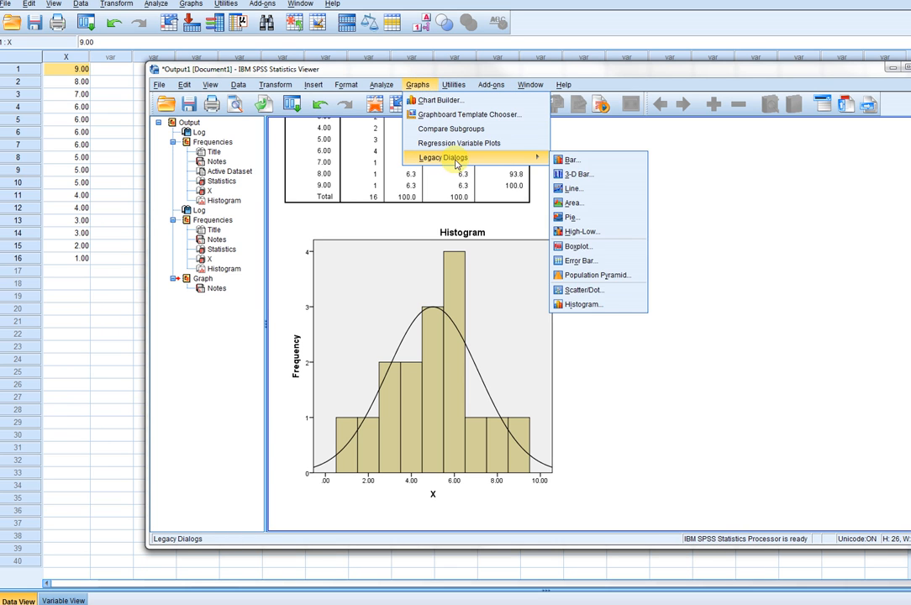
pyautogui.moveTo(490, 161)
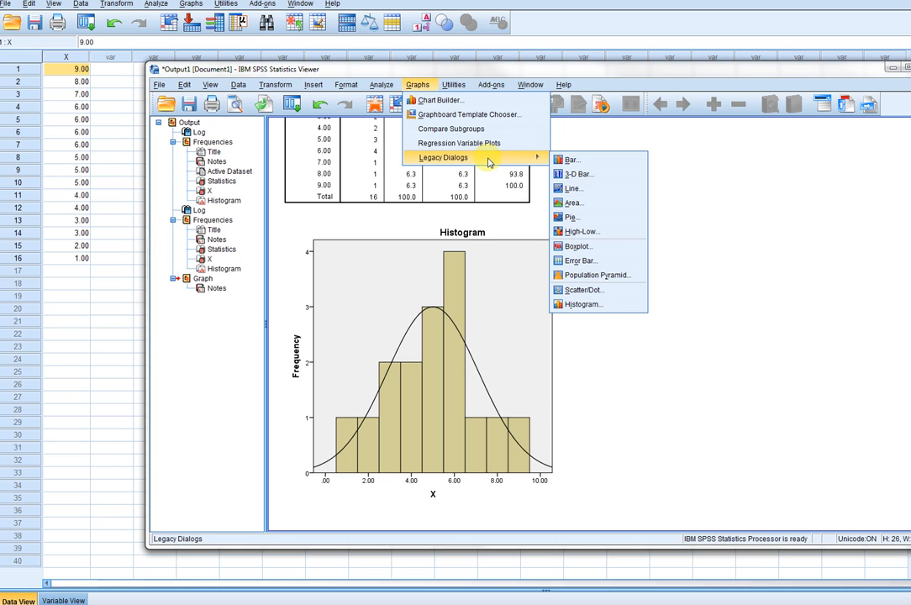
pyautogui.moveTo(572, 160)
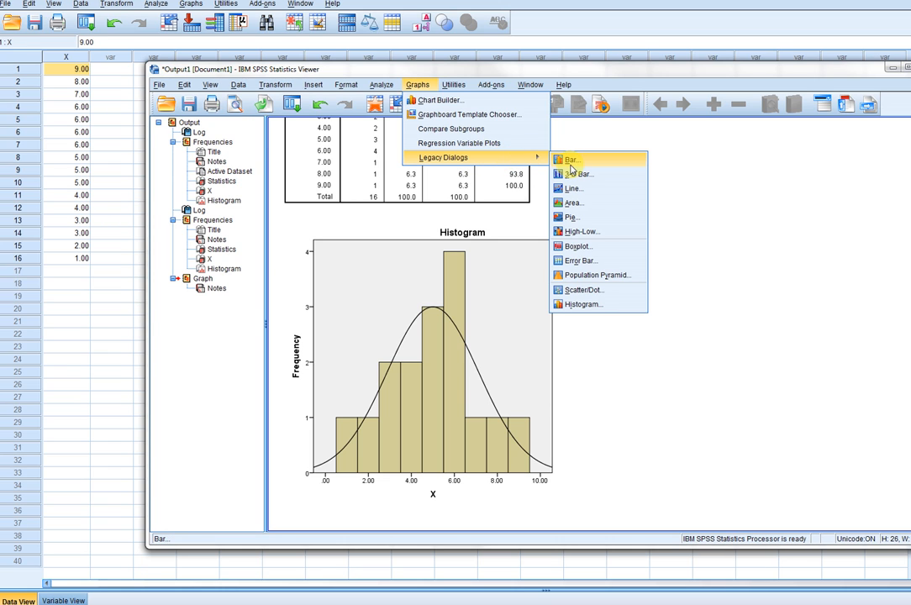
pyautogui.moveTo(578, 174)
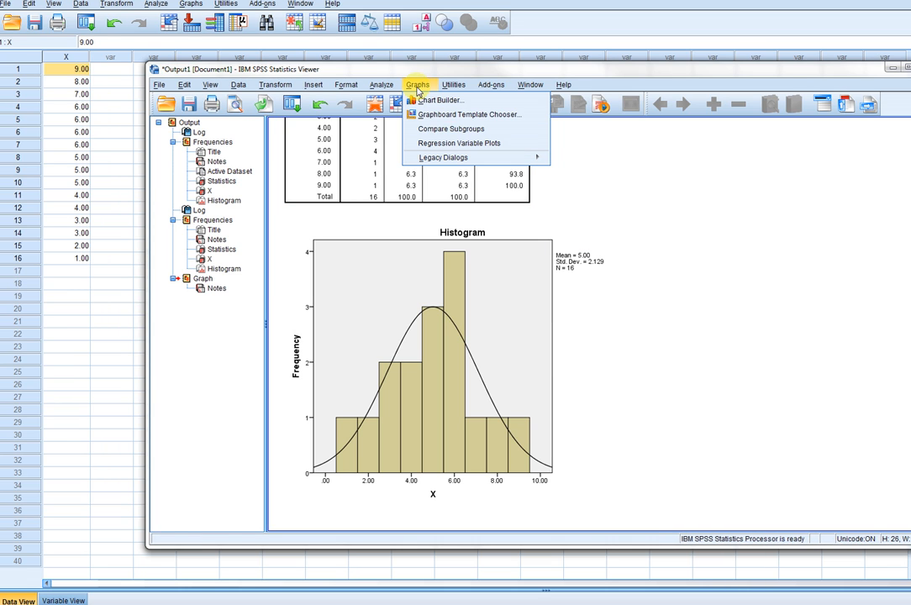
# Step: Bring up the Line Charts dialog from Graphs > Legacy Dialogs > Line
pyautogui.click(443, 157)
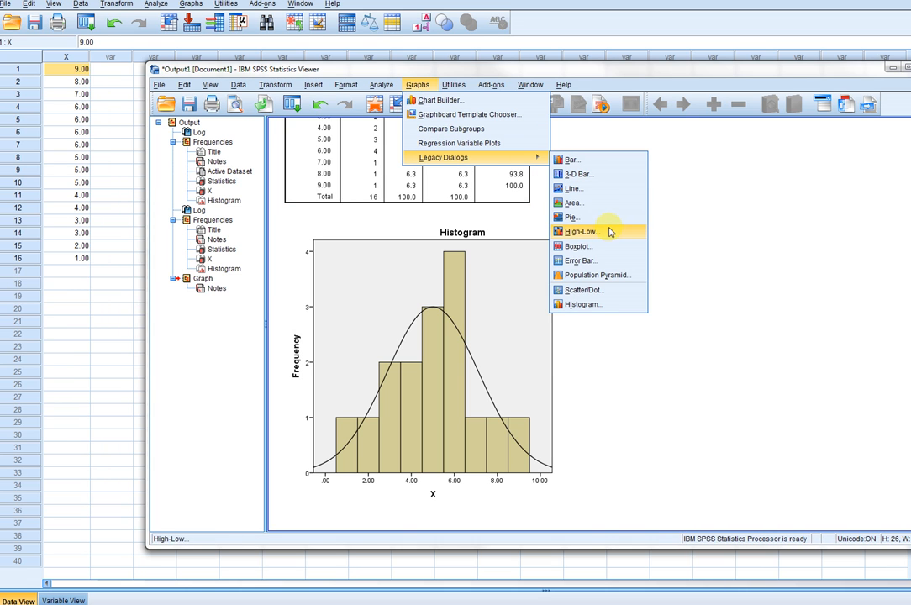
pyautogui.click(573, 188)
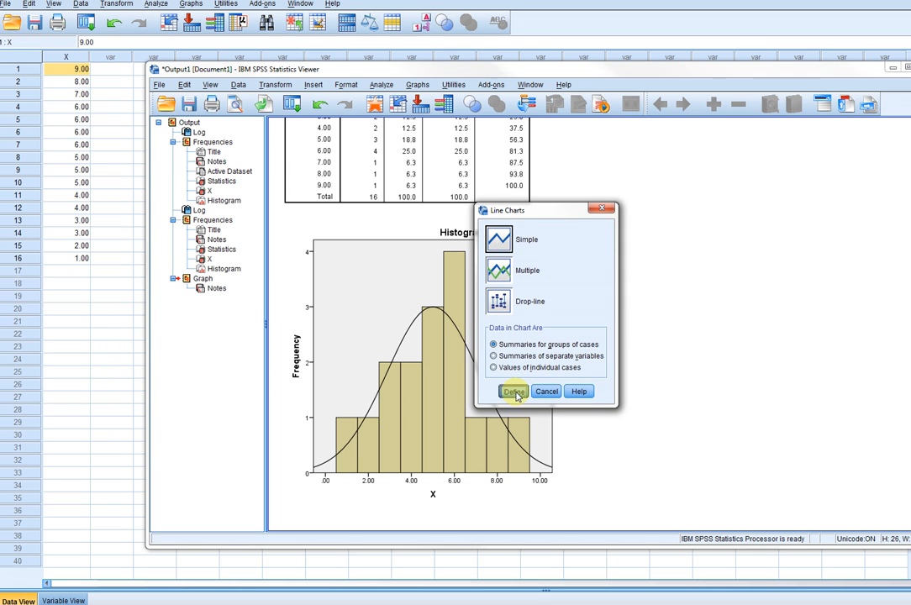
# Step: Define a simple line chart with X on the category axis showing N of cases
pyautogui.click(513, 391)
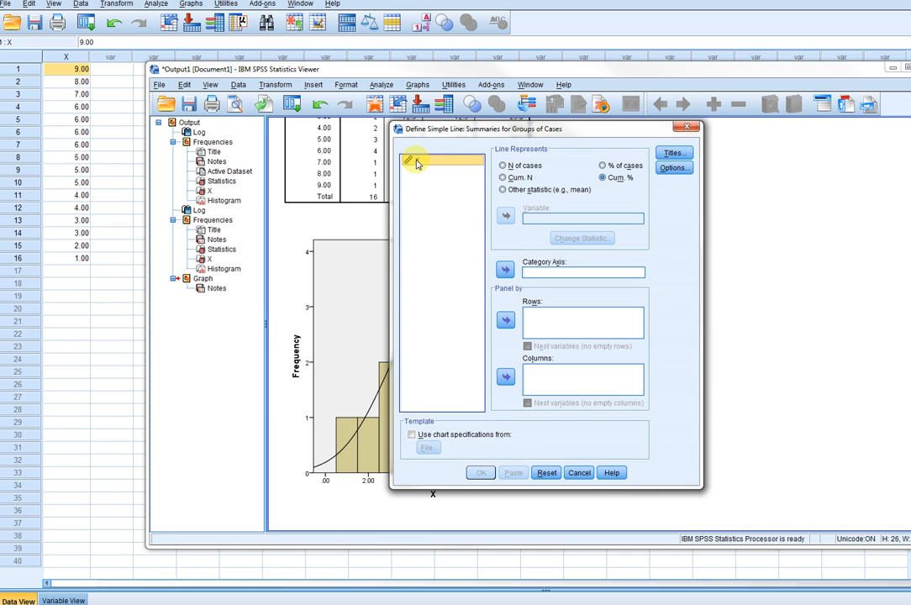
pyautogui.click(505, 268)
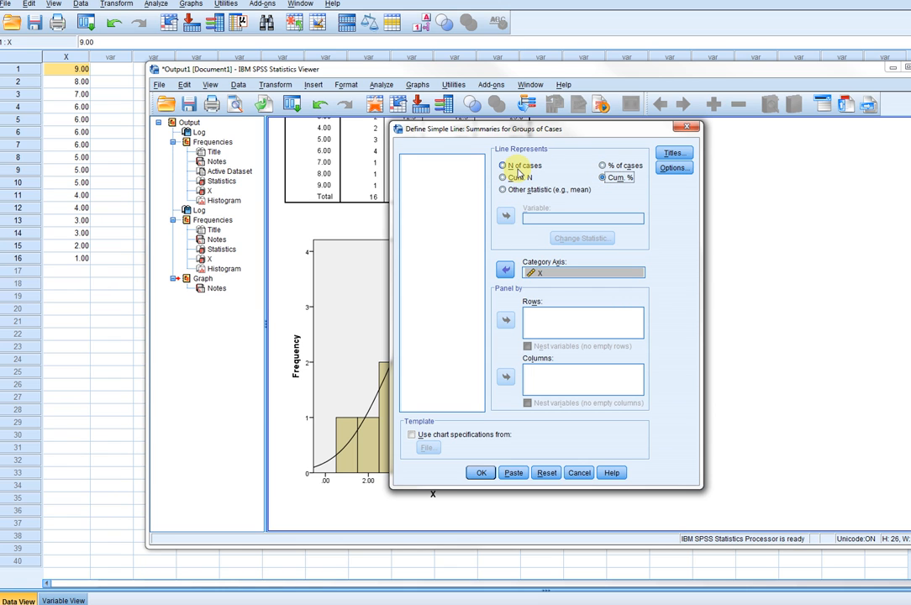
pyautogui.click(504, 165)
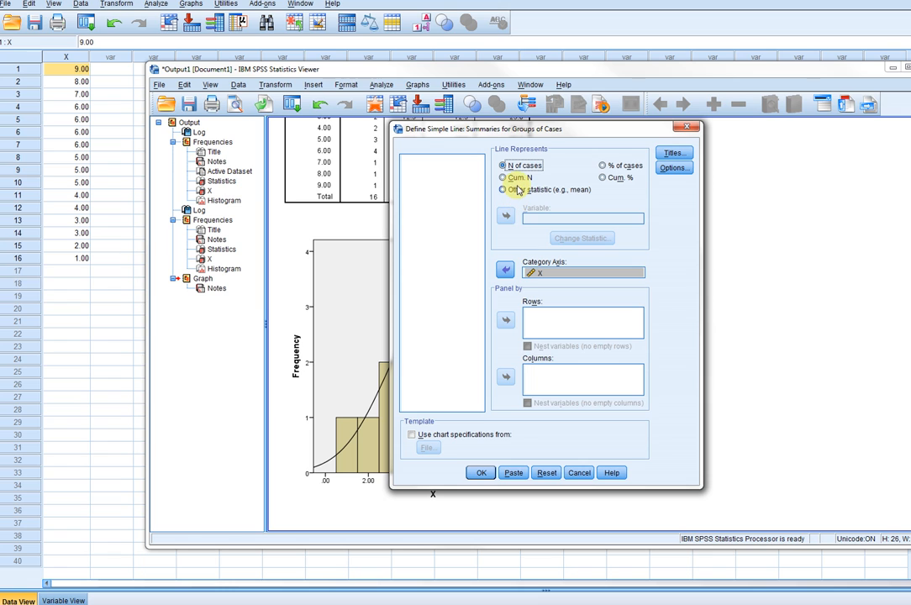
pyautogui.click(504, 165)
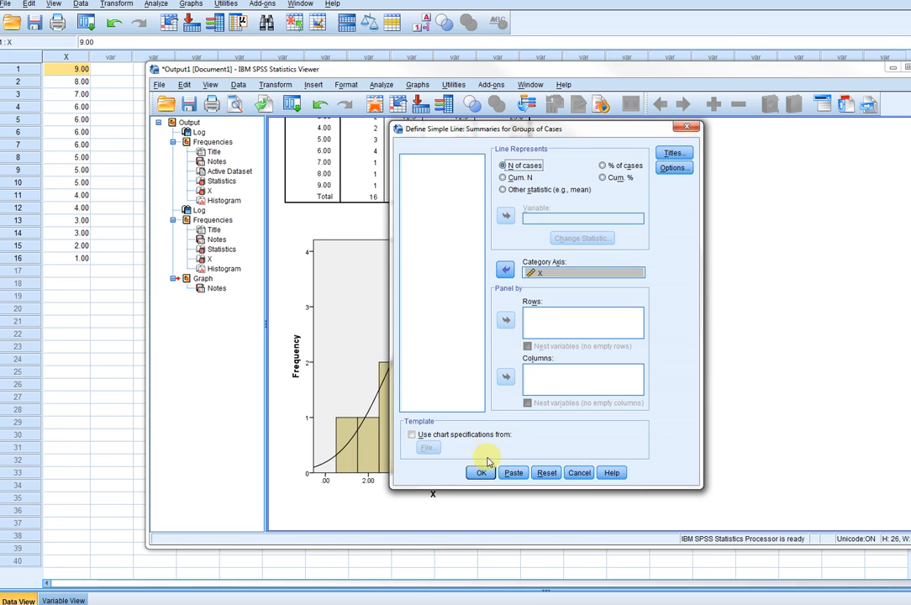
pyautogui.click(480, 472)
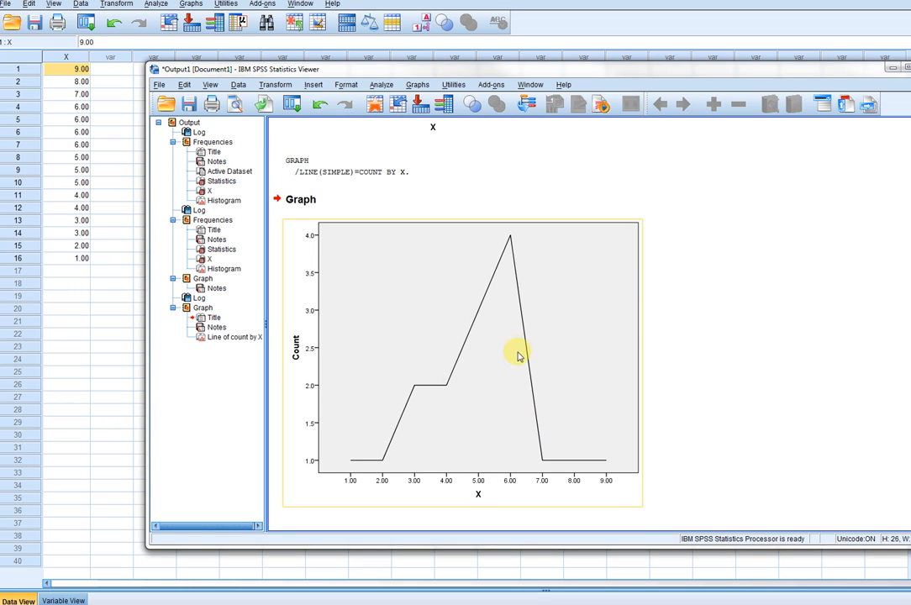
pyautogui.moveTo(541, 331)
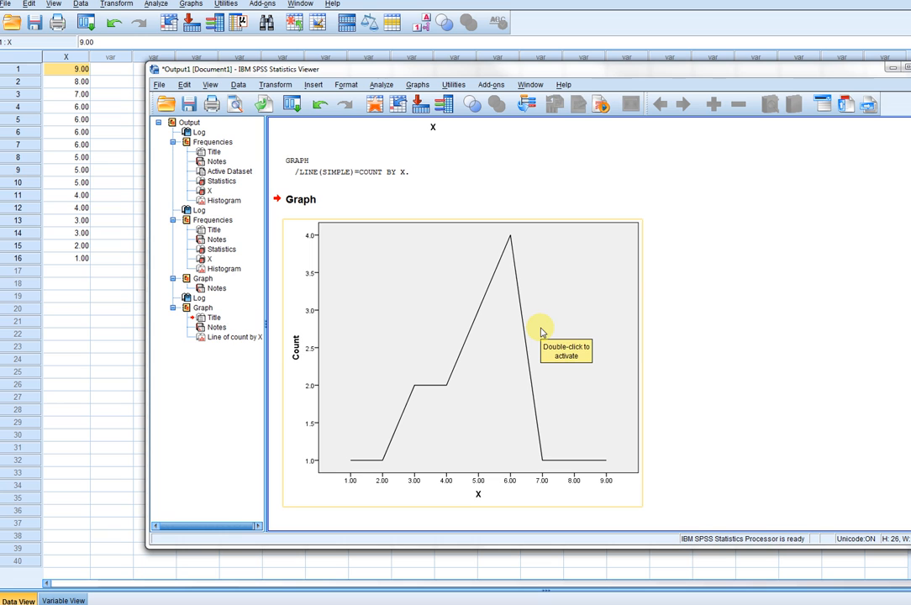
# Step: Add markers to the count chart's line in Chart Editor, then close the editor
pyautogui.doubleClick(542, 332)
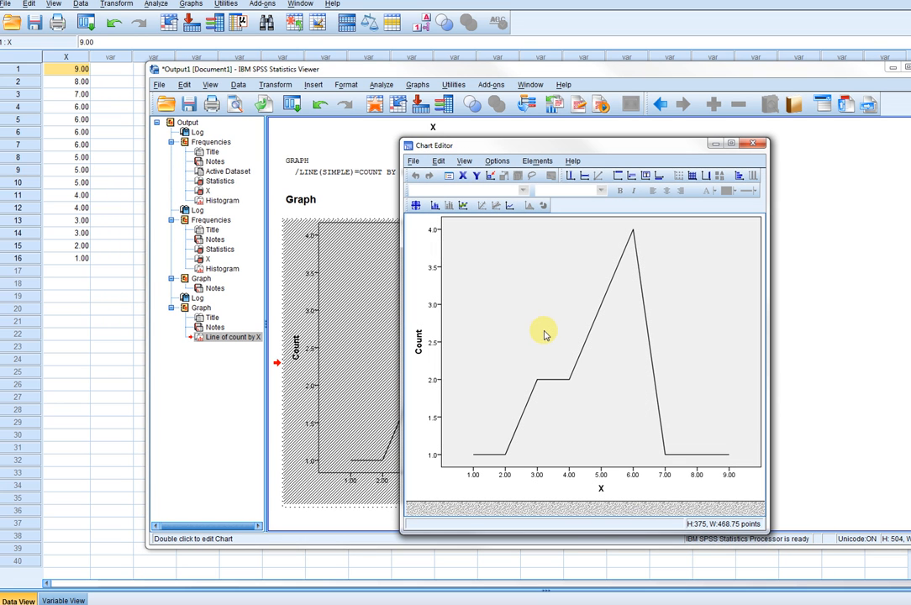
pyautogui.moveTo(570, 382)
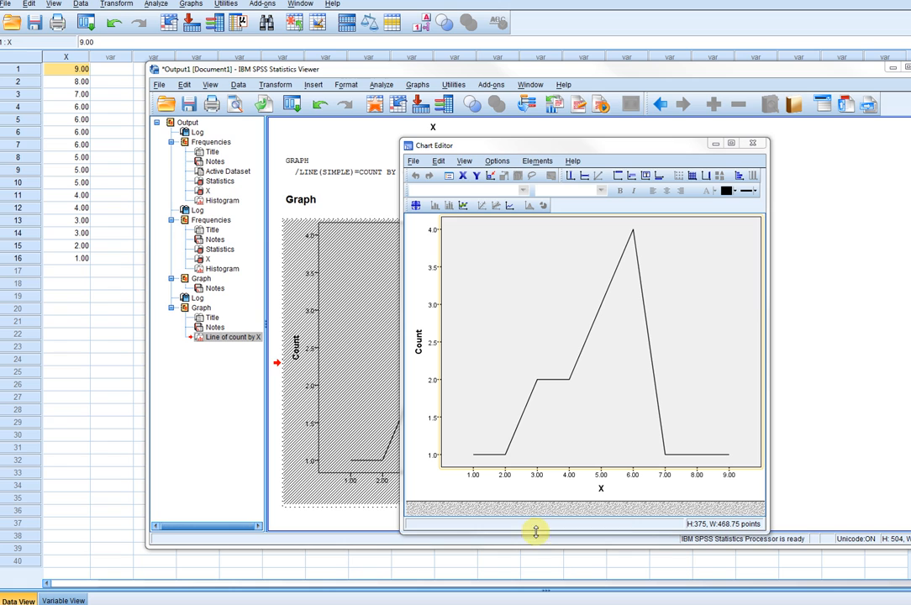
pyautogui.click(651, 340)
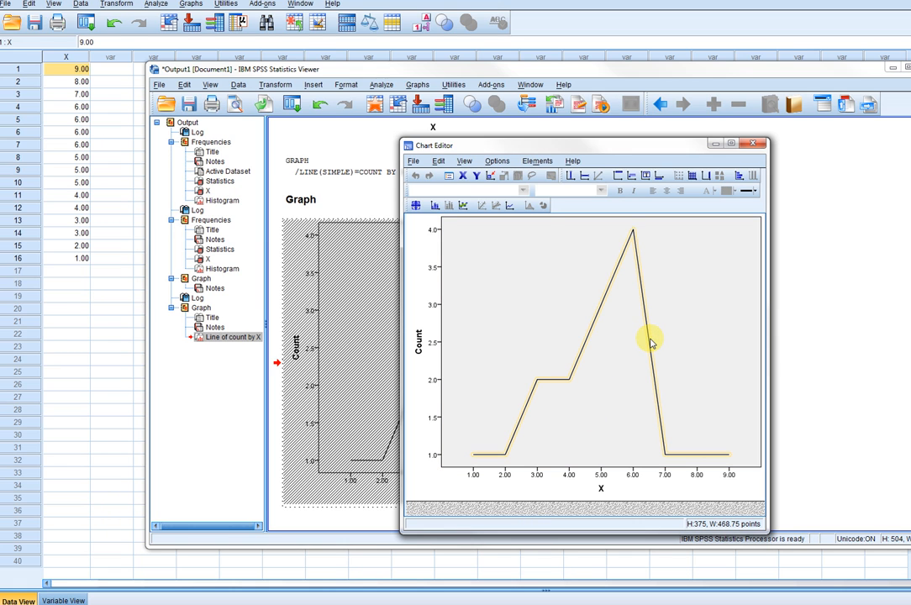
pyautogui.rightClick(651, 340)
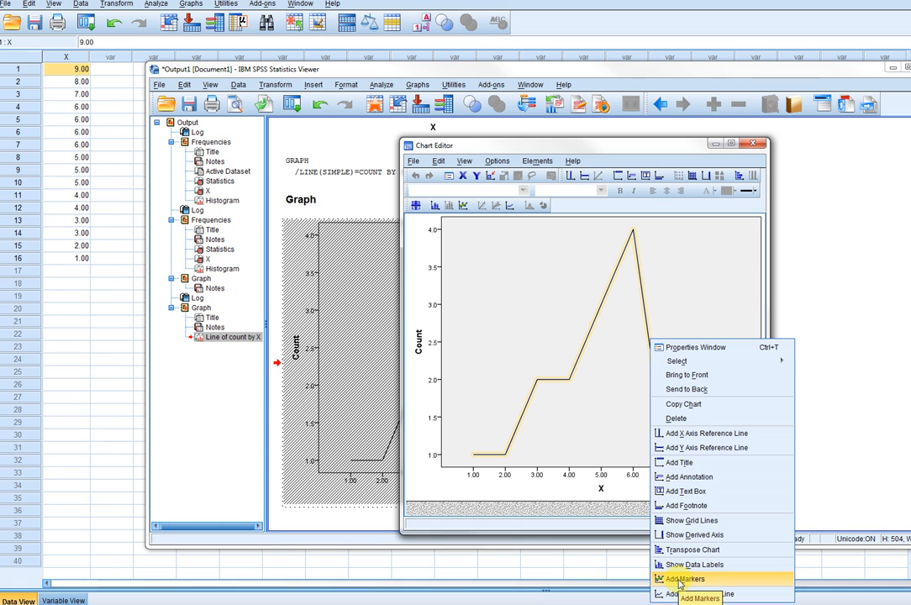
pyautogui.click(686, 579)
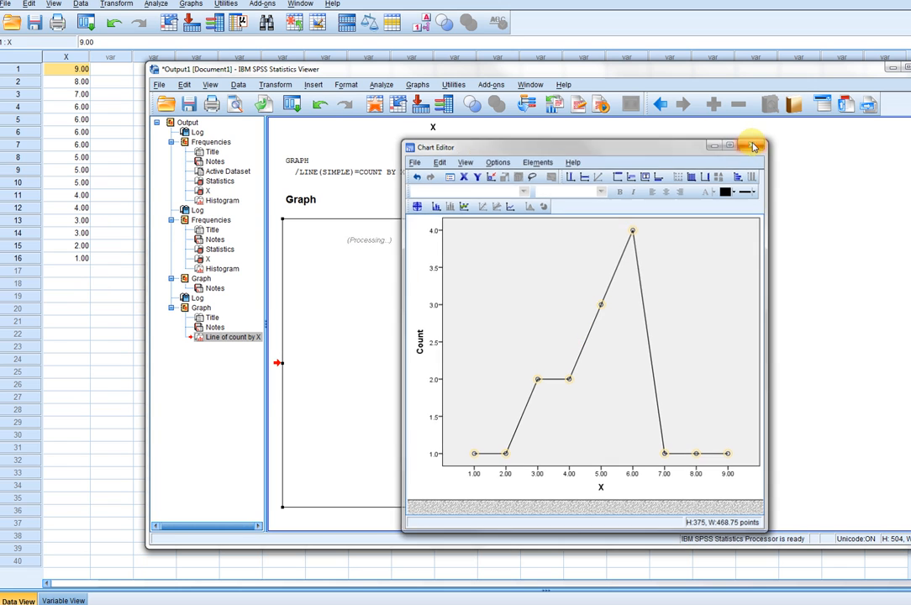
pyautogui.click(751, 146)
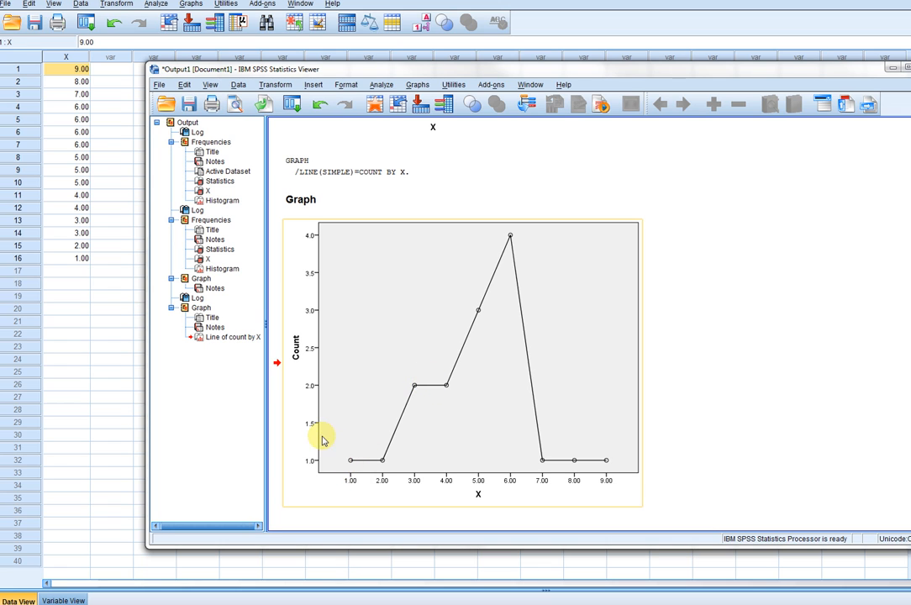
pyautogui.moveTo(305, 316)
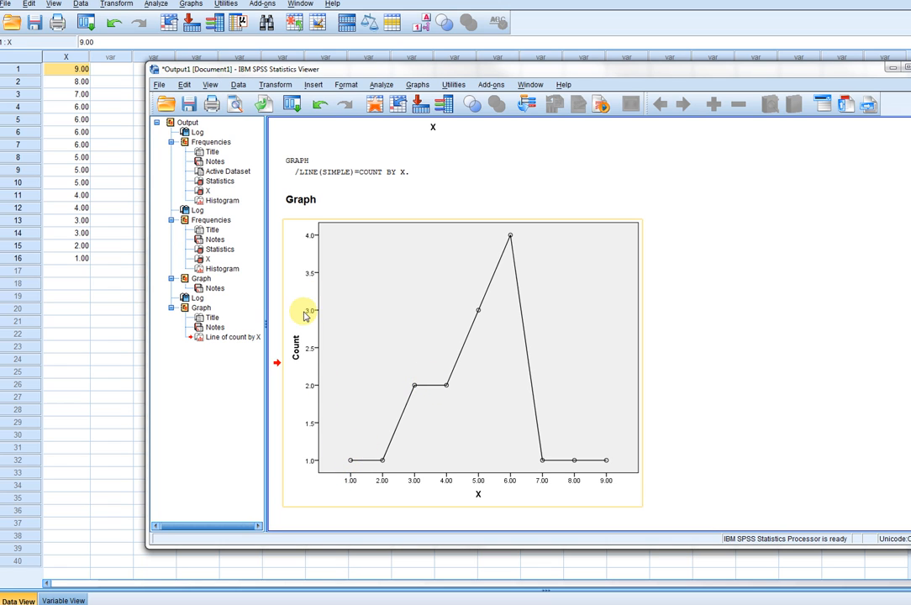
pyautogui.moveTo(503, 229)
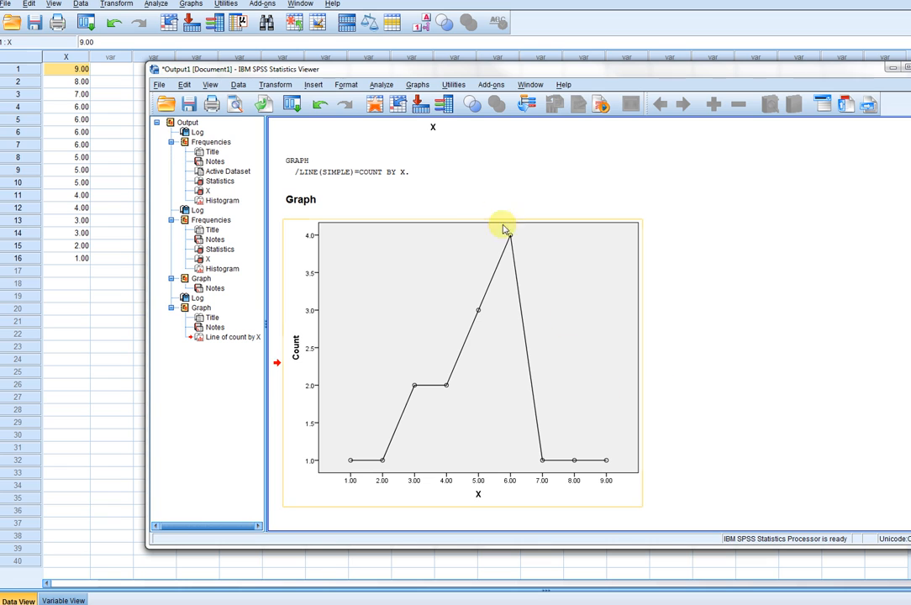
pyautogui.click(381, 84)
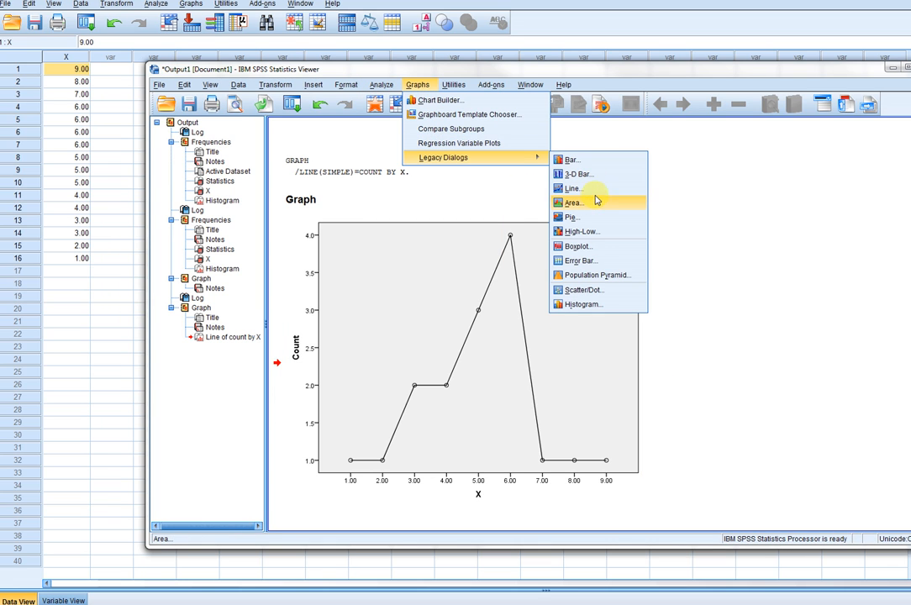
# Step: Create a simple line chart of % of cases by X and add markers
pyautogui.click(573, 188)
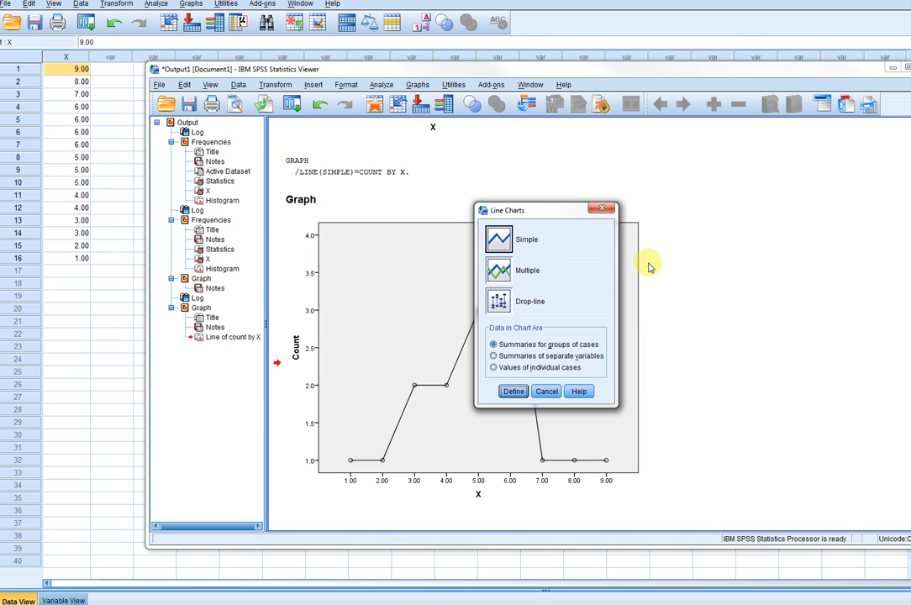
pyautogui.click(513, 391)
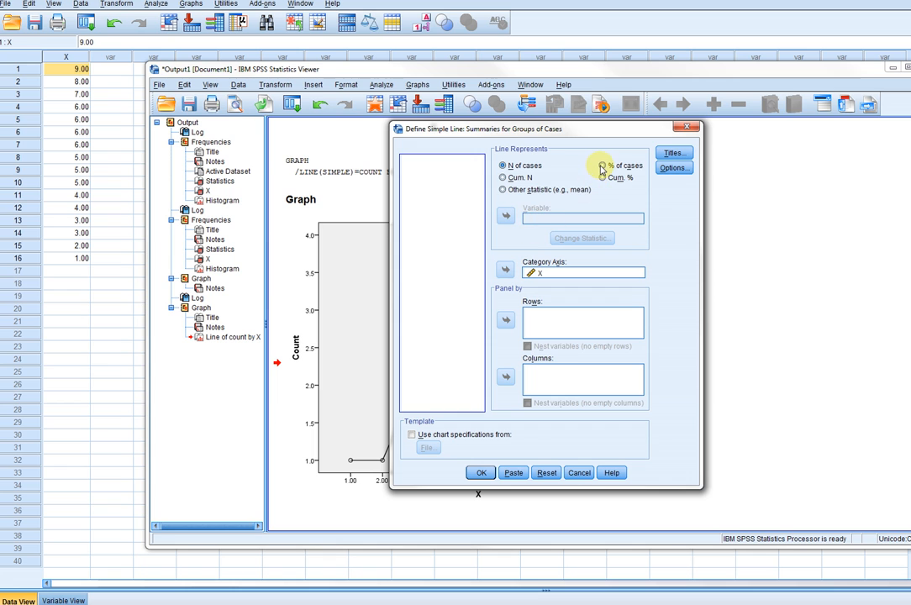
pyautogui.click(602, 165)
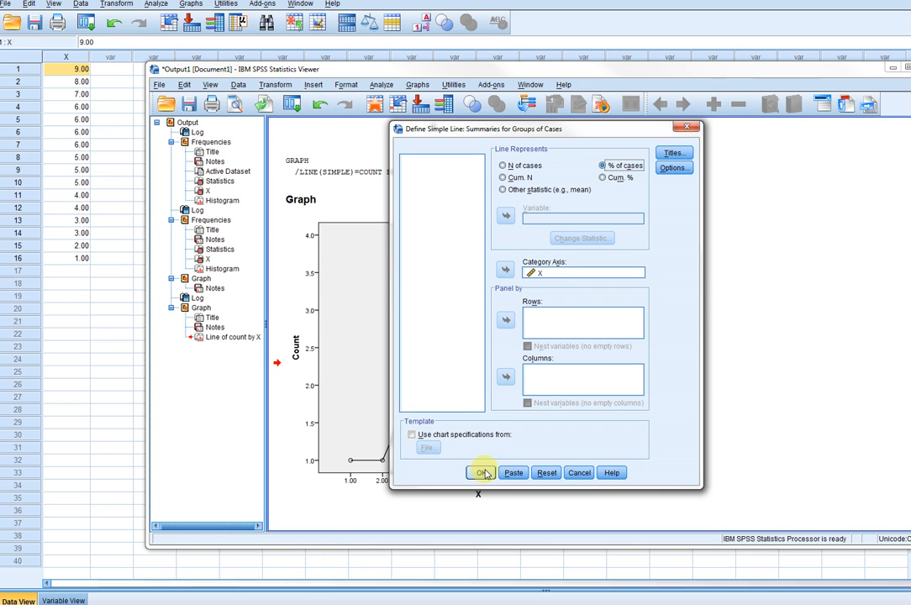
pyautogui.click(481, 472)
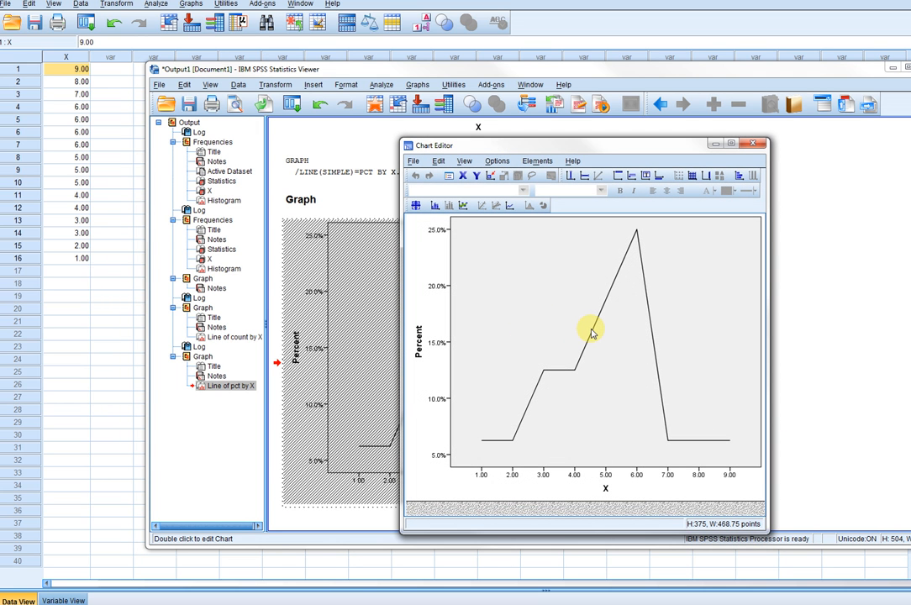
pyautogui.rightClick(591, 331)
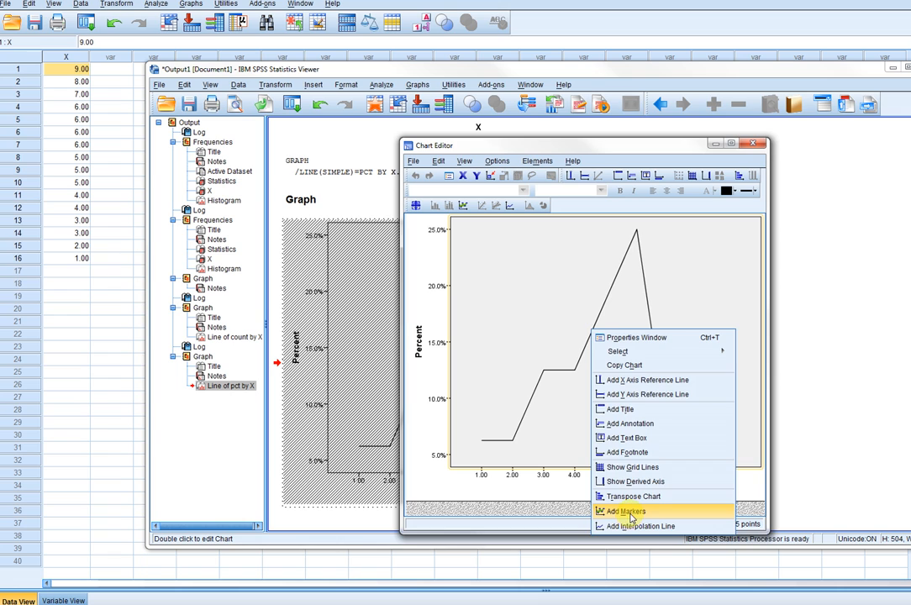
pyautogui.click(625, 511)
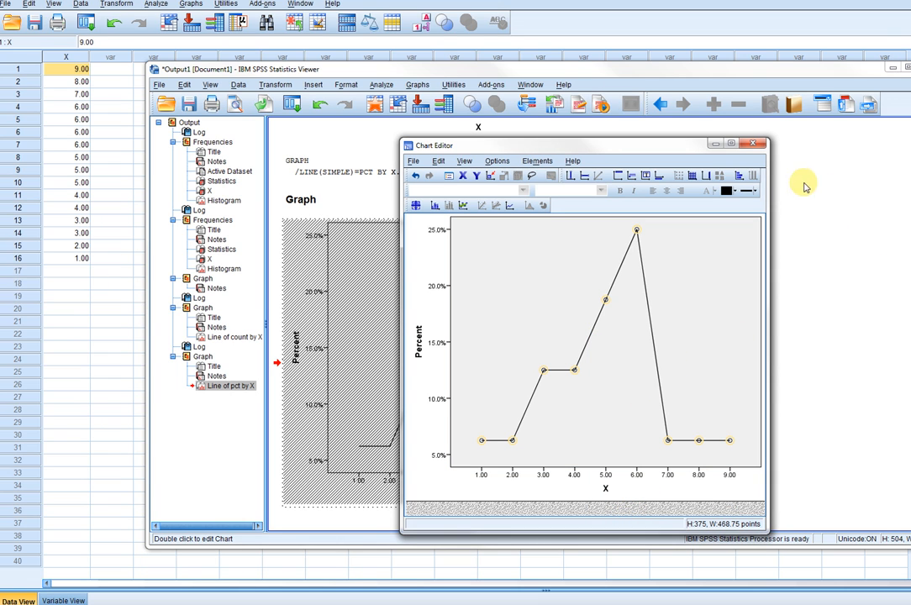
pyautogui.click(753, 143)
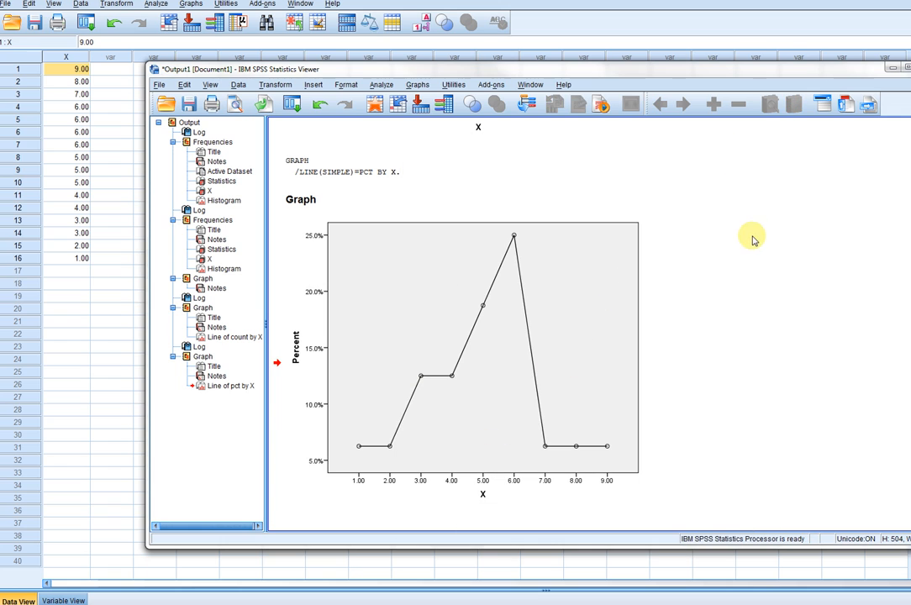
# Step: Create a simple Cum. N line chart of X and add markers in Chart Editor
pyautogui.click(414, 434)
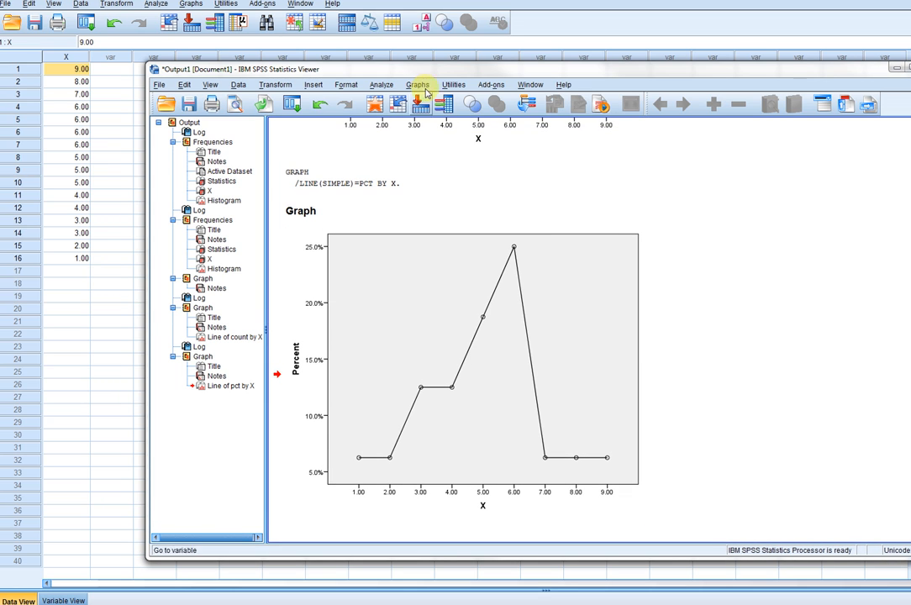
pyautogui.click(418, 84)
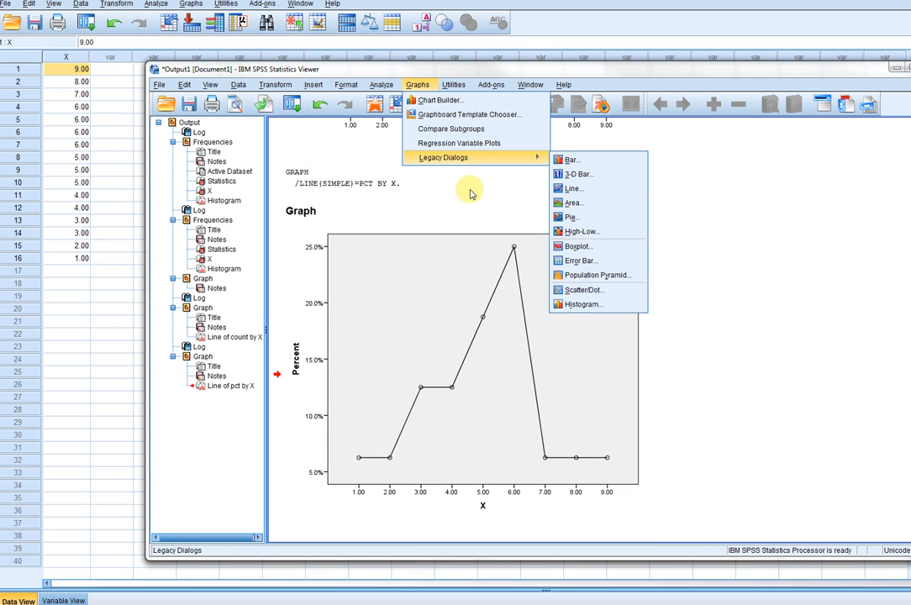
pyautogui.moveTo(576, 246)
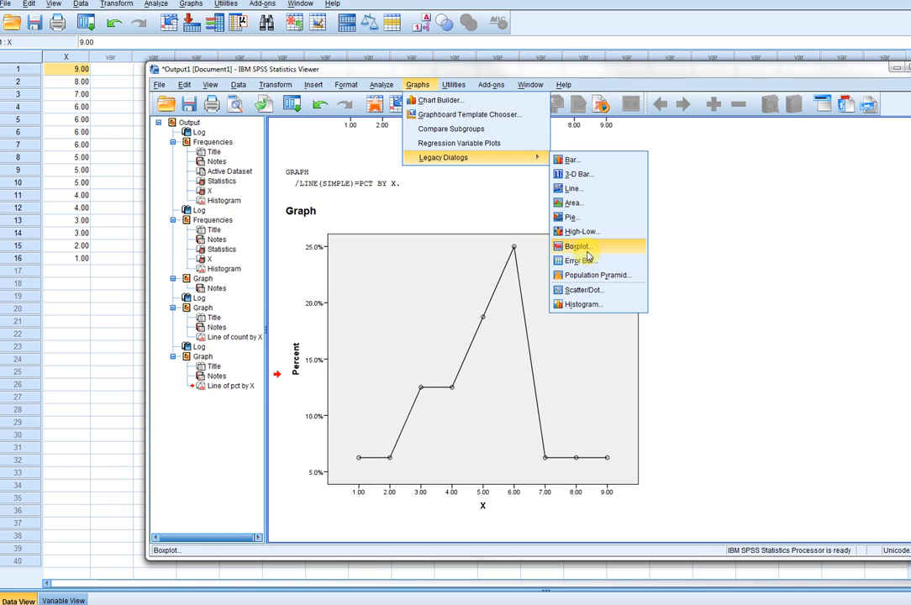
pyautogui.moveTo(574, 189)
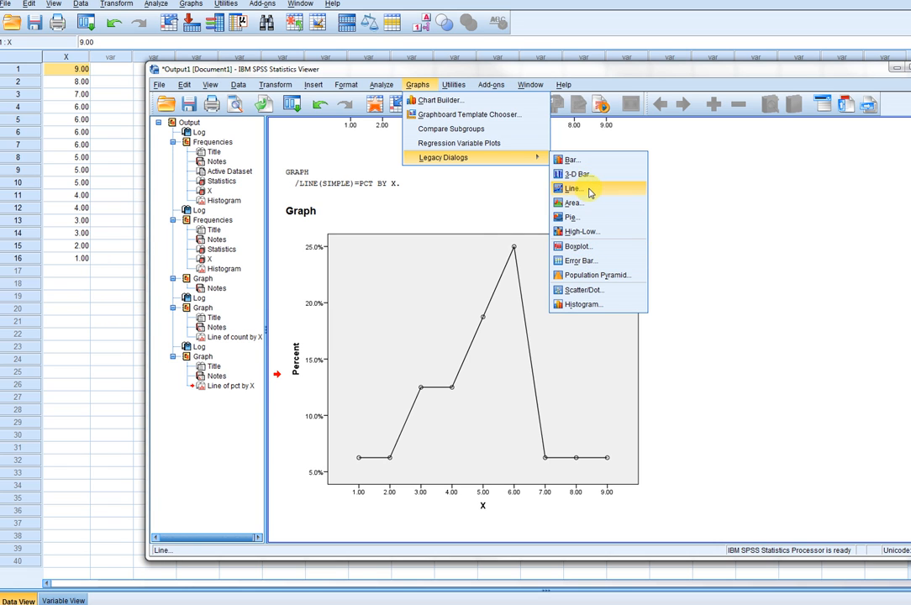
pyautogui.click(573, 187)
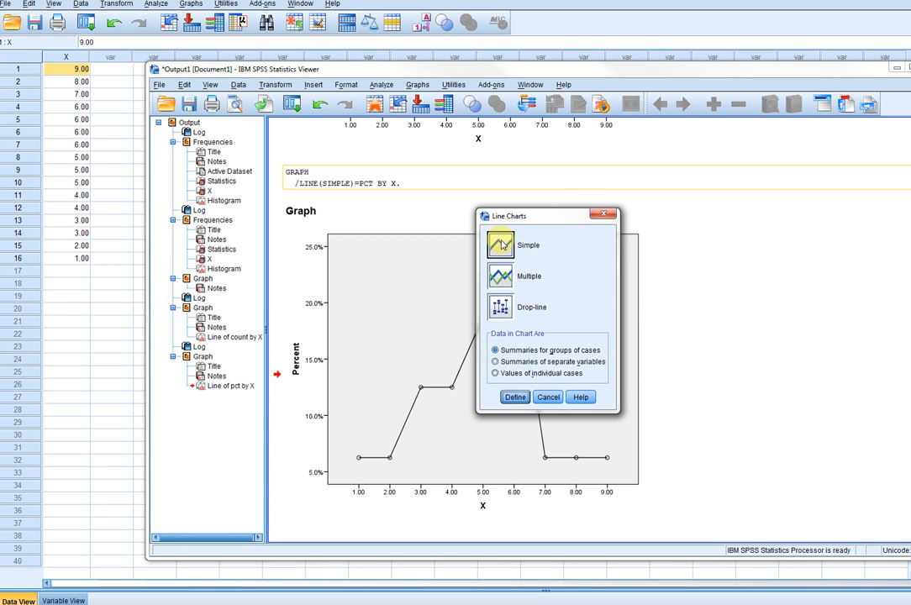
pyautogui.click(515, 397)
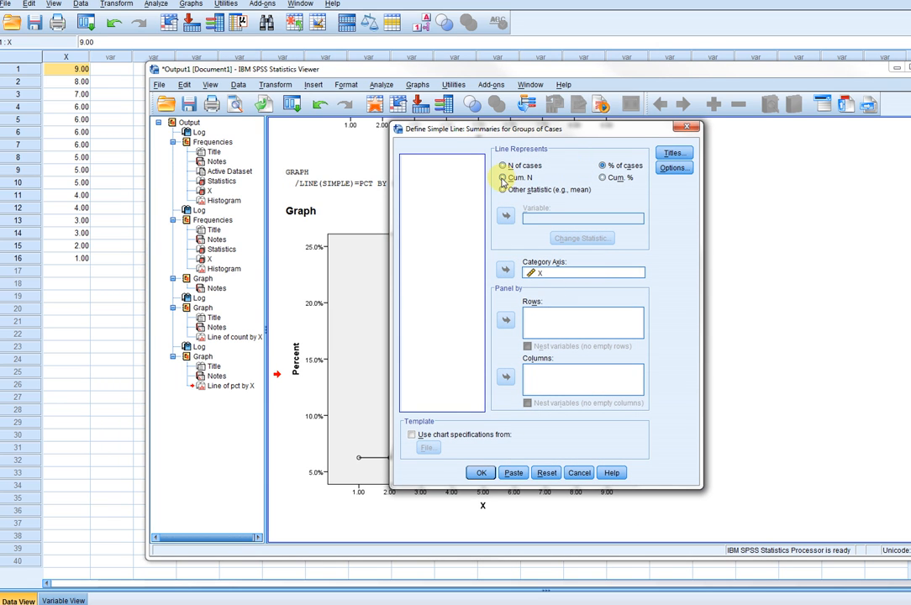
pyautogui.click(503, 177)
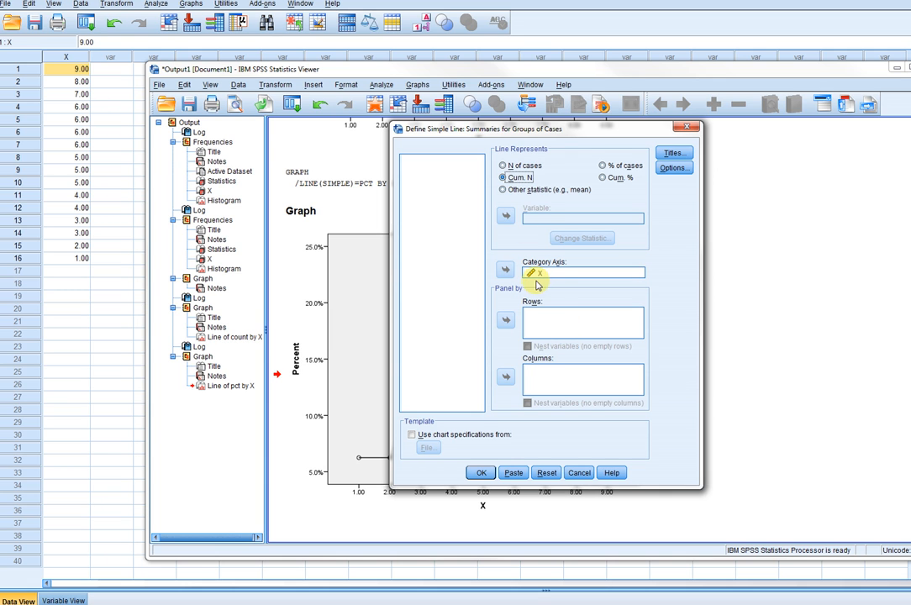
pyautogui.click(479, 472)
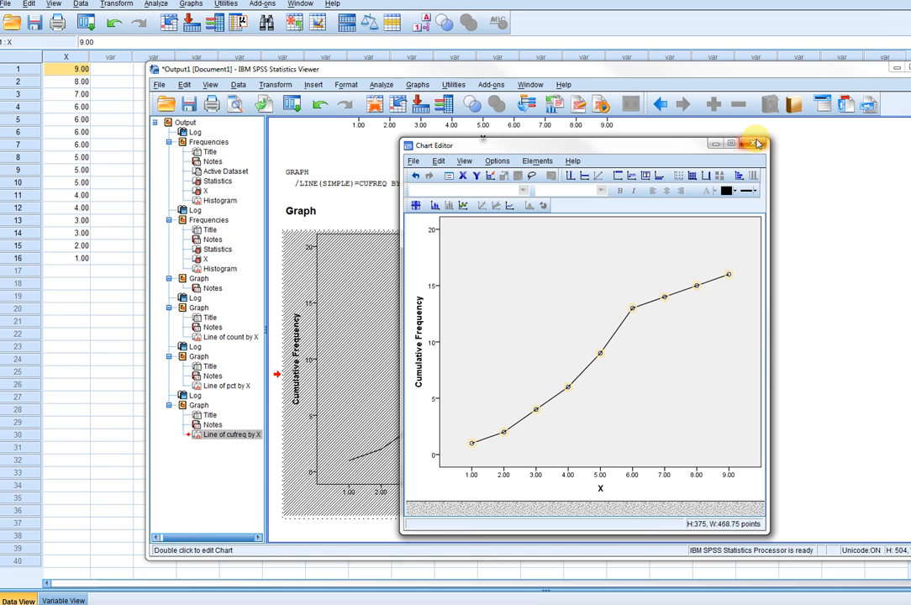
pyautogui.click(755, 143)
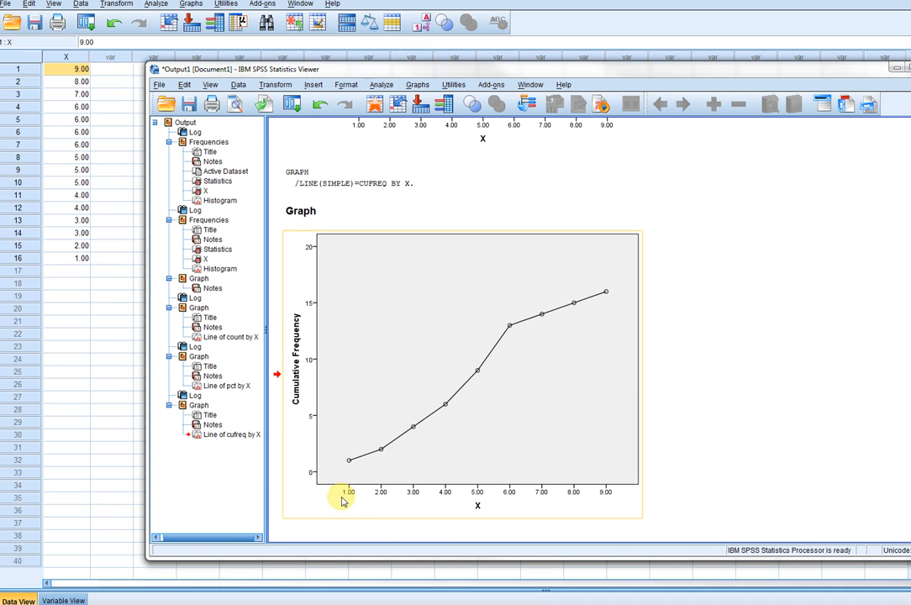
pyautogui.moveTo(355, 477)
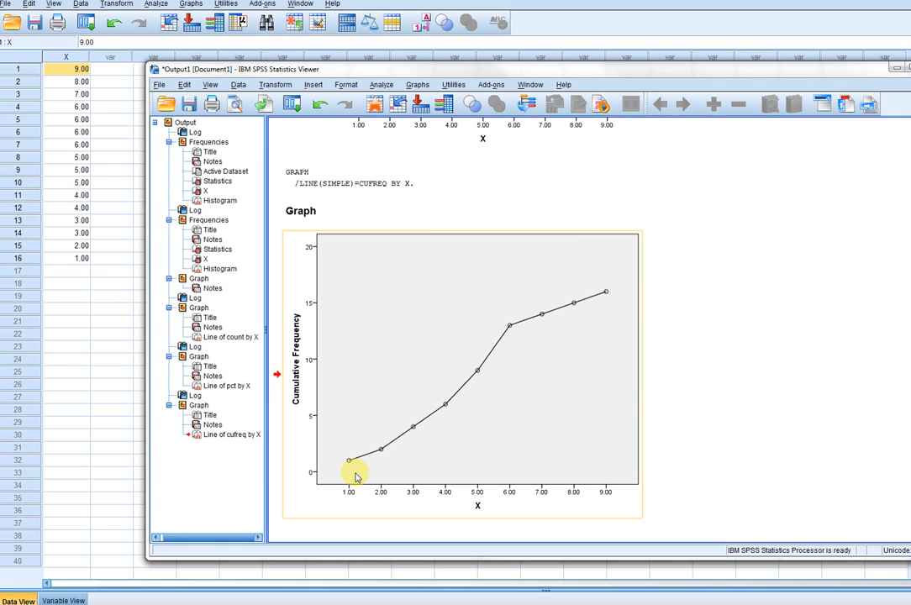
pyautogui.moveTo(351, 464)
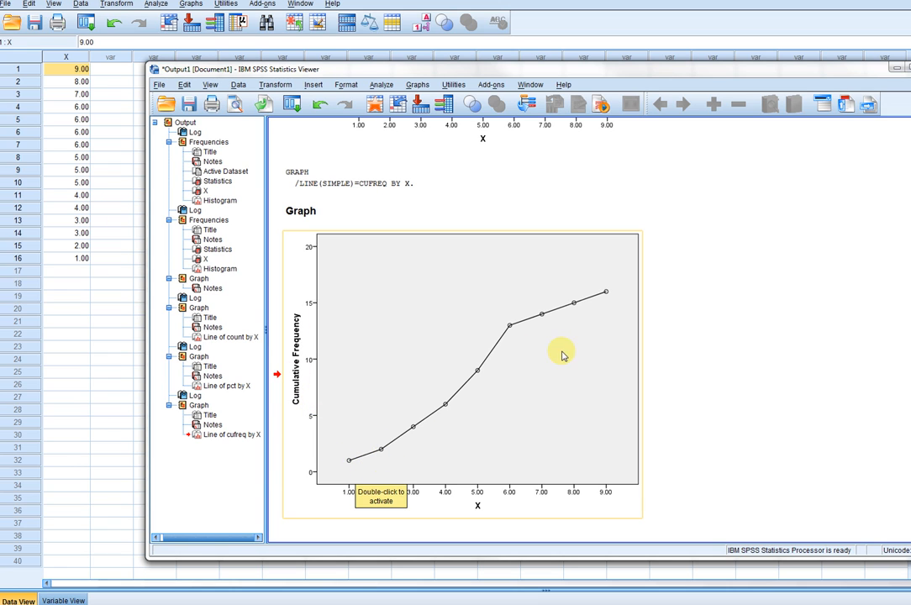
pyautogui.moveTo(614, 418)
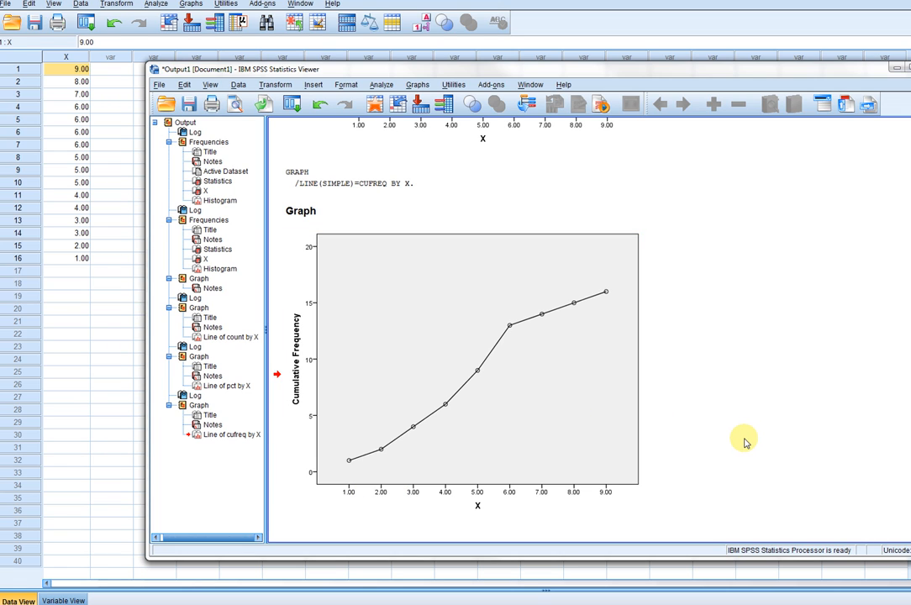
pyautogui.click(379, 451)
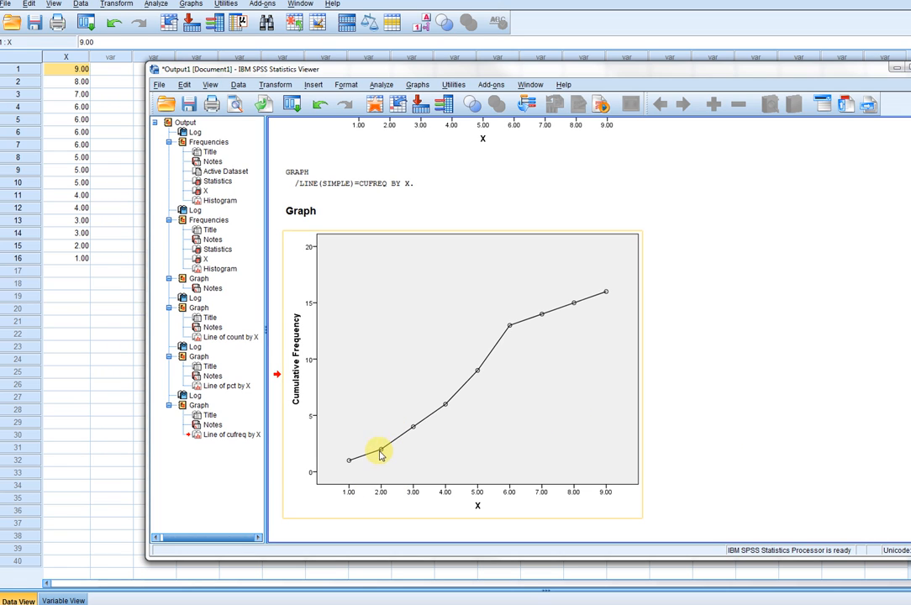
pyautogui.moveTo(374, 443)
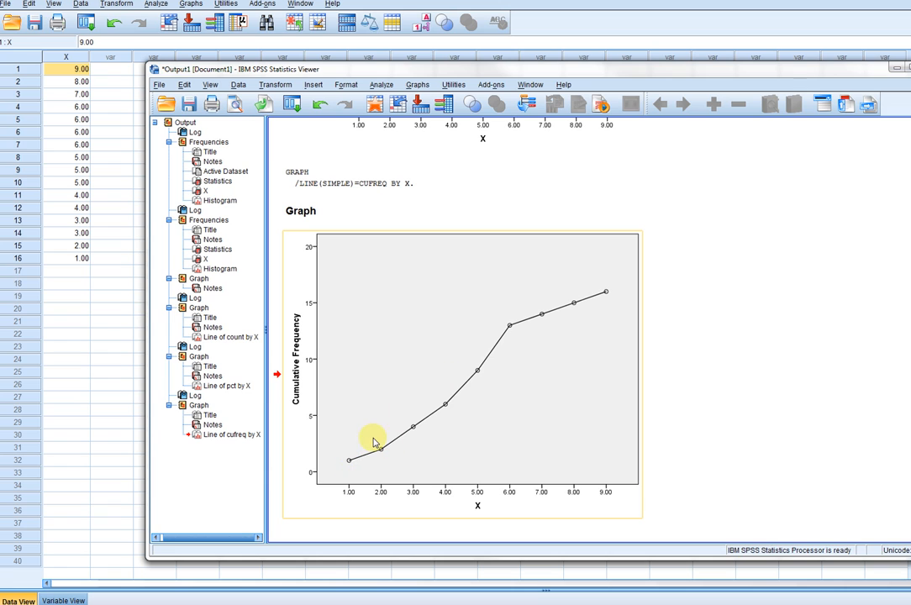
pyautogui.moveTo(367, 465)
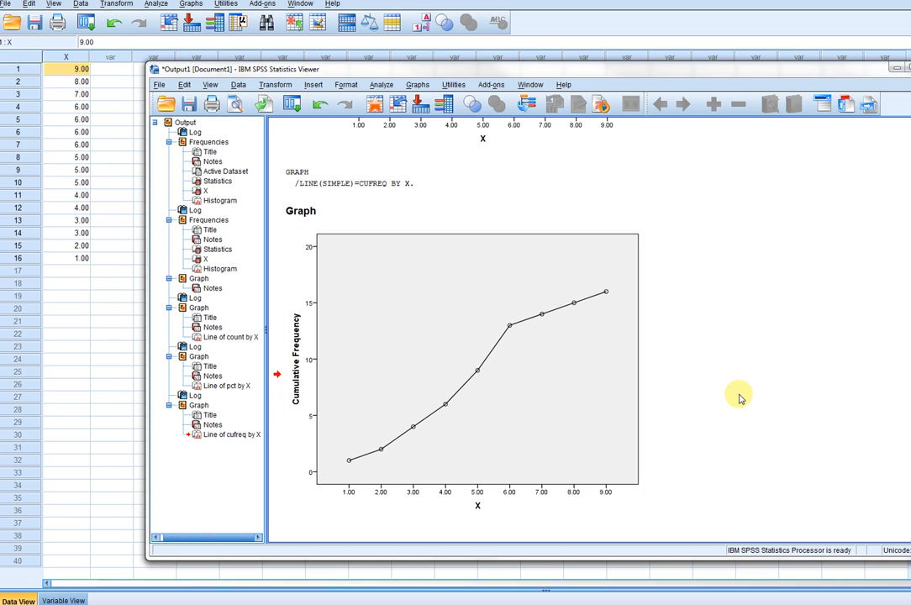
pyautogui.moveTo(381, 84)
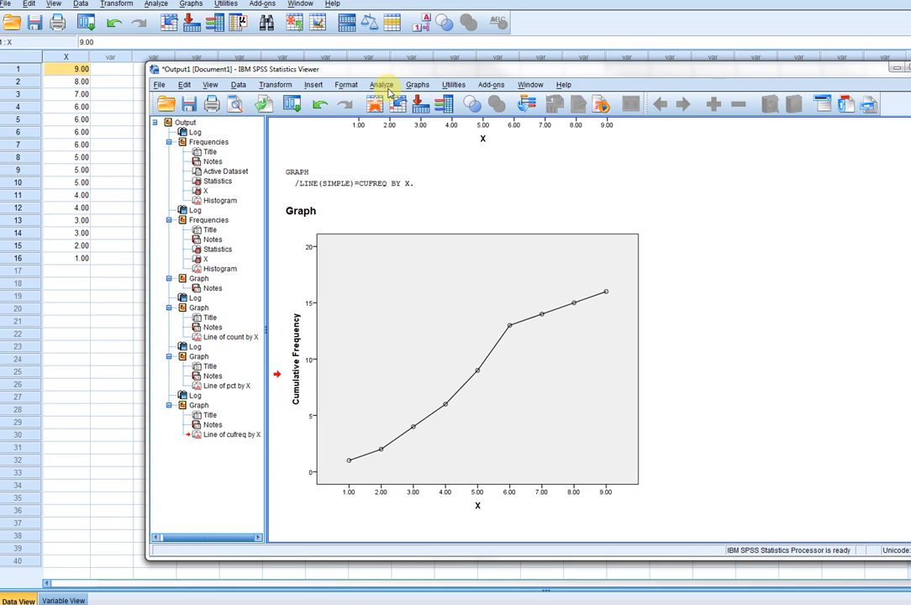
# Step: Create a simple Cum. % line chart of X and add markers in Chart Editor
pyautogui.click(418, 84)
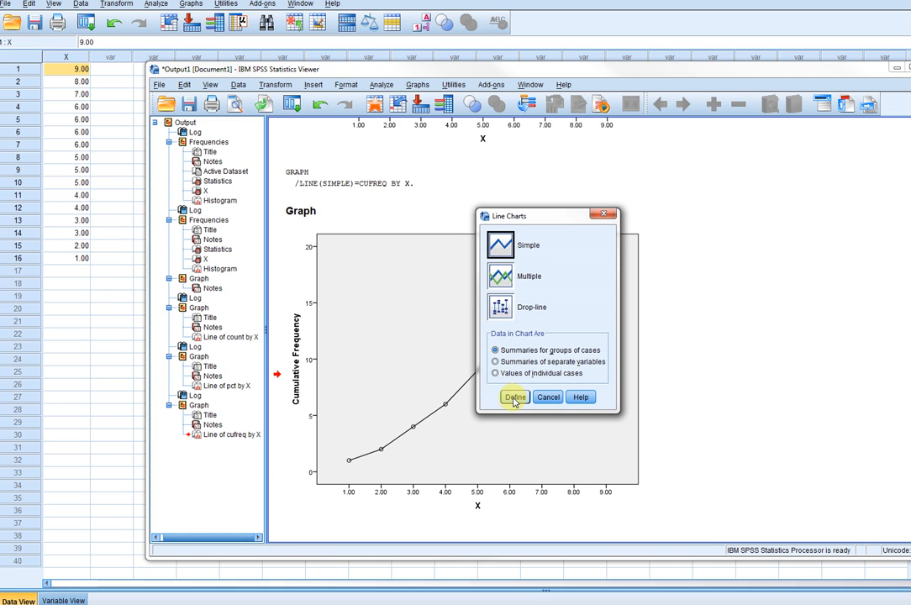
pyautogui.click(514, 397)
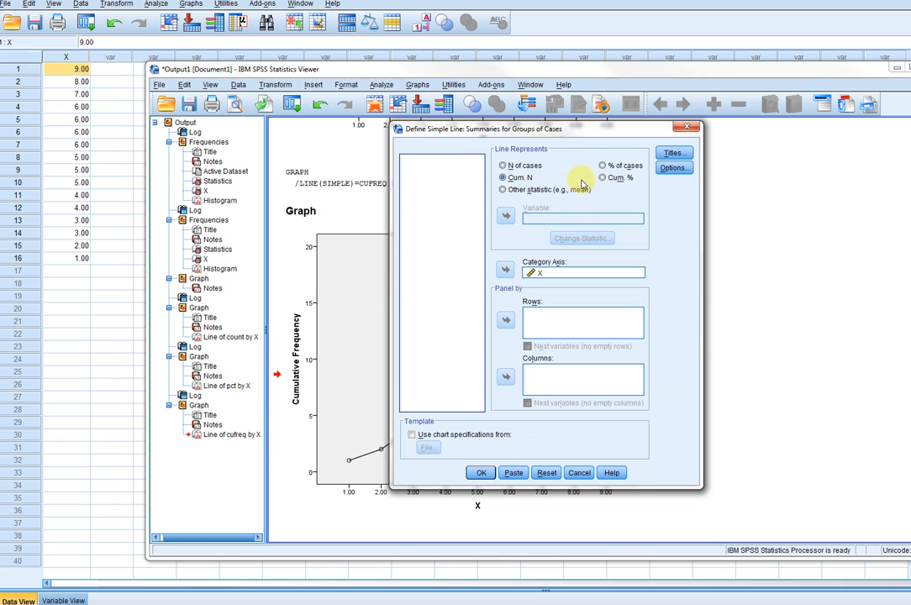
pyautogui.click(602, 177)
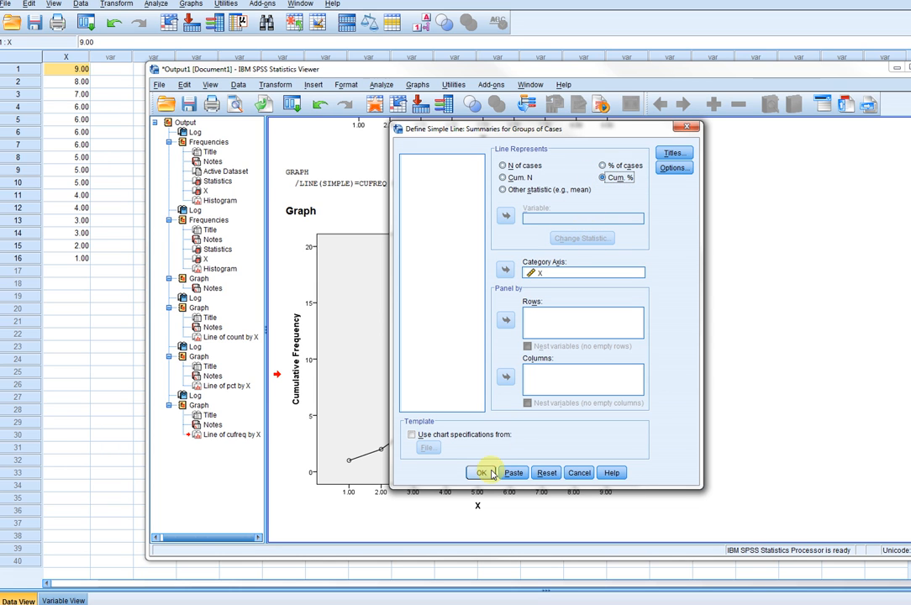
pyautogui.click(482, 473)
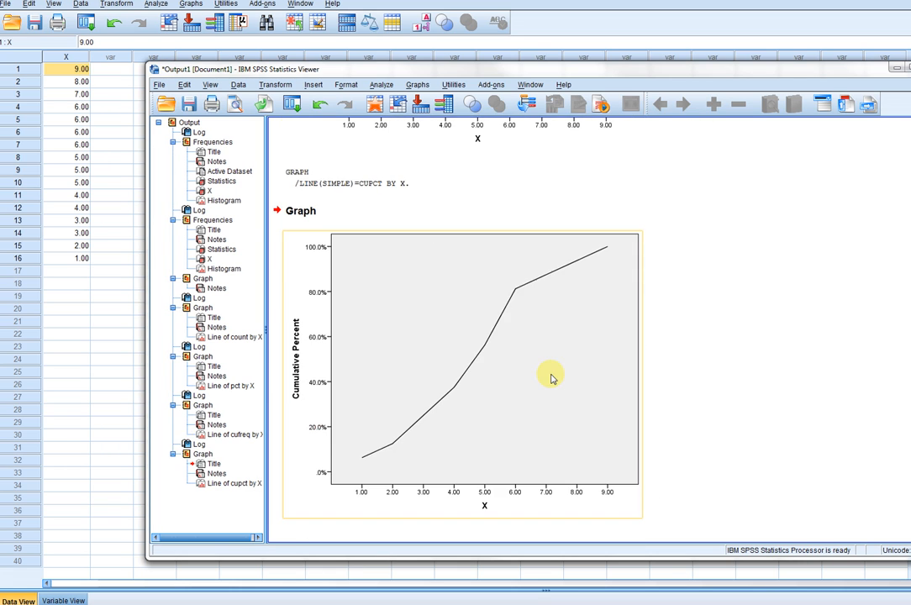
pyautogui.doubleClick(550, 378)
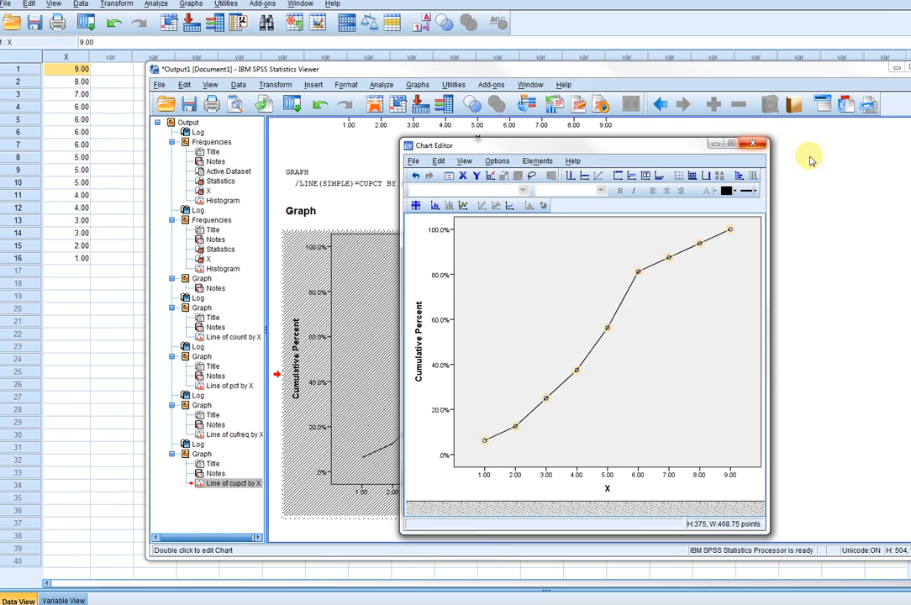
pyautogui.click(752, 143)
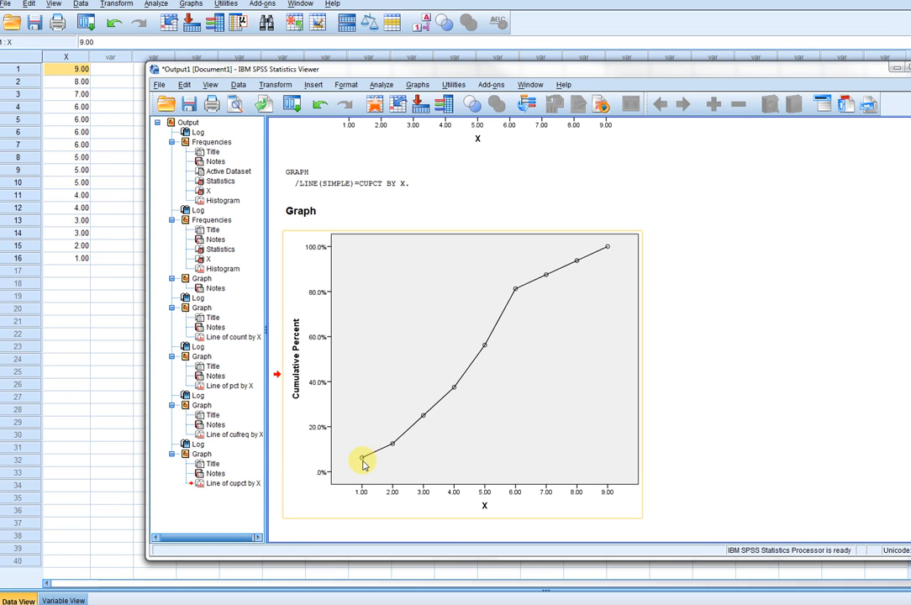
pyautogui.moveTo(349, 429)
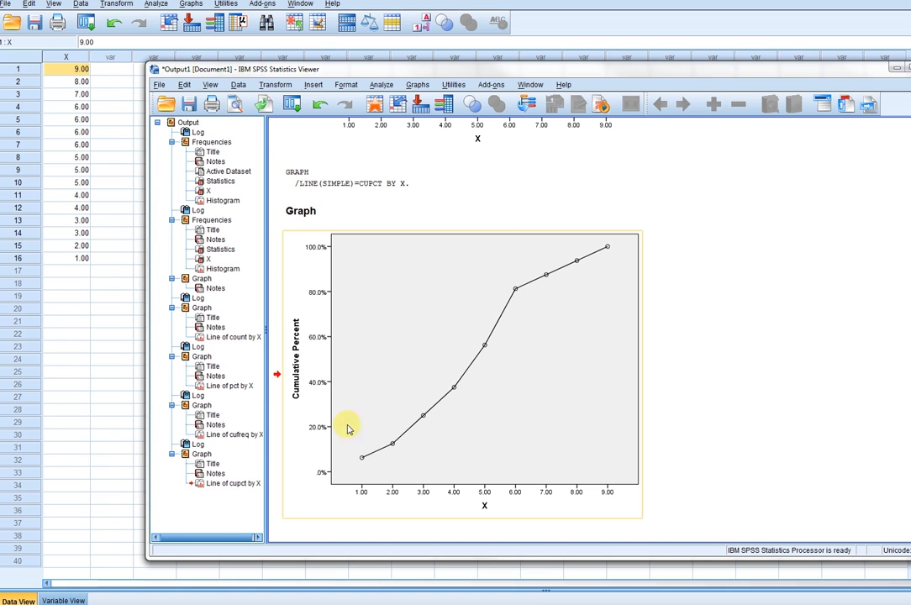
pyautogui.moveTo(479, 481)
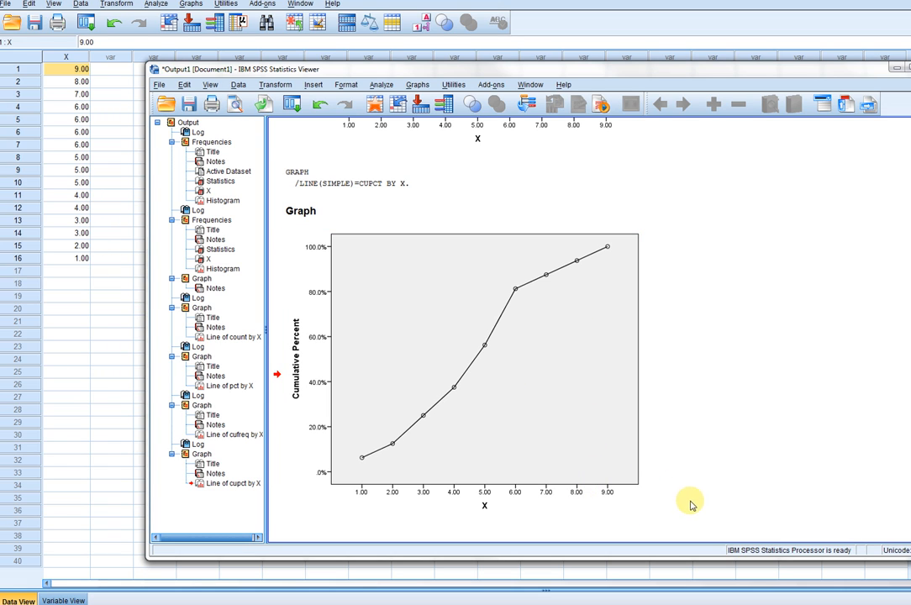
pyautogui.moveTo(752, 482)
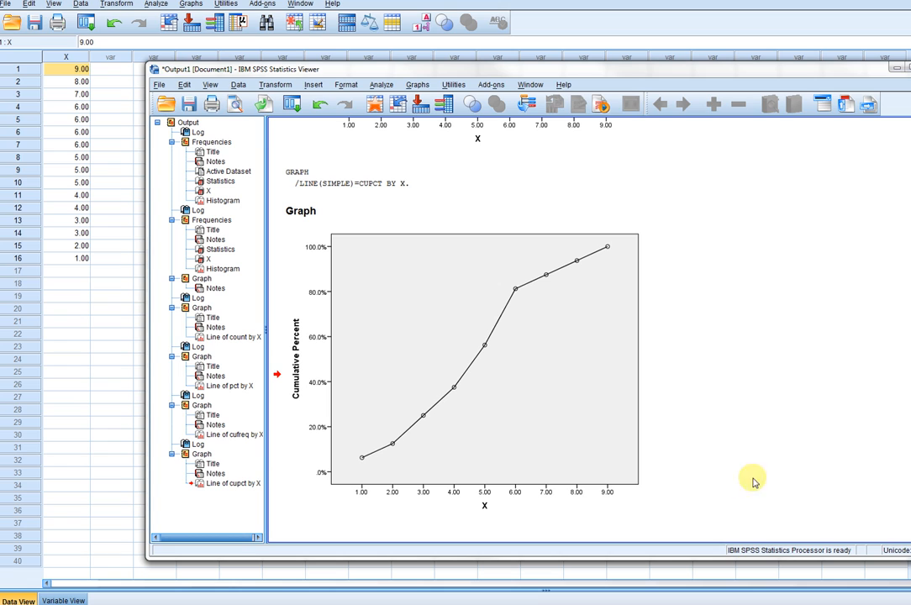
pyautogui.moveTo(710, 448)
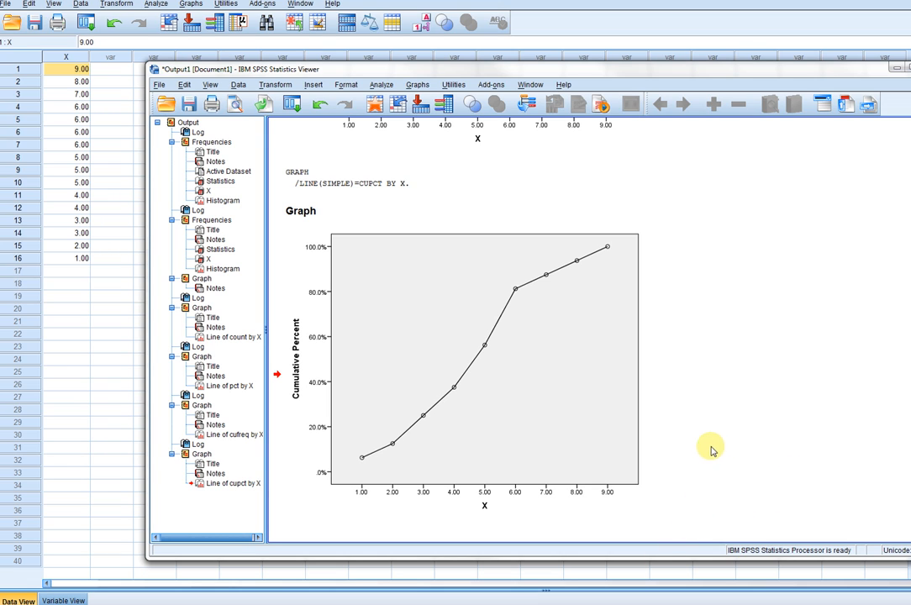
pyautogui.moveTo(744, 449)
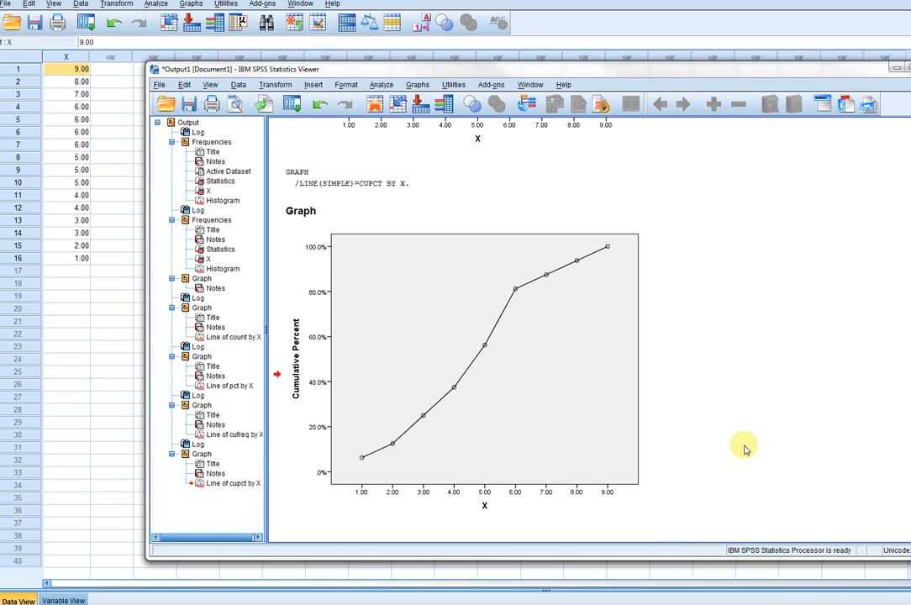
pyautogui.moveTo(704, 454)
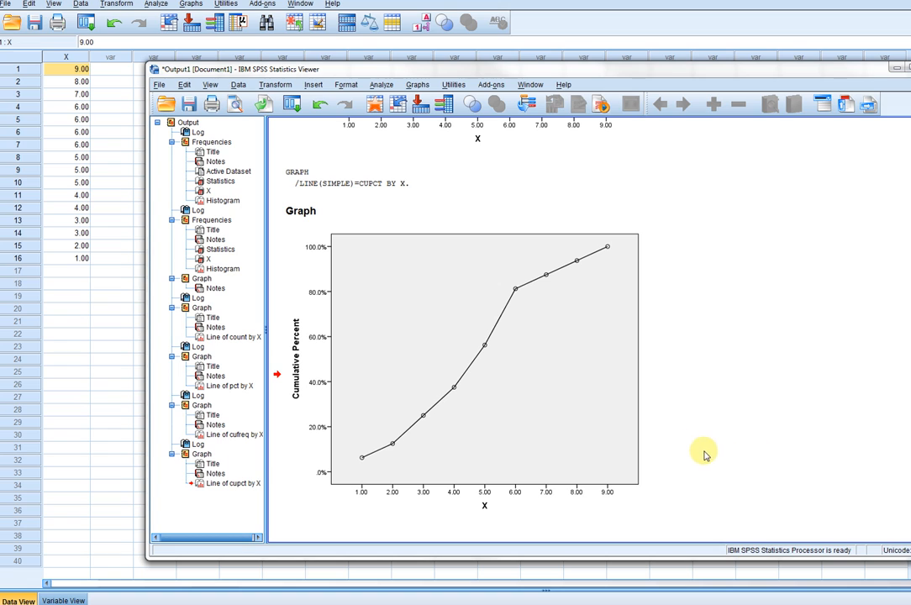